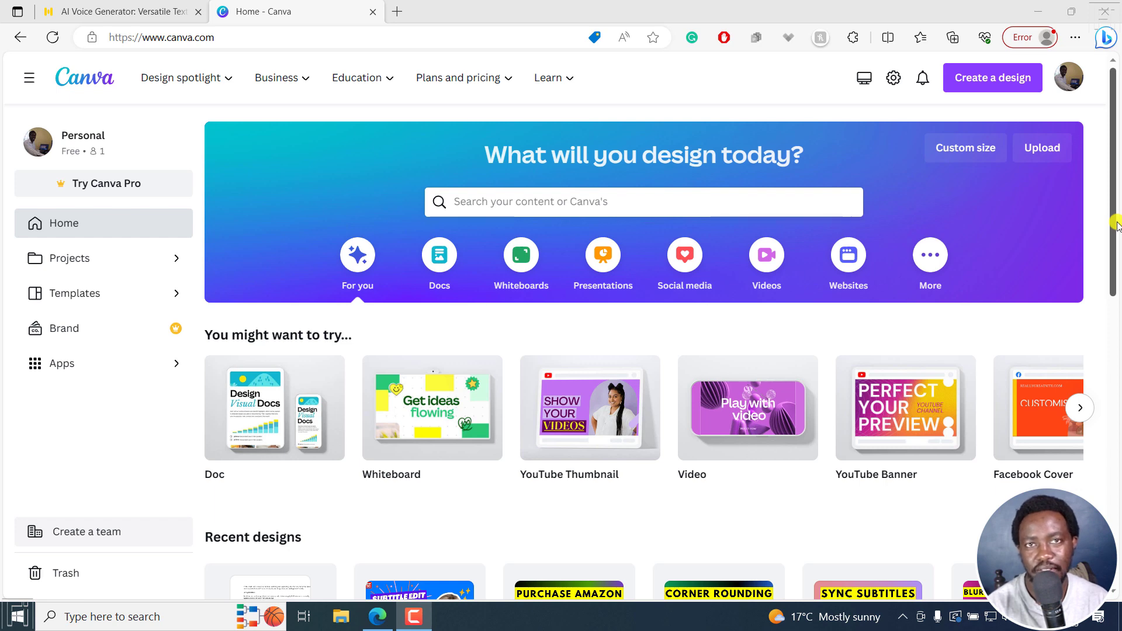
pyautogui.moveTo(169, 80)
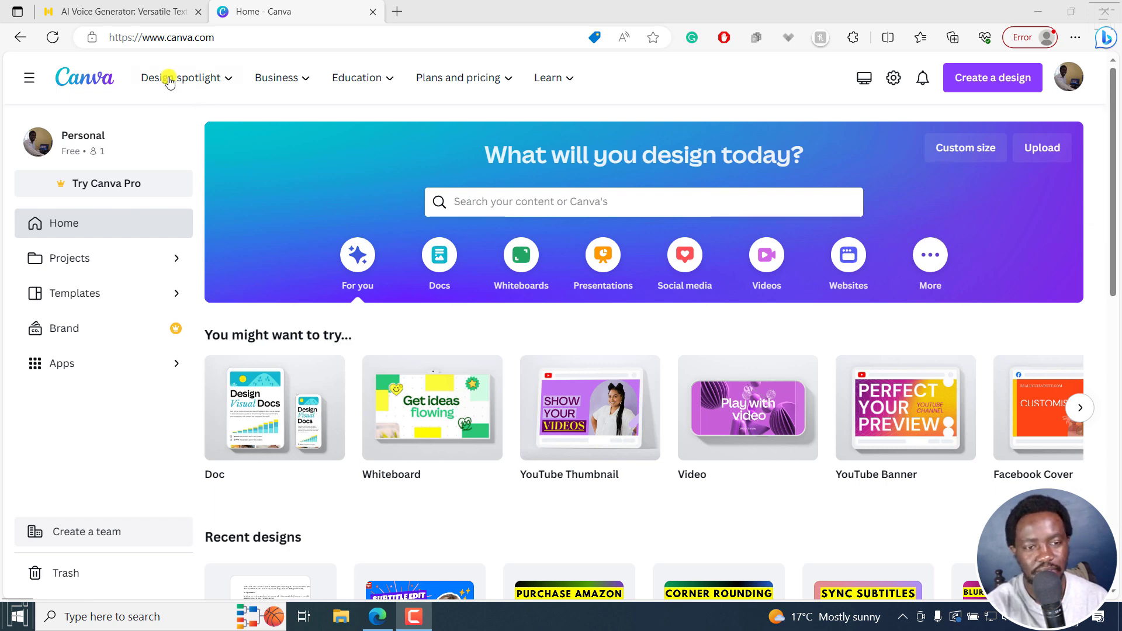
# - Switch from the Canva home page to the murf.ai voice generator site
pyautogui.click(119, 12)
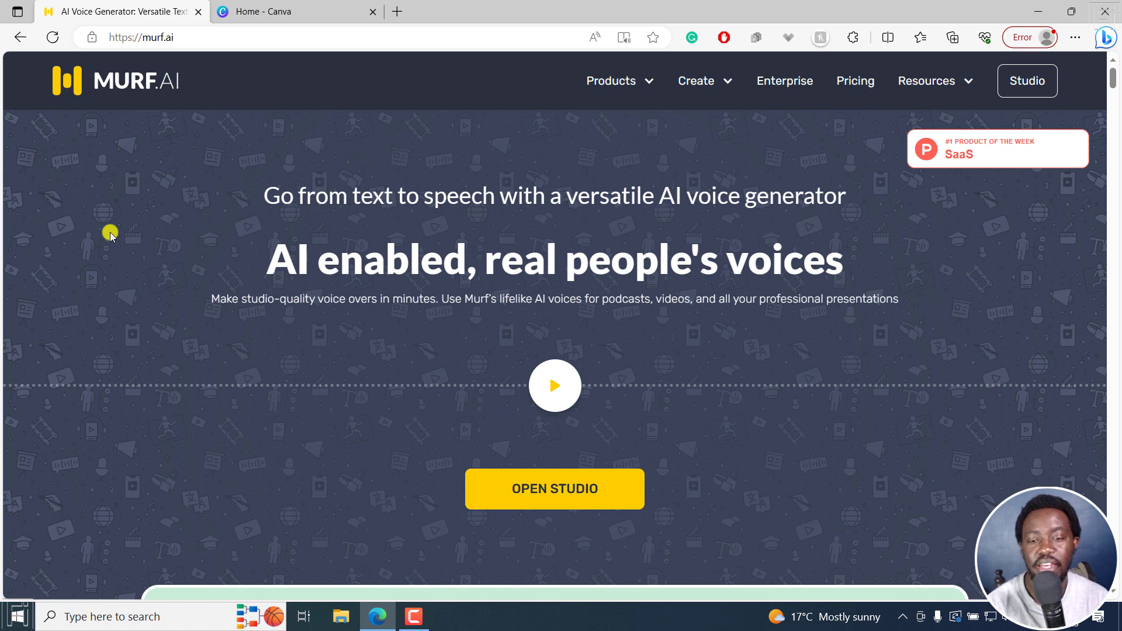
pyautogui.moveTo(409, 283)
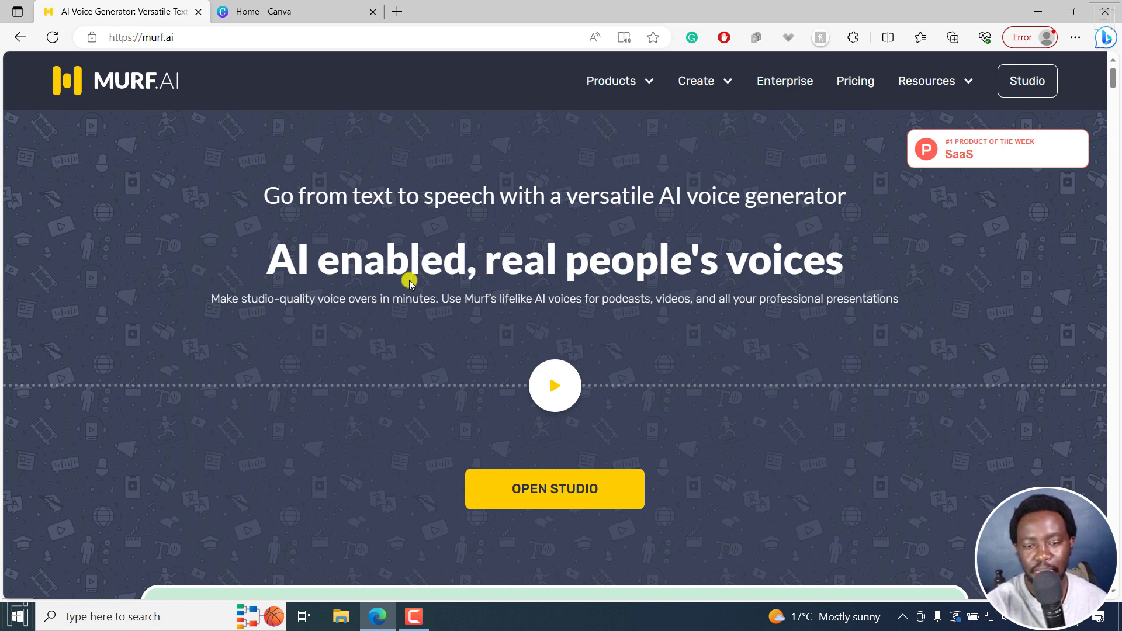
pyautogui.moveTo(353, 319)
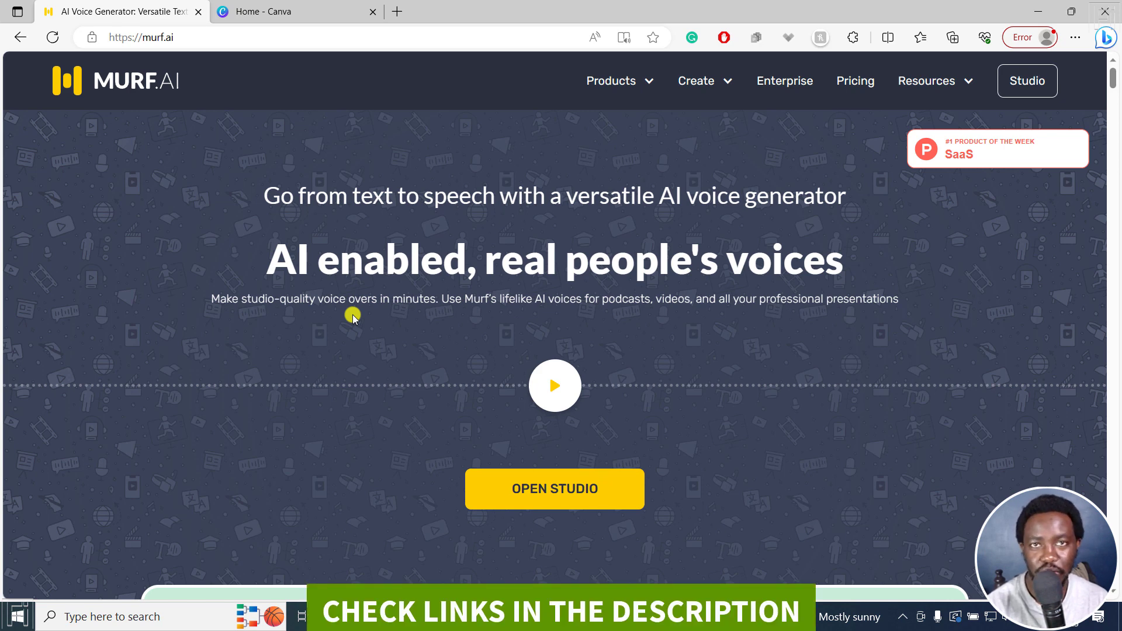
pyautogui.moveTo(934, 198)
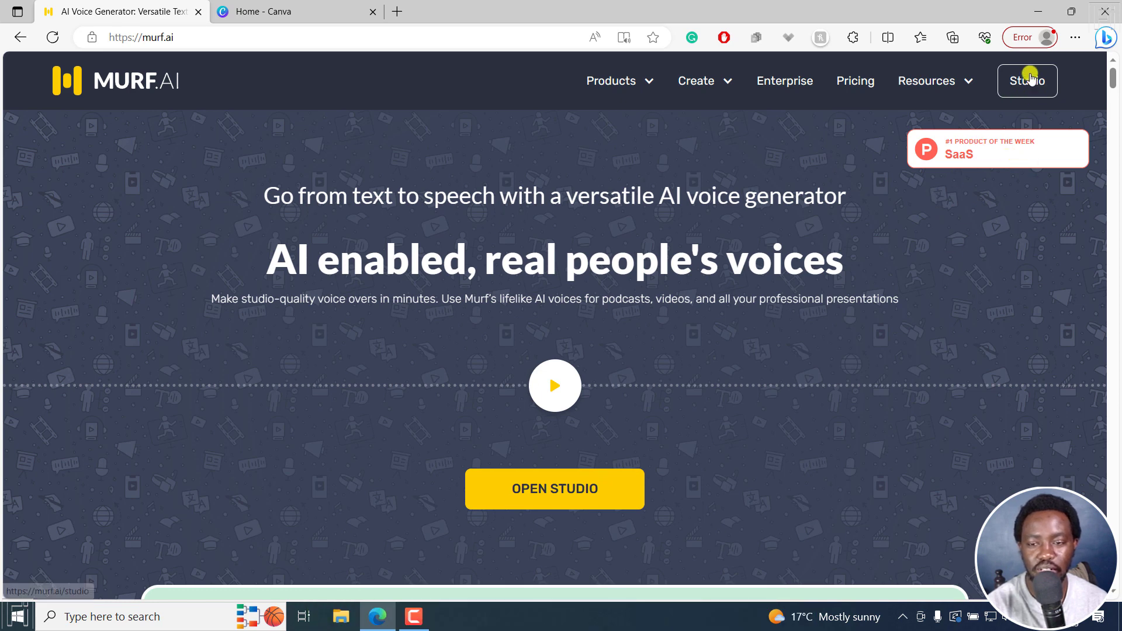
# - Open Murf Studio to show its recent voiceover projects and folder
pyautogui.click(1026, 80)
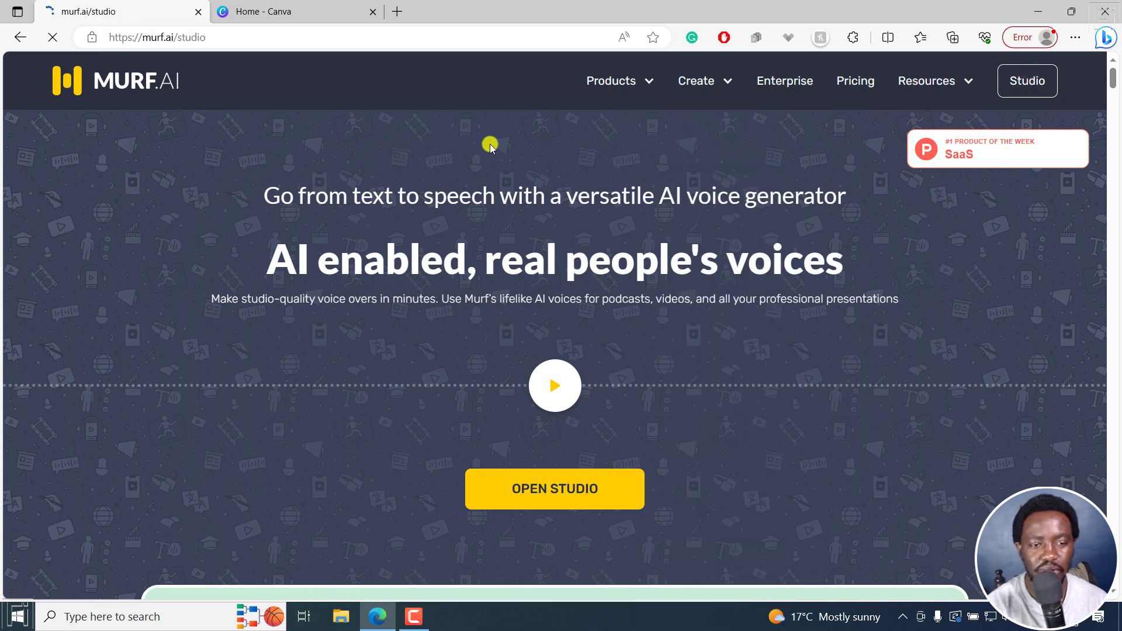
pyautogui.click(554, 488)
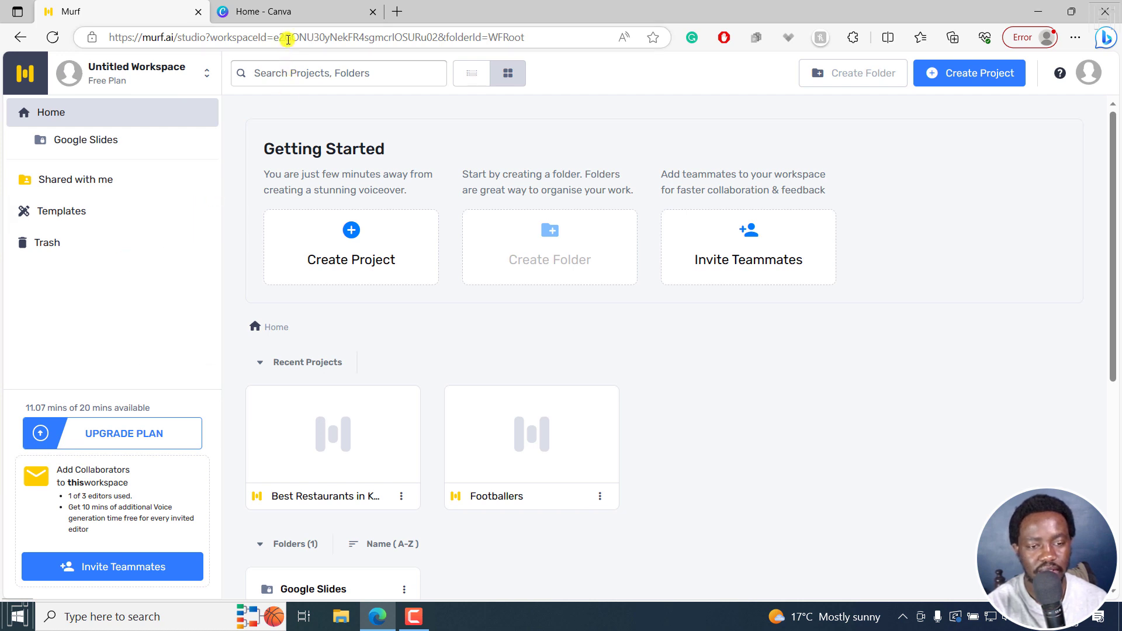
# - Back in Canva, search Apps for 'mur' and choose the Murf AI suggestion
pyautogui.click(294, 12)
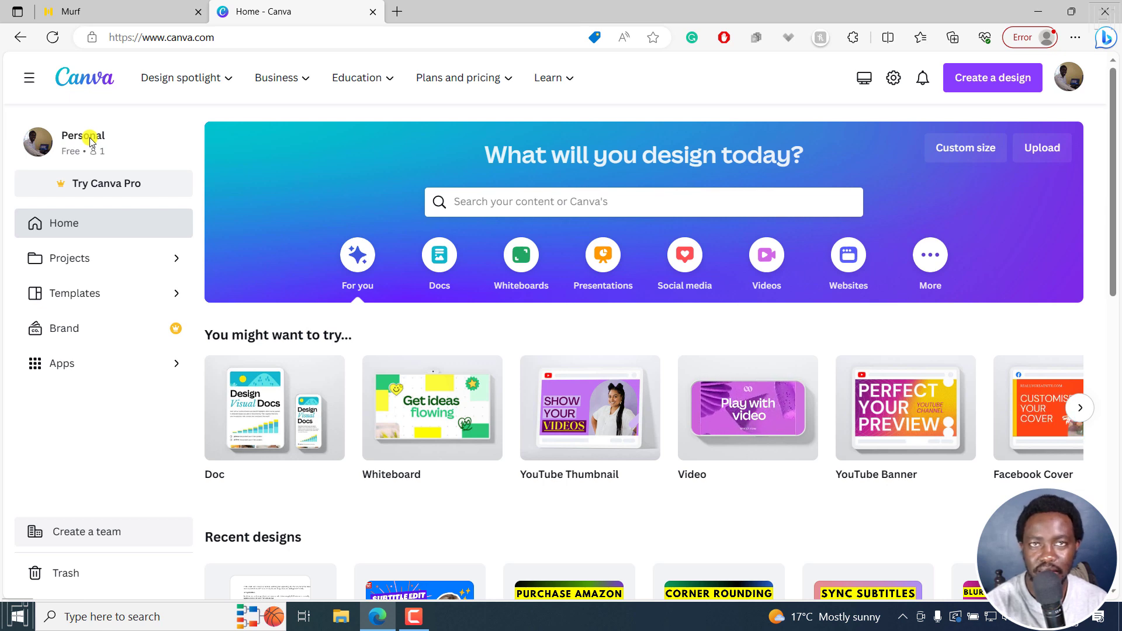
pyautogui.moveTo(150, 370)
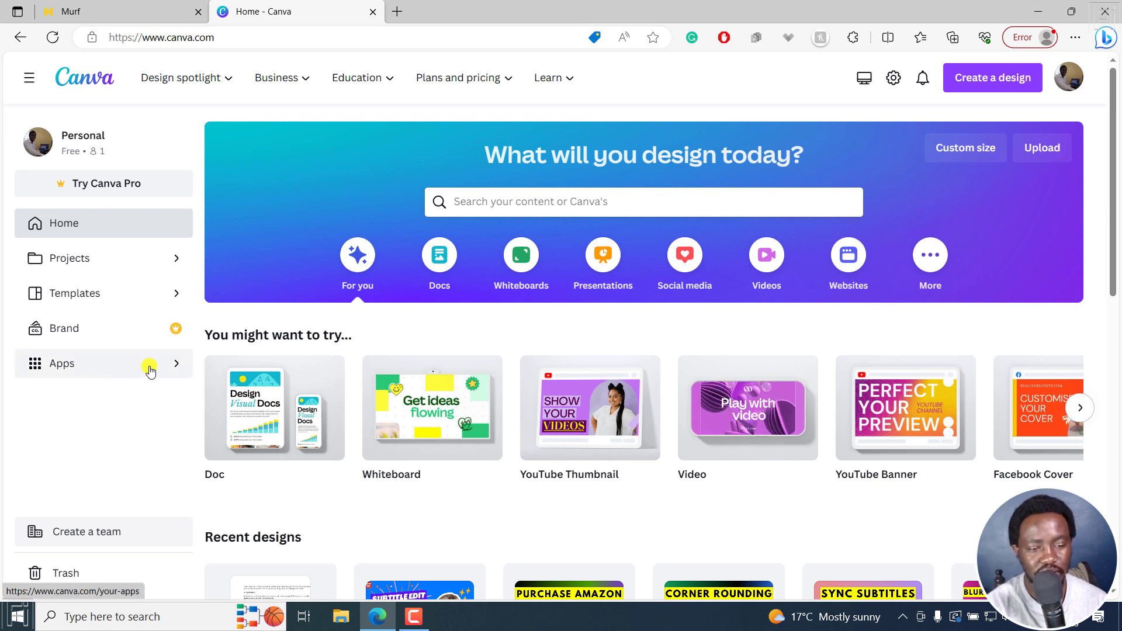
pyautogui.click(61, 363)
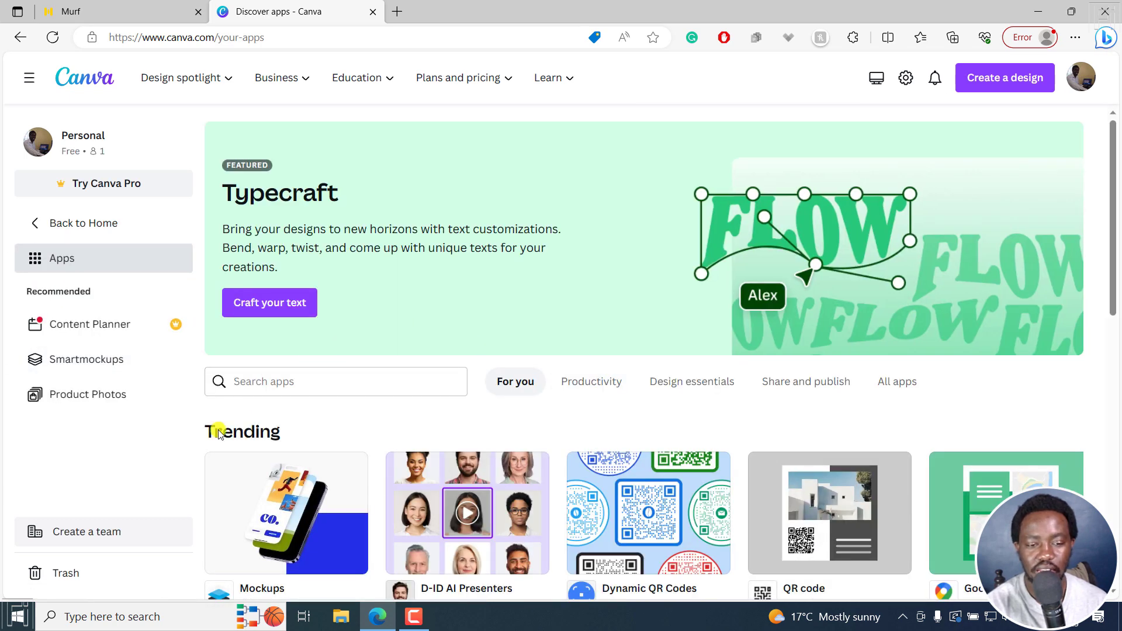
pyautogui.write('murf')
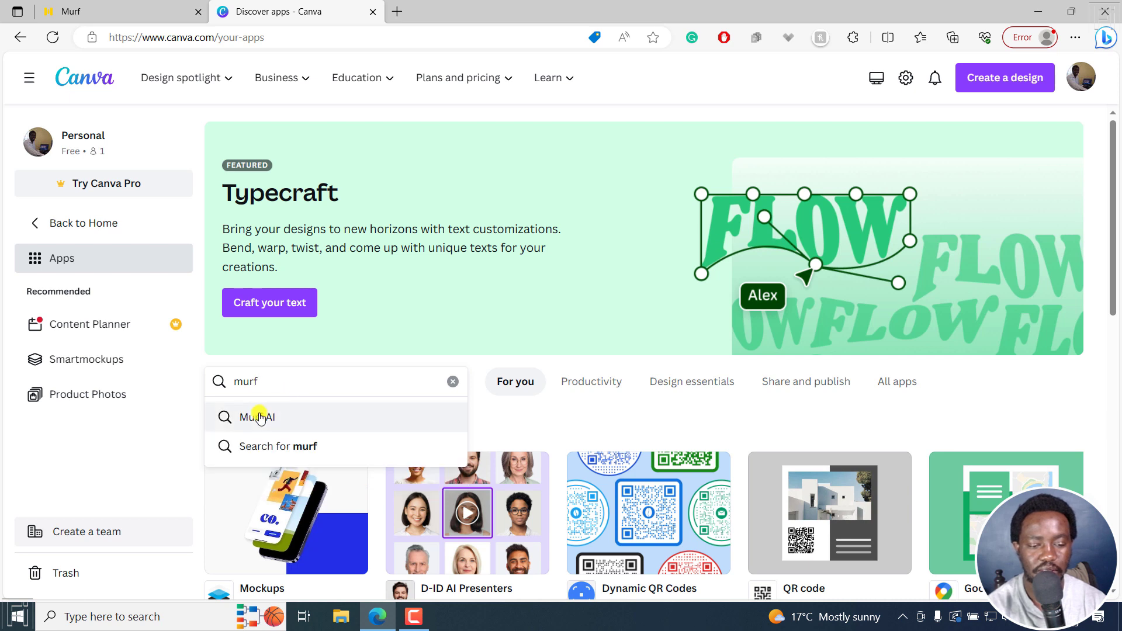
pyautogui.click(256, 417)
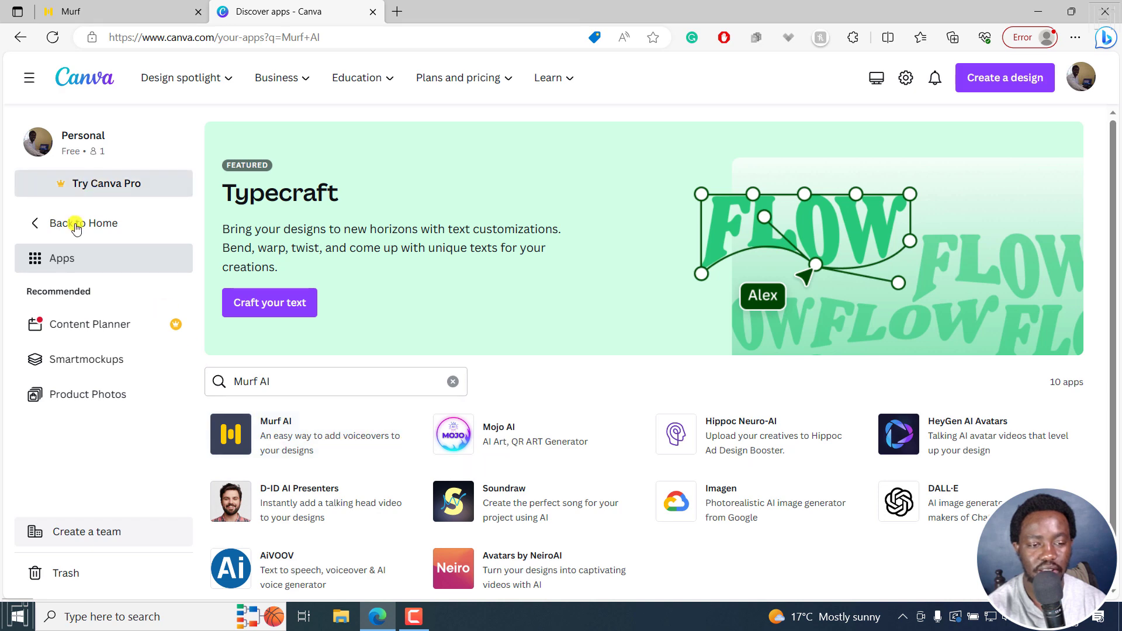
# - From Canva home, browse Presentations and pick the Research Proposal Presentation template
pyautogui.click(92, 223)
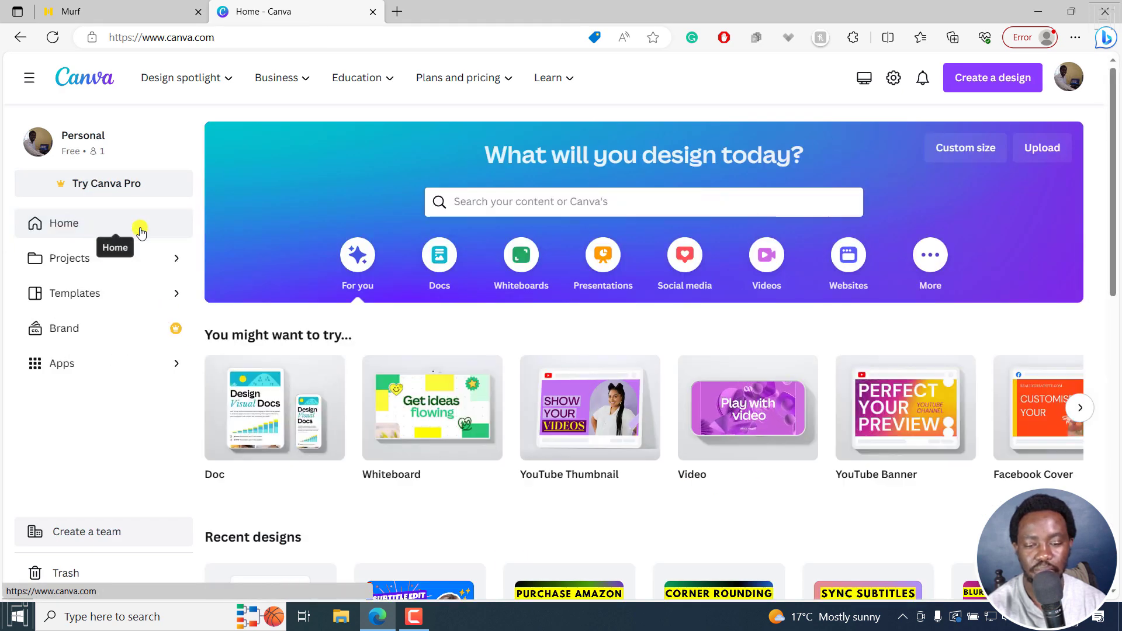
pyautogui.click(602, 255)
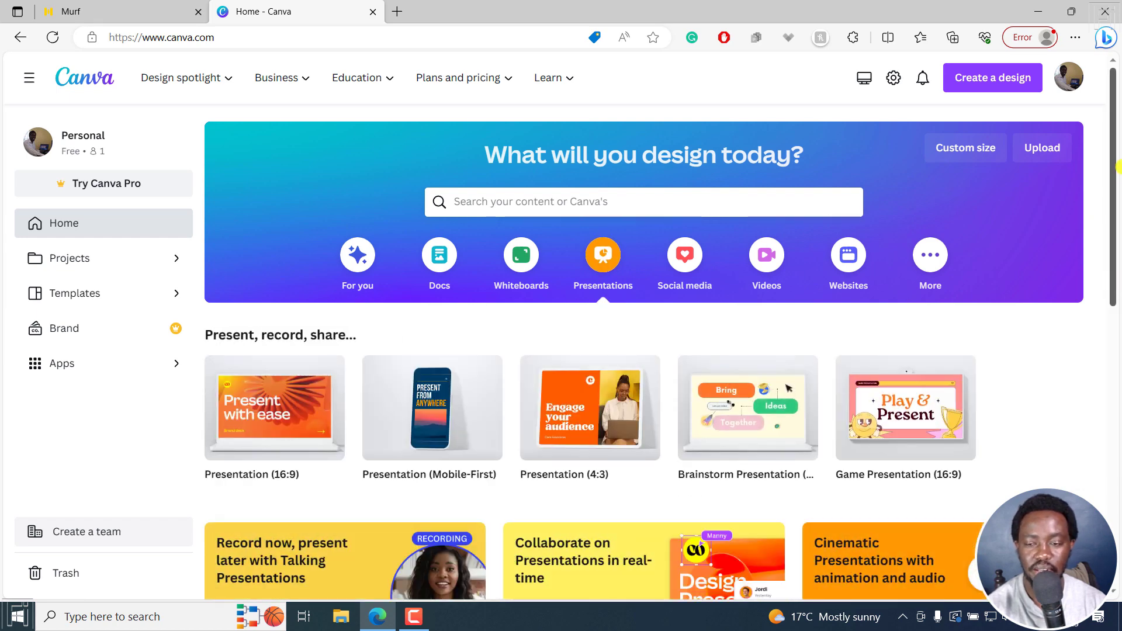
pyautogui.scroll(-3)
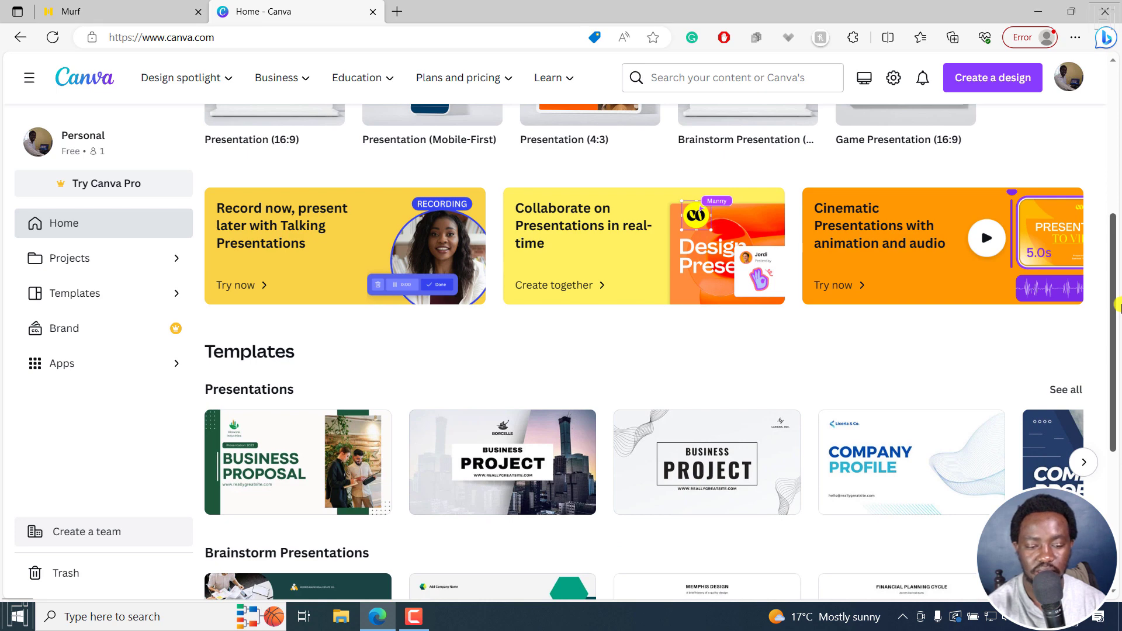
pyautogui.scroll(-3)
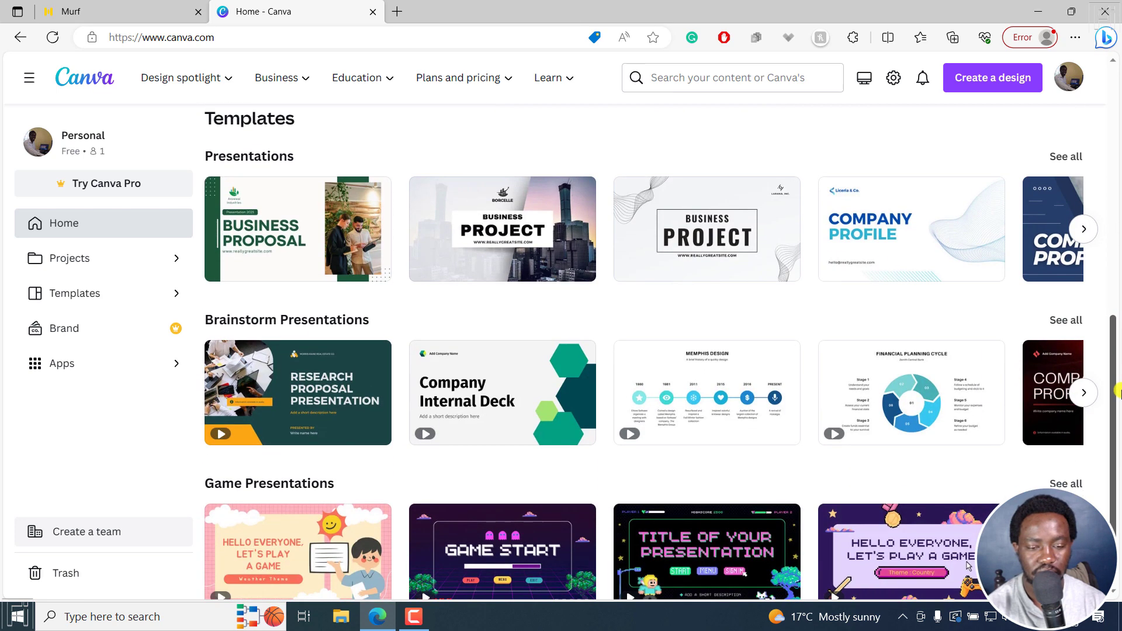
pyautogui.click(296, 392)
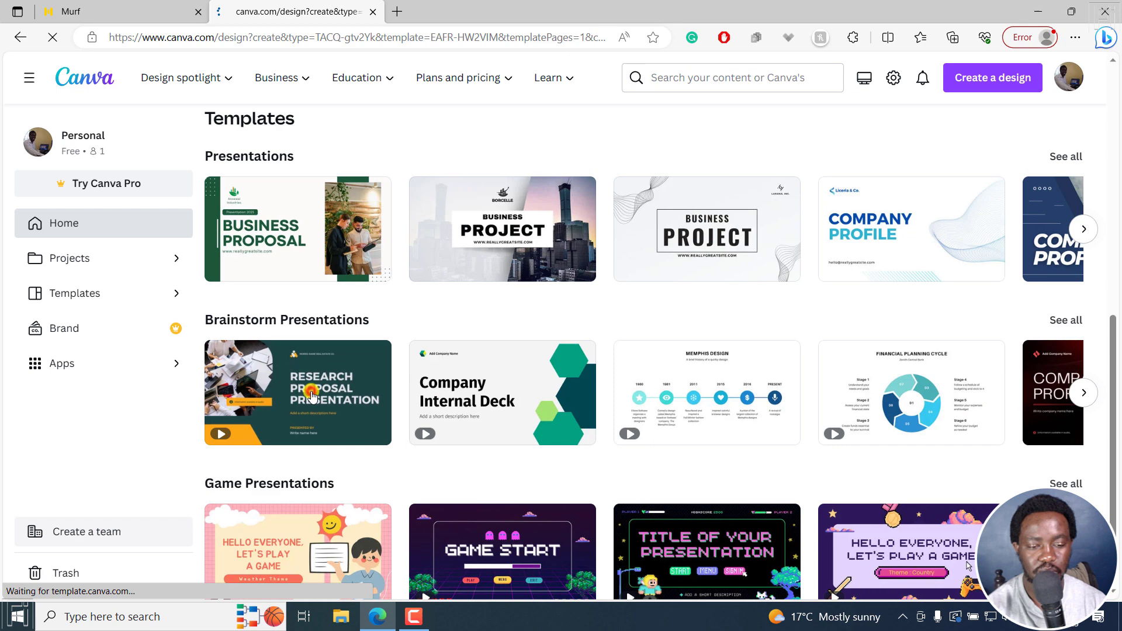
# - Apply all 15 Research Proposal template pages from the Design panel
pyautogui.click(297, 392)
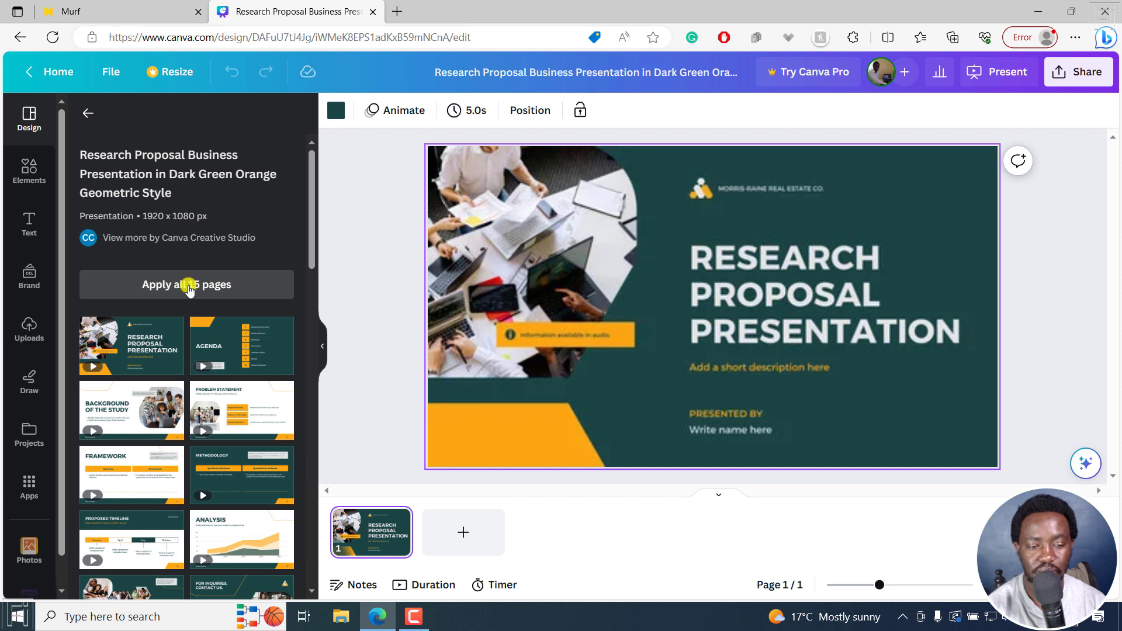
pyautogui.click(185, 284)
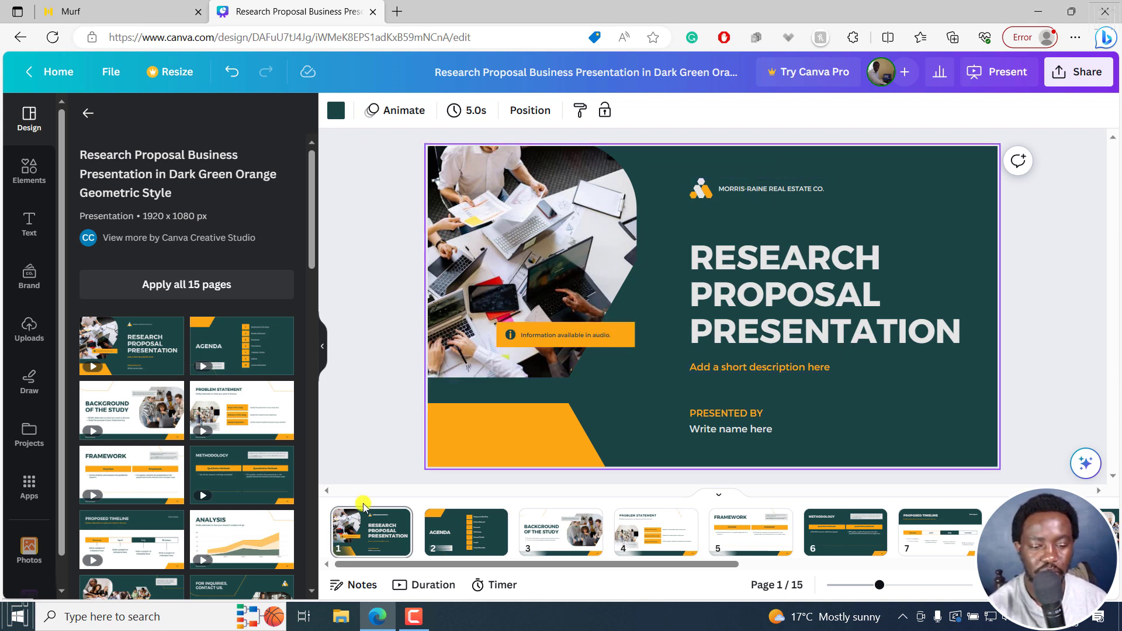
pyautogui.moveTo(344, 441)
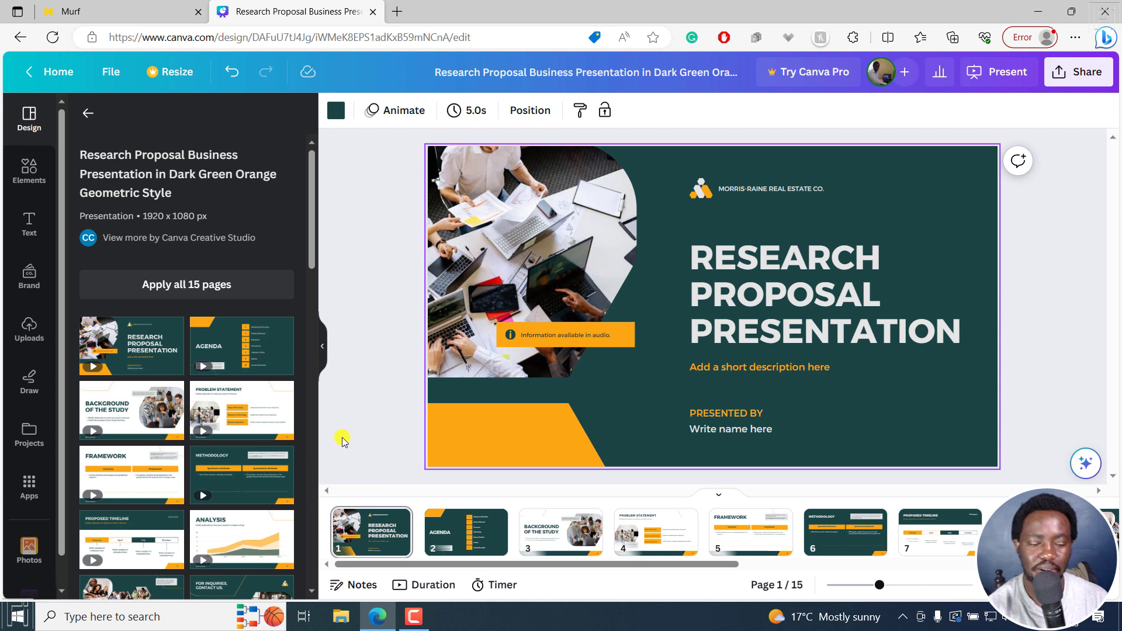
pyautogui.moveTo(344, 216)
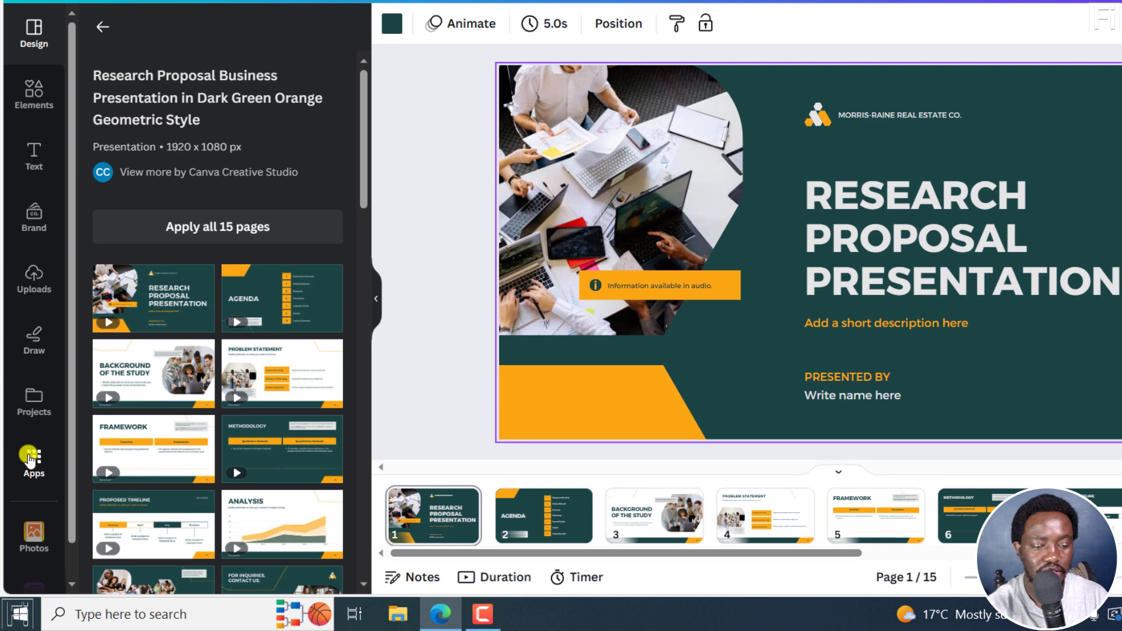
# - Search the editor's Apps panel for Murf AI
pyautogui.click(33, 462)
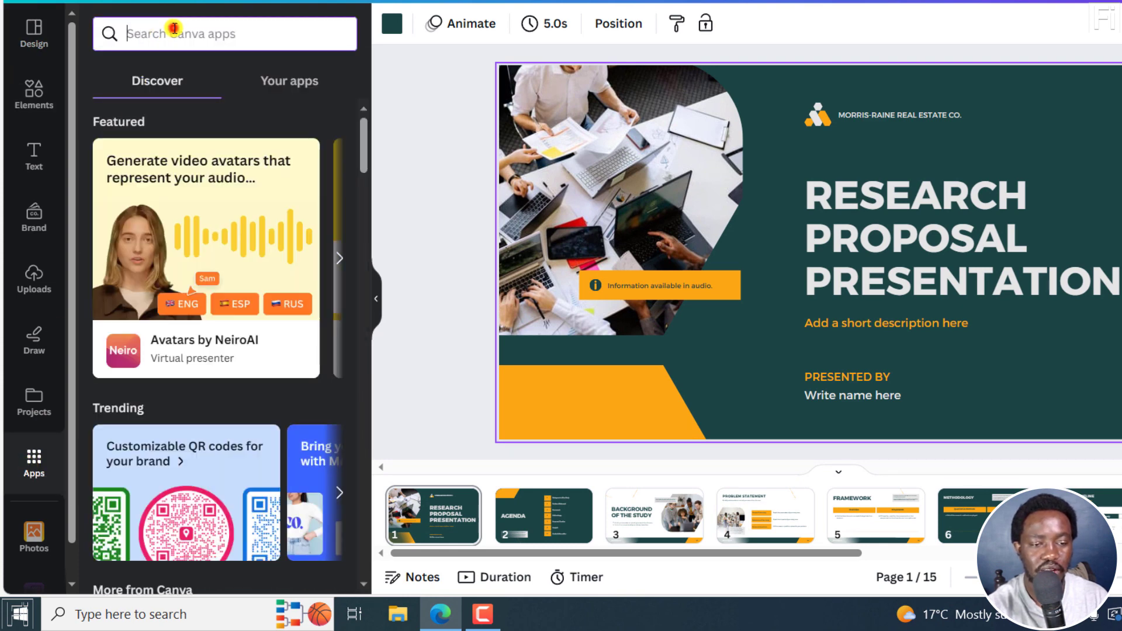
pyautogui.write('murn')
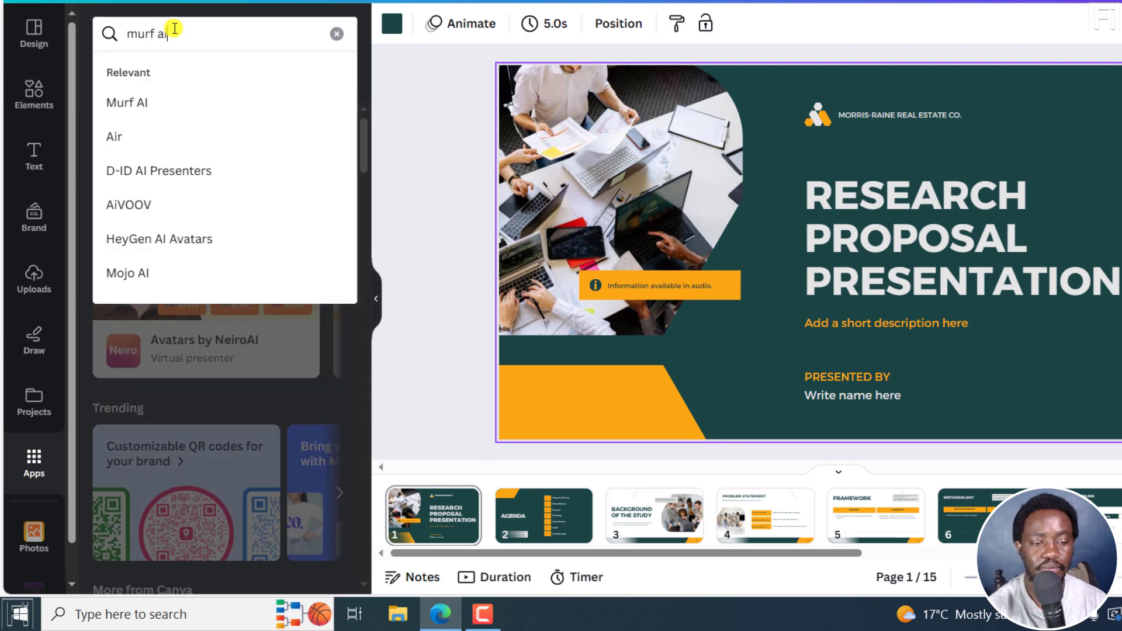
pyautogui.press('Return')
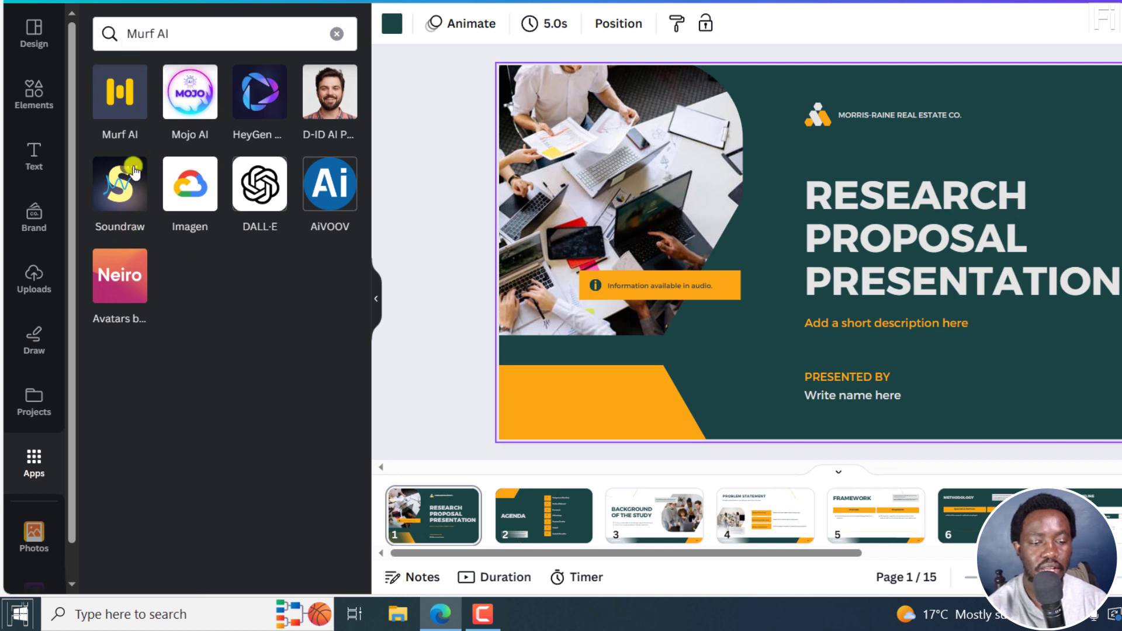
pyautogui.moveTo(119, 92)
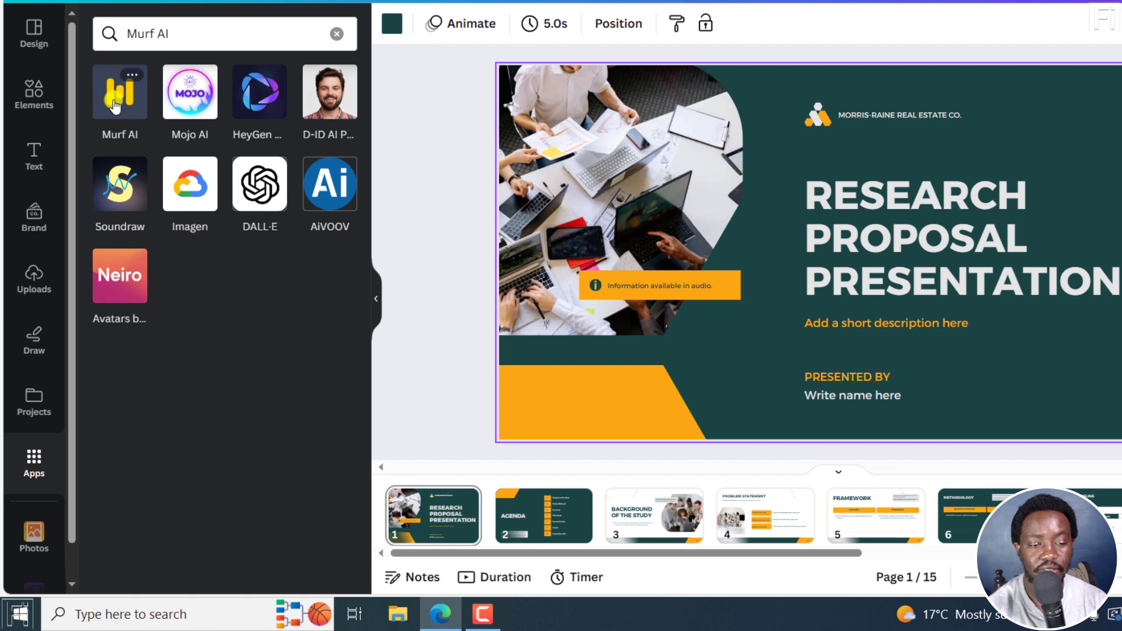
# - View the Murf AI app details, browse its preview carousel, and launch it
pyautogui.click(119, 91)
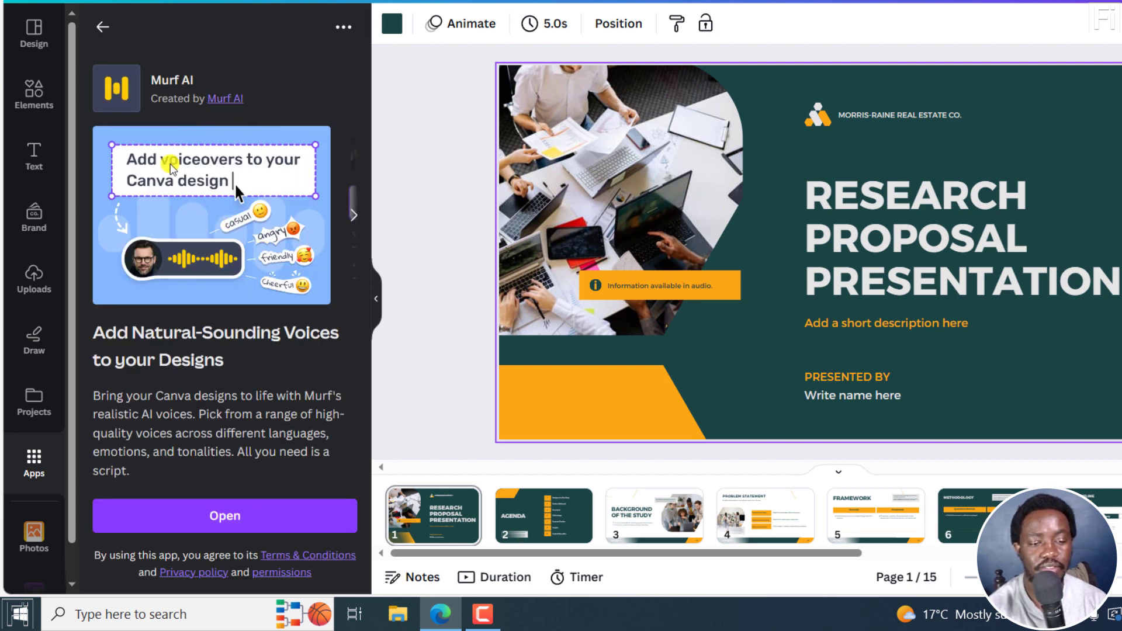
pyautogui.moveTo(351, 233)
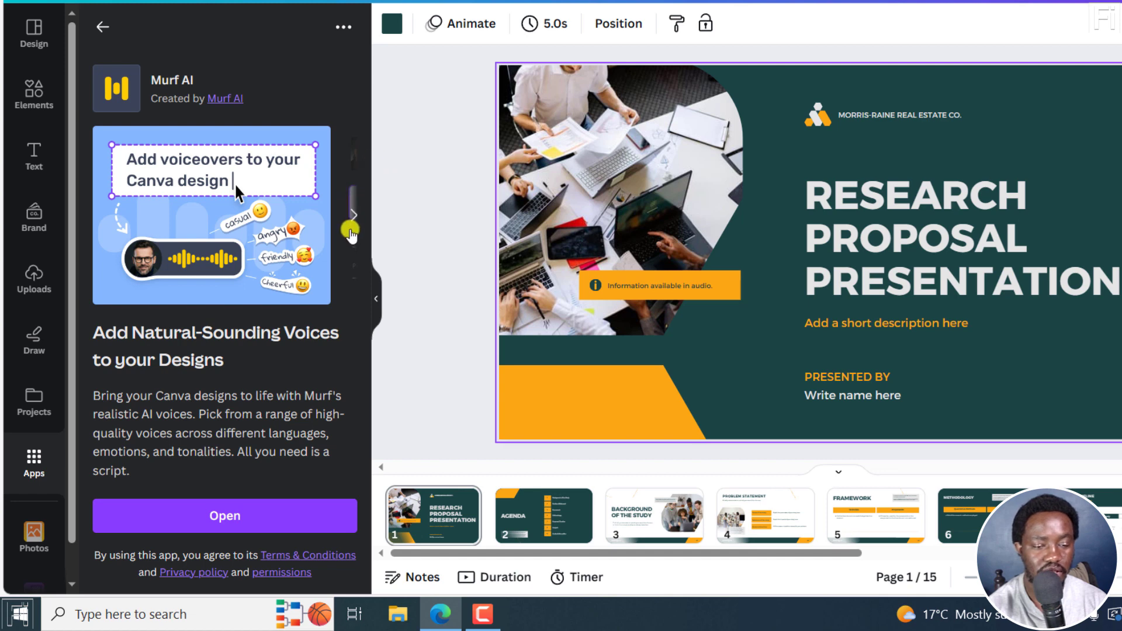
pyautogui.click(353, 215)
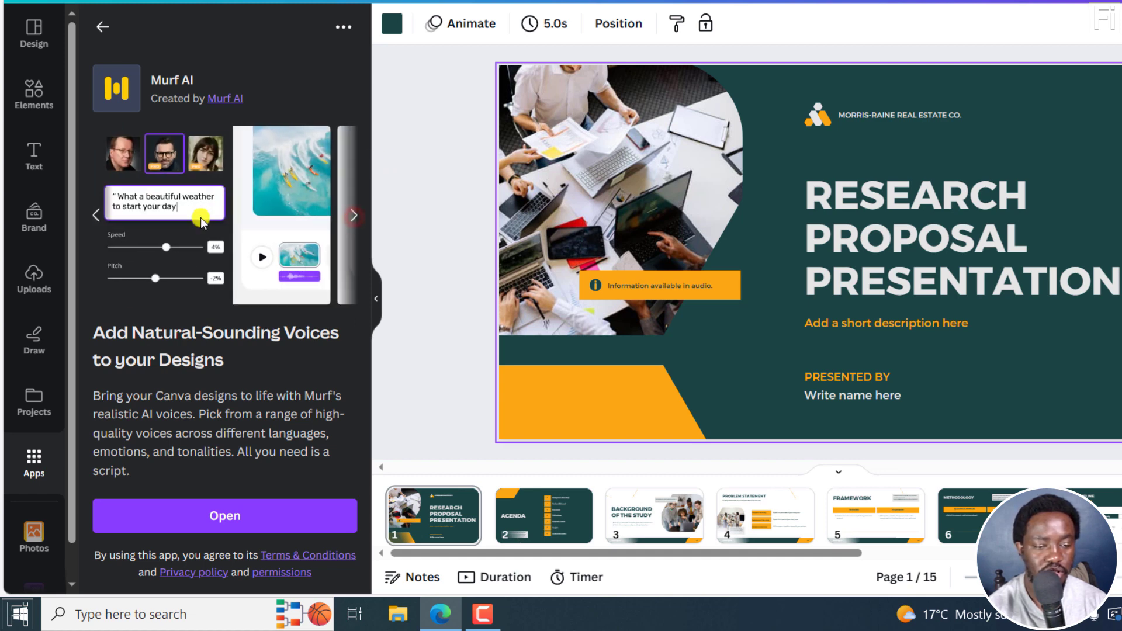
pyautogui.moveTo(397, 272)
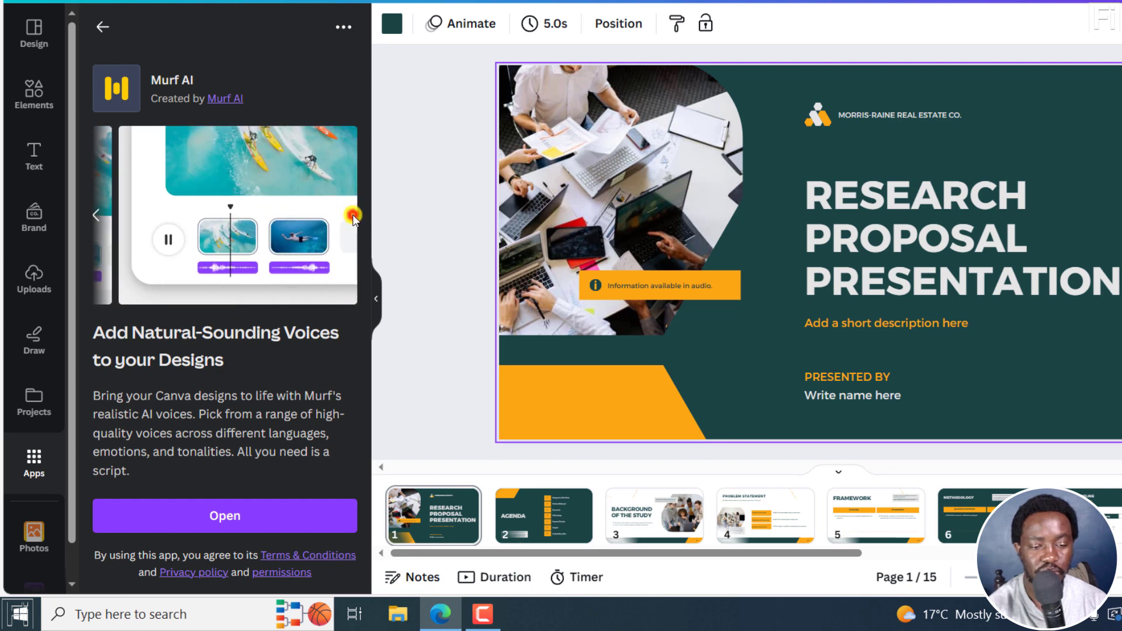
pyautogui.moveTo(118, 347)
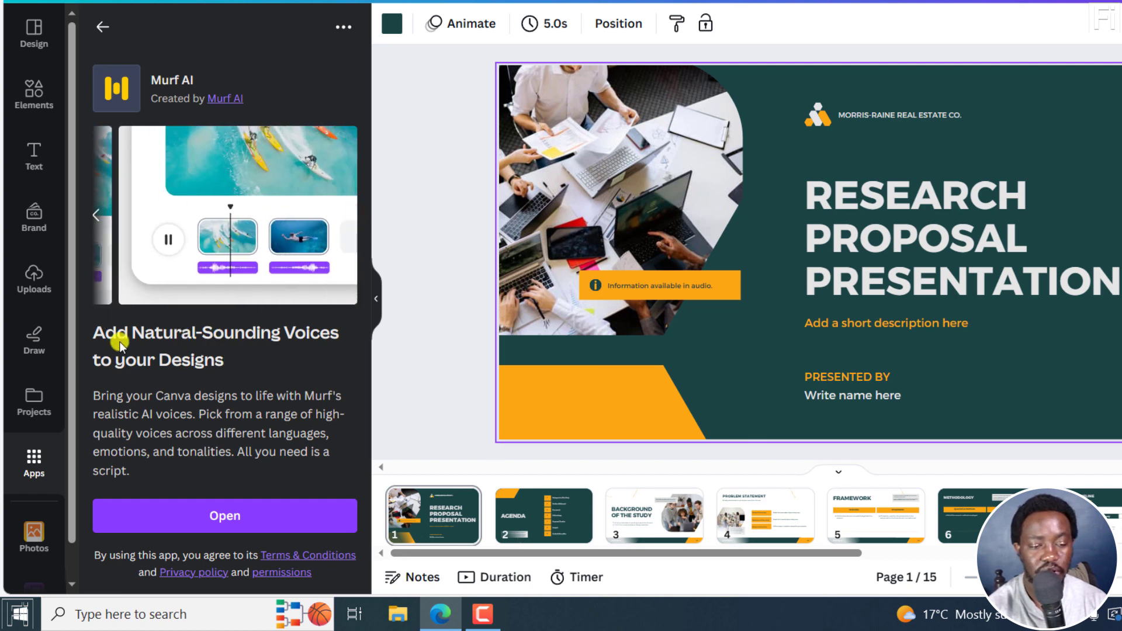
pyautogui.moveTo(255, 371)
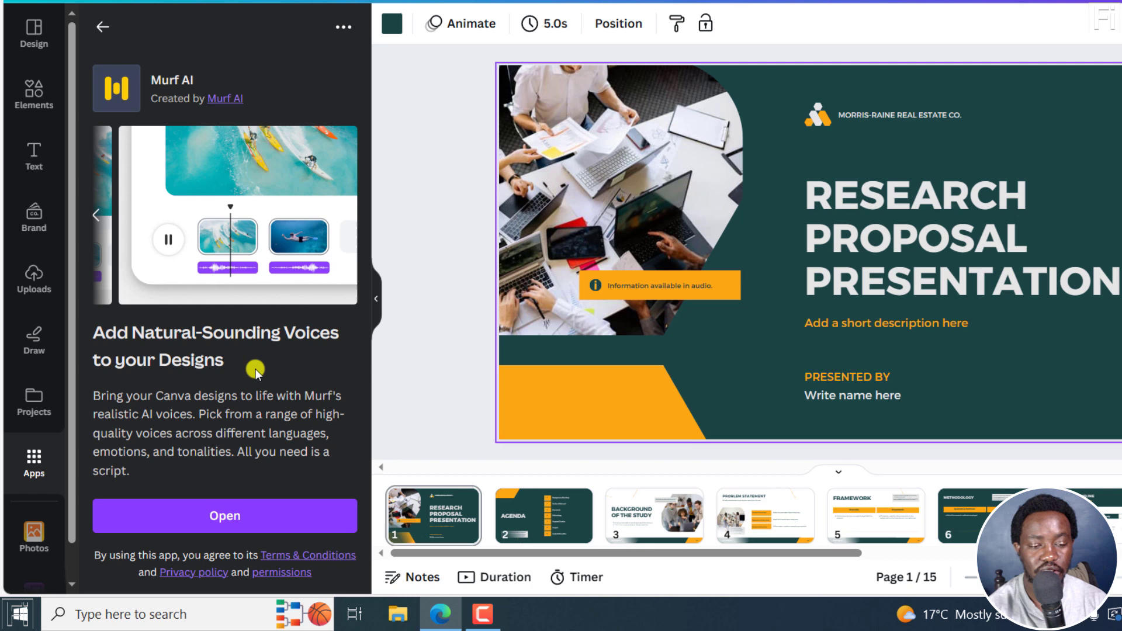
pyautogui.moveTo(255, 402)
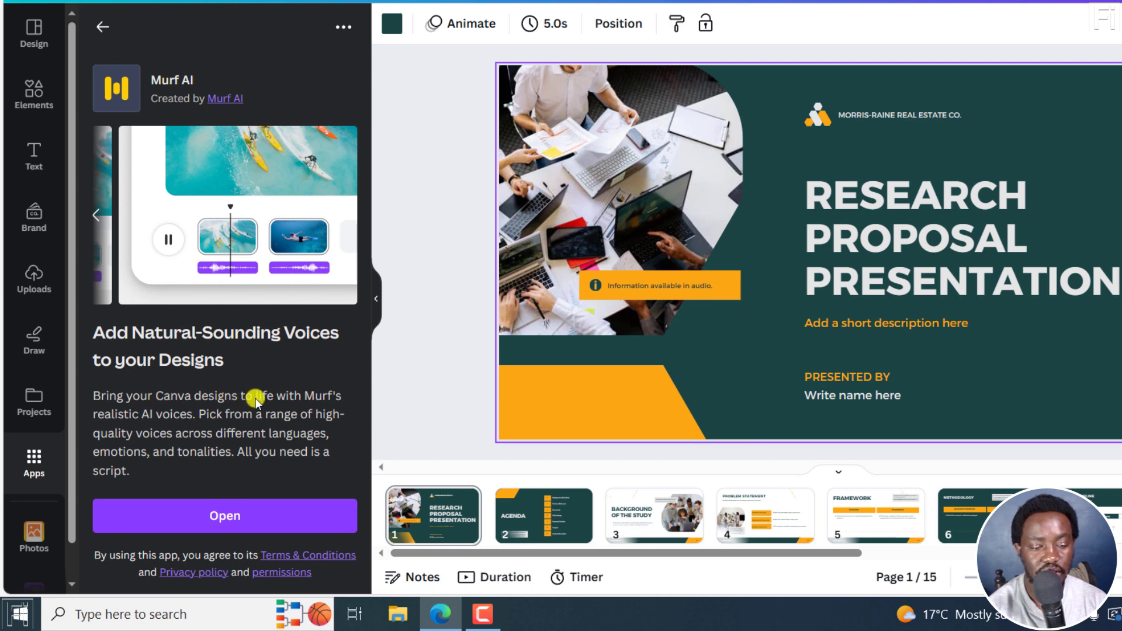
pyautogui.moveTo(243, 427)
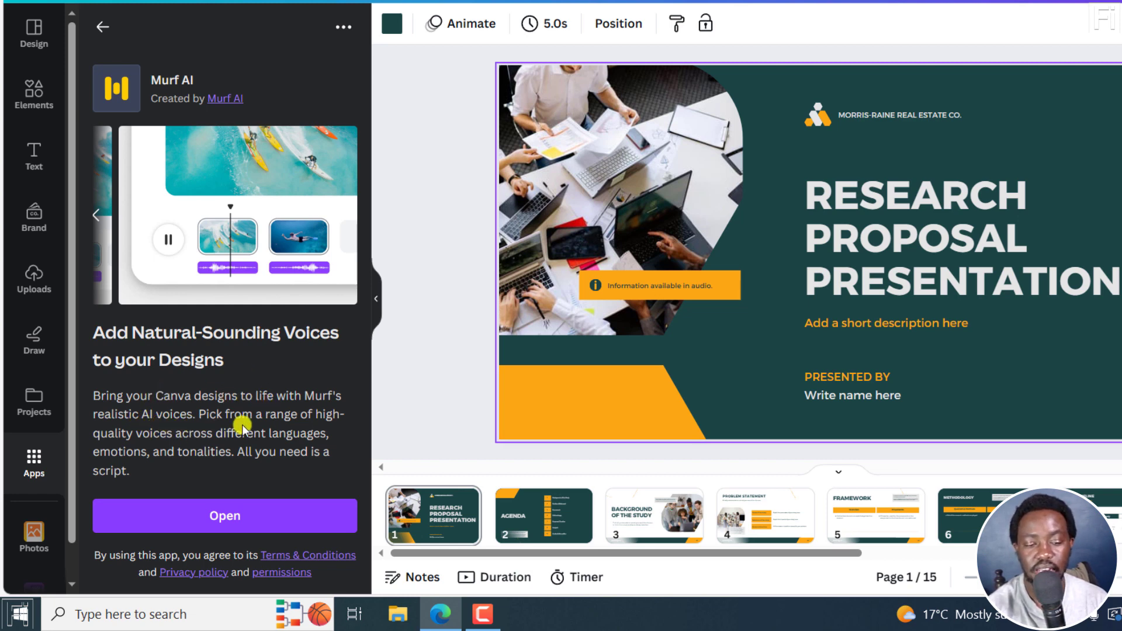
pyautogui.moveTo(143, 444)
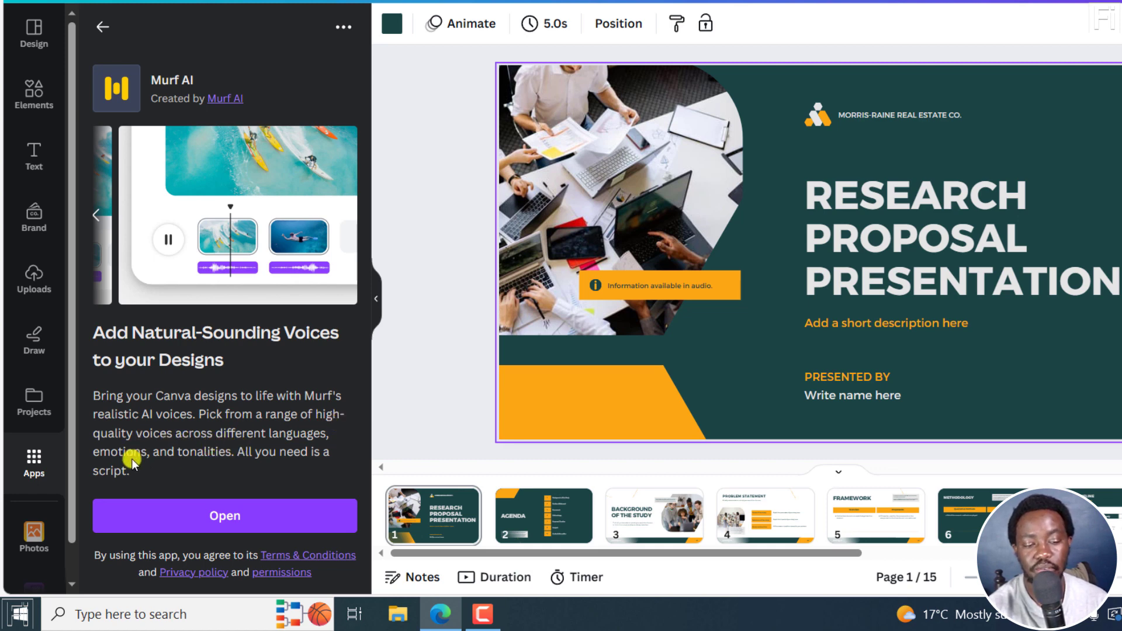
pyautogui.moveTo(121, 470)
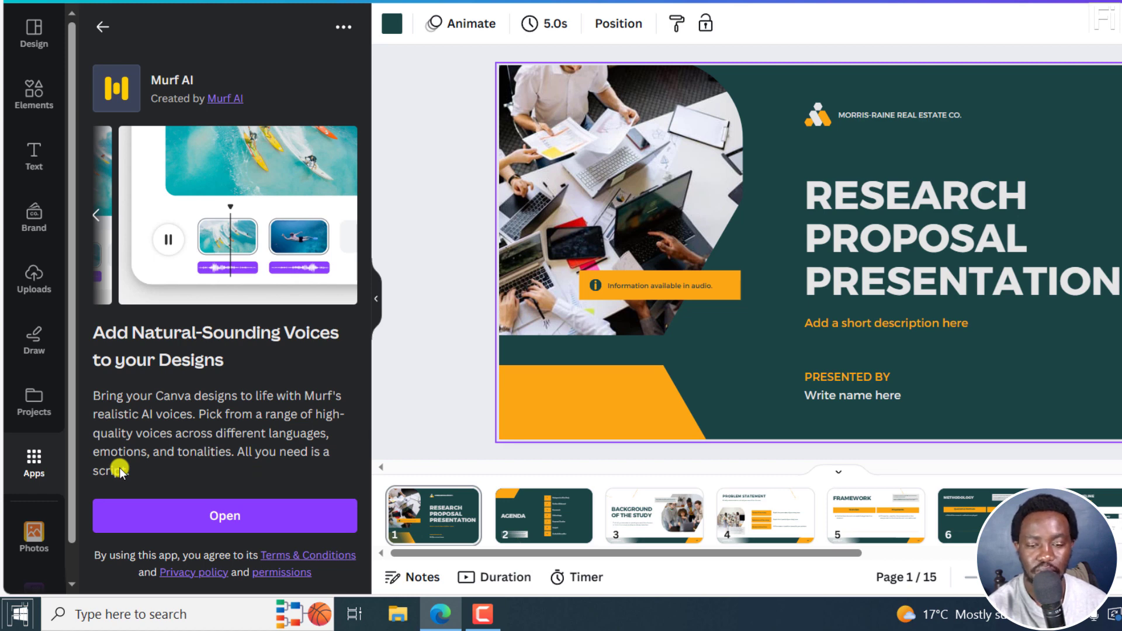
pyautogui.moveTo(159, 551)
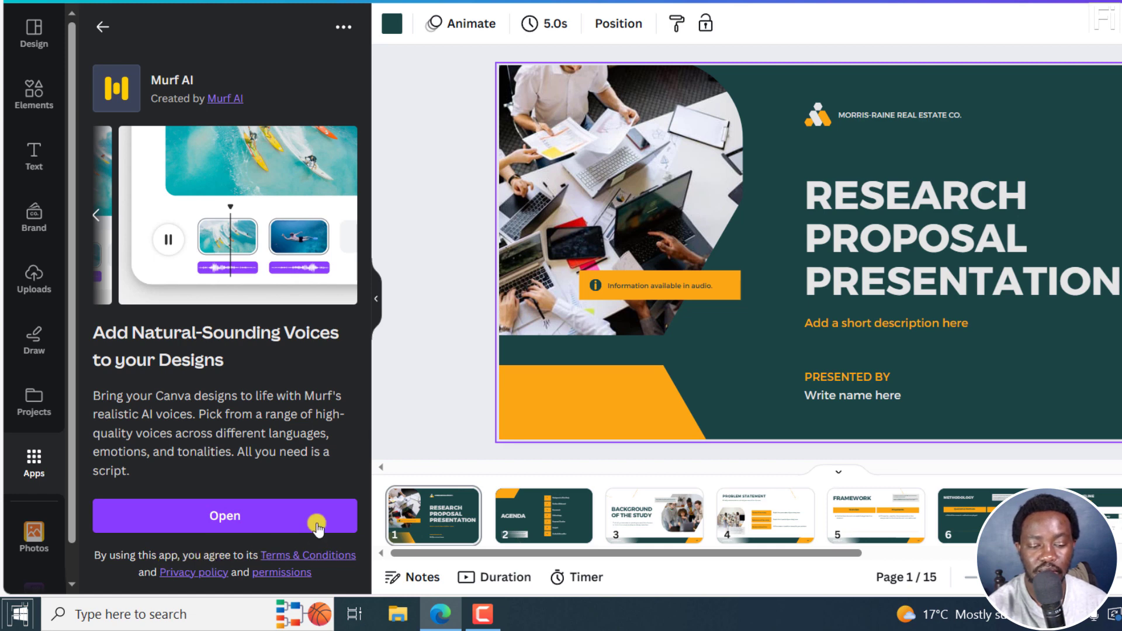
pyautogui.moveTo(205, 502)
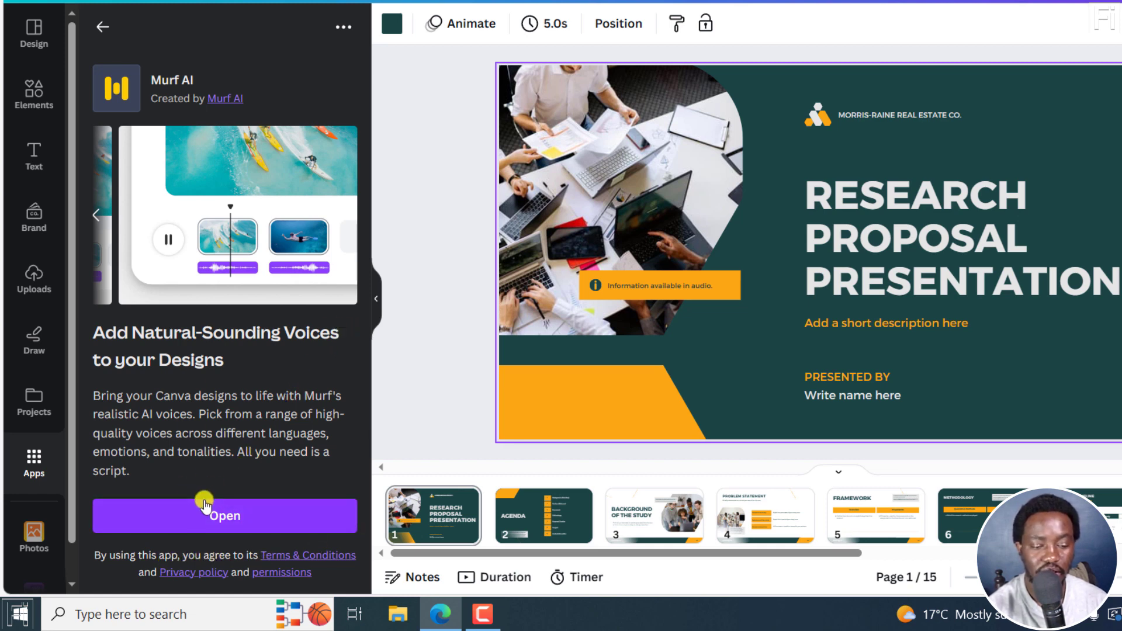
pyautogui.click(224, 516)
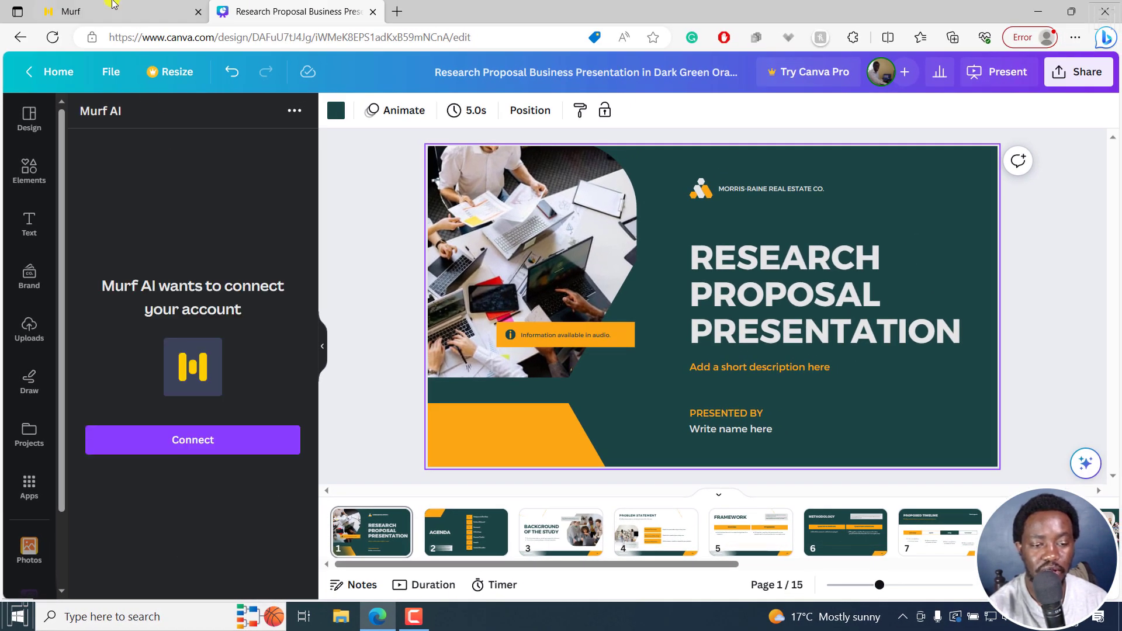
pyautogui.moveTo(183, 299)
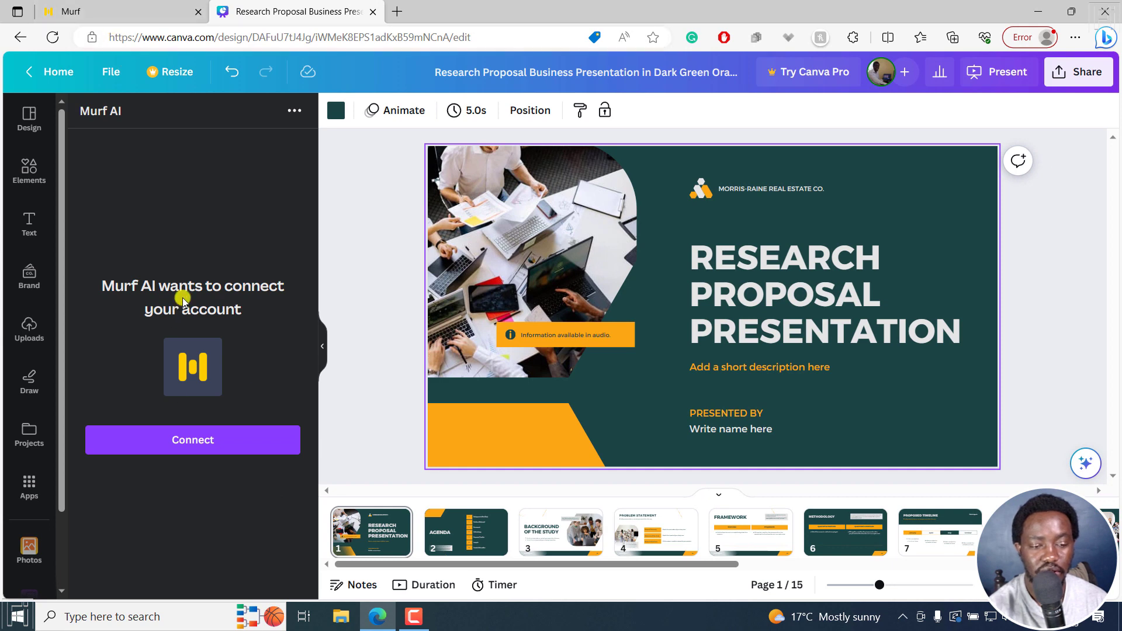
pyautogui.moveTo(201, 431)
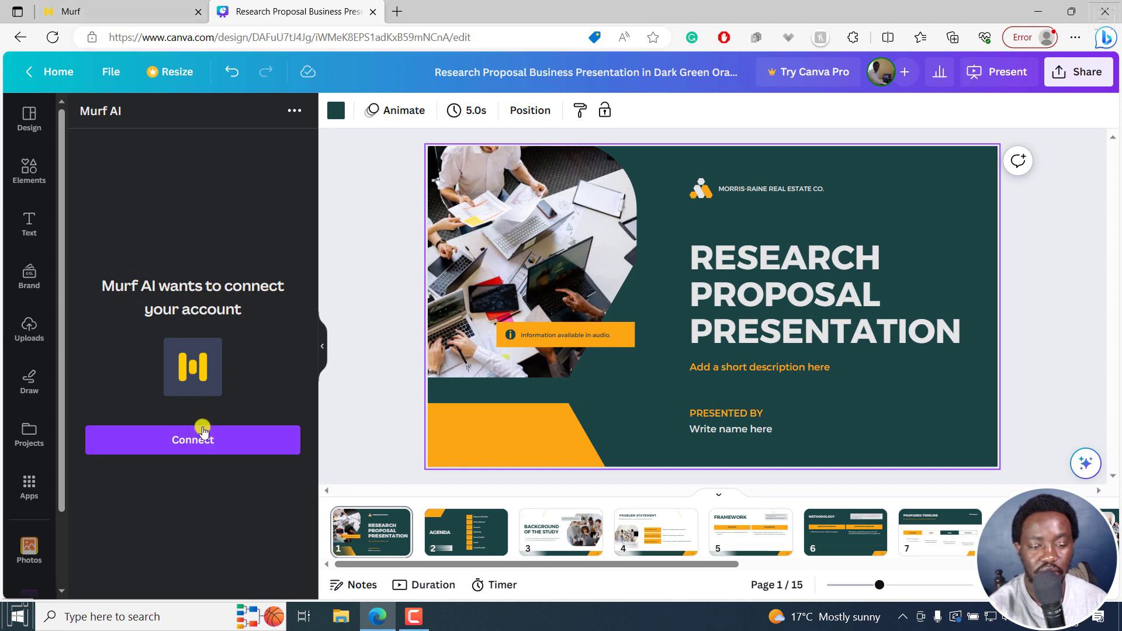
# - Connect Murf AI to the Canva account, authorizing it in the Murf pop-up
pyautogui.click(192, 439)
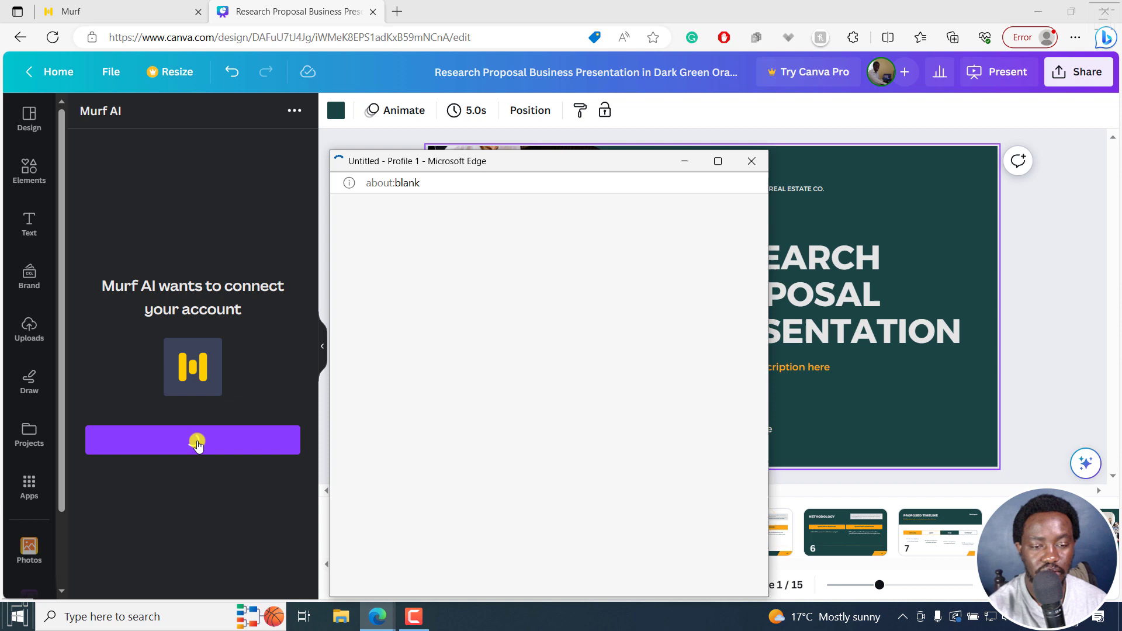
pyautogui.click(192, 440)
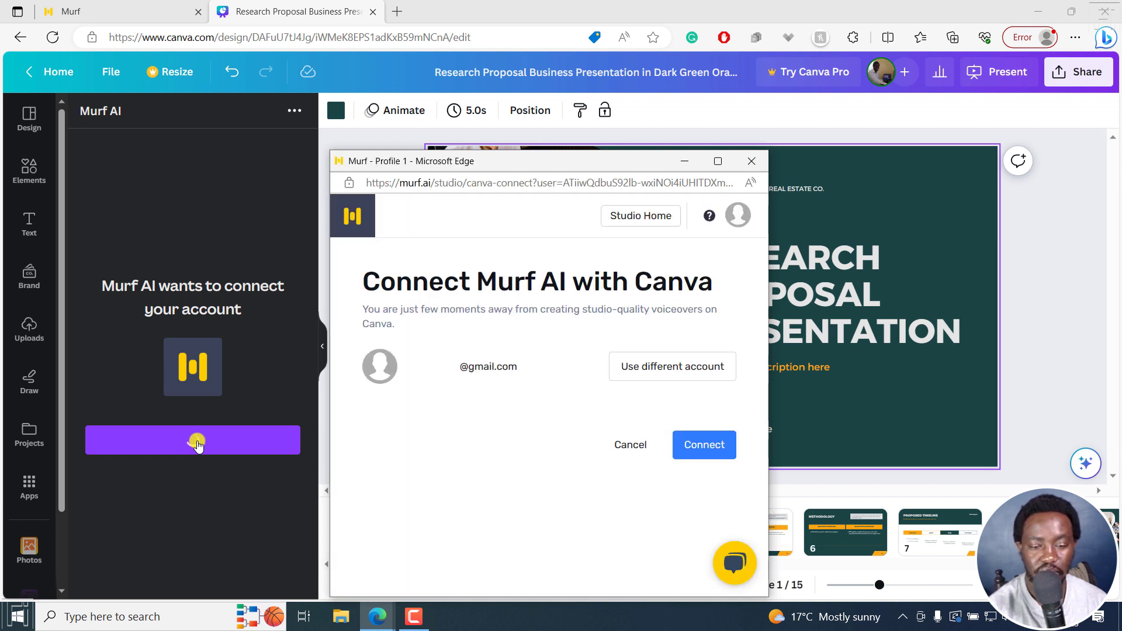
pyautogui.click(703, 444)
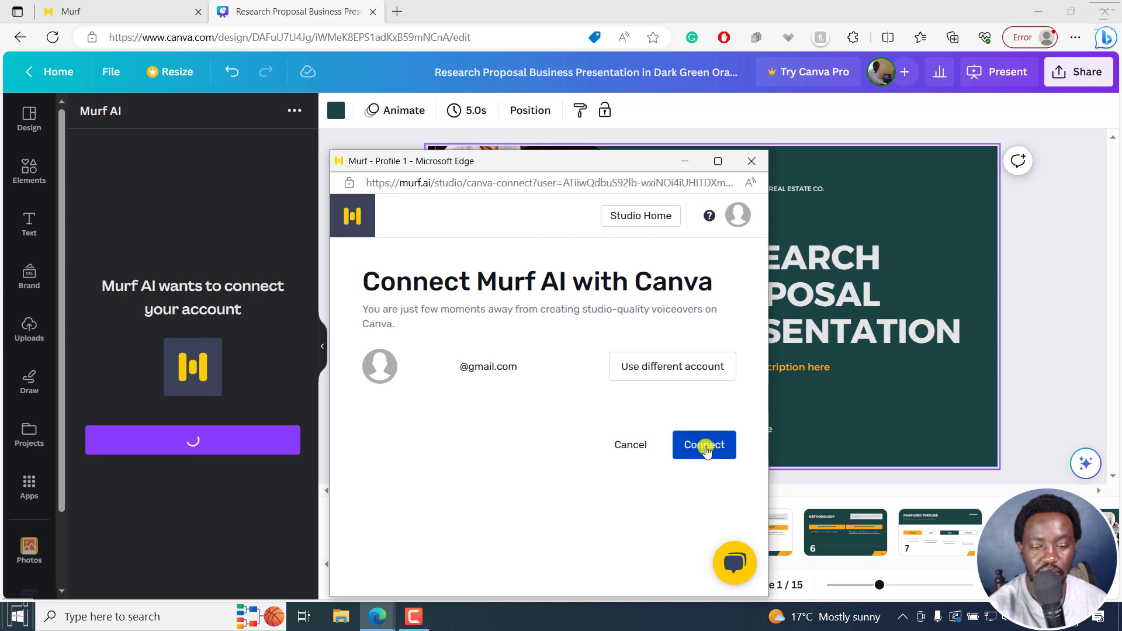
pyautogui.click(703, 444)
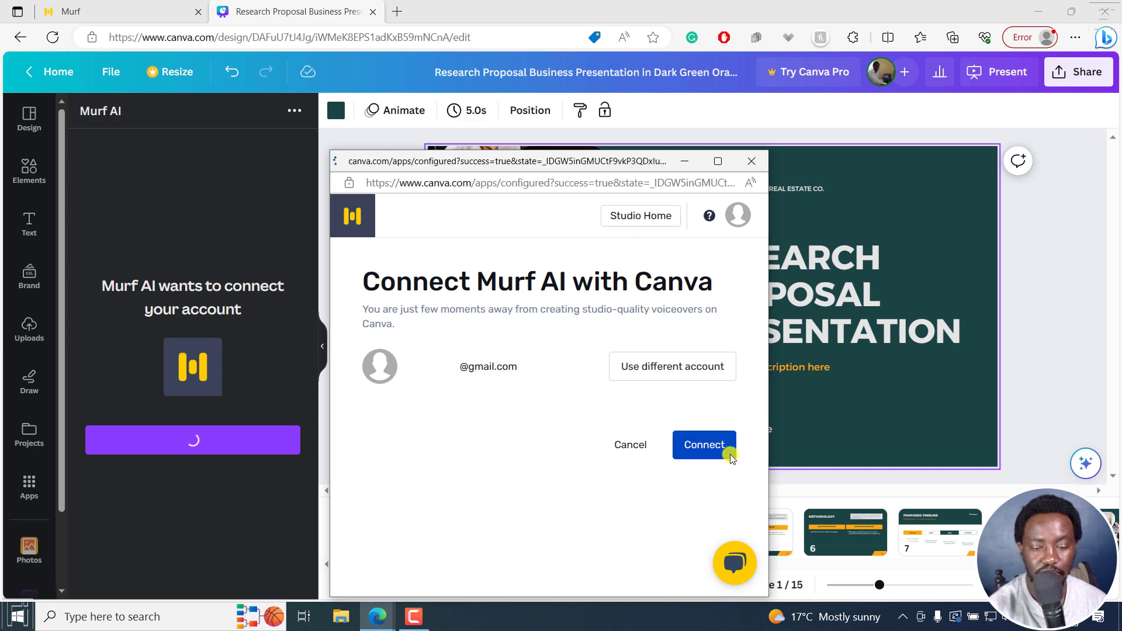
pyautogui.click(703, 444)
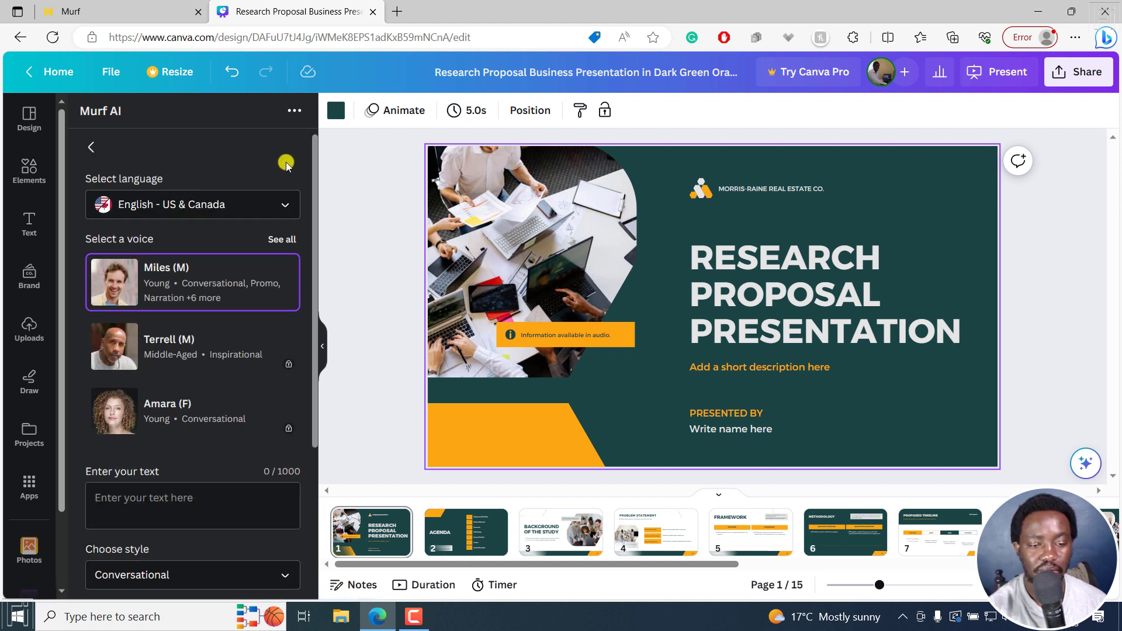
pyautogui.moveTo(183, 231)
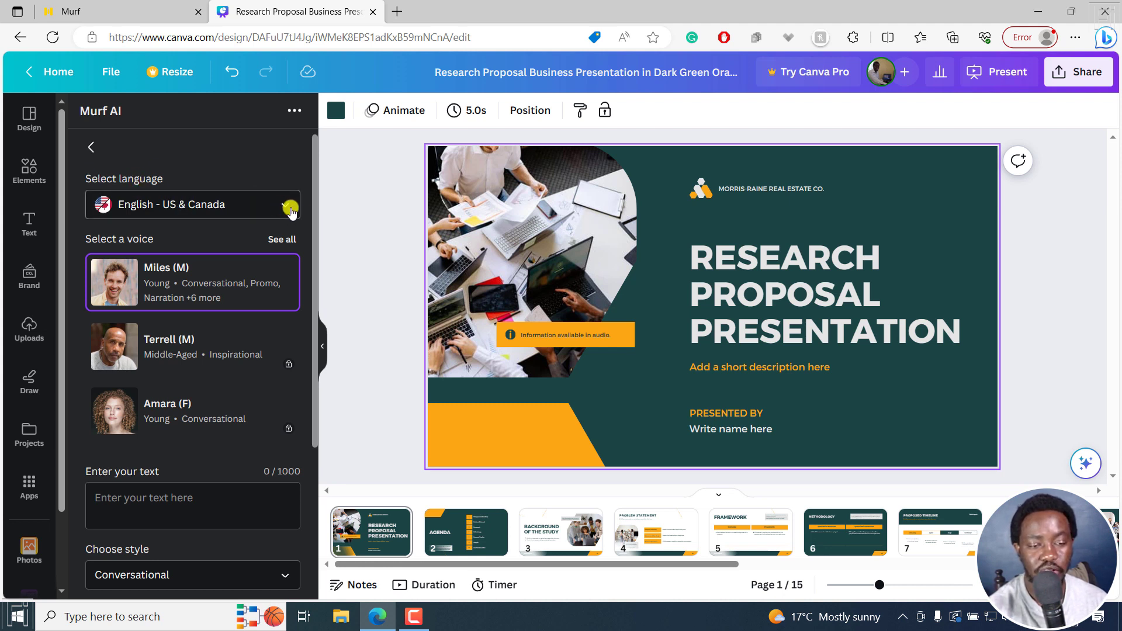
pyautogui.click(284, 204)
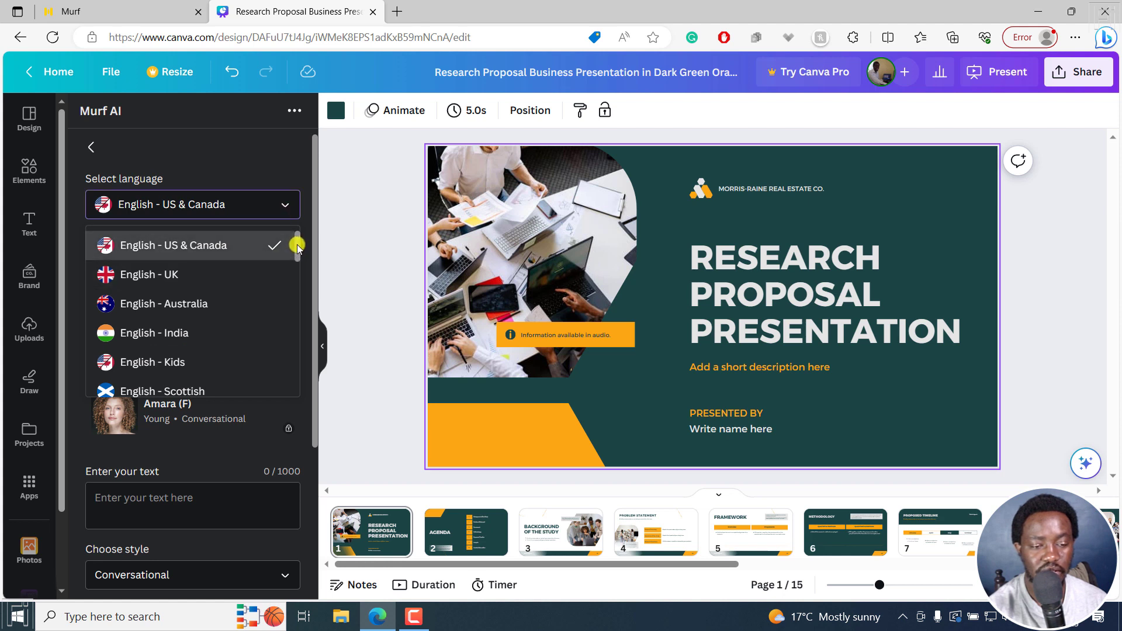
pyautogui.scroll(-3)
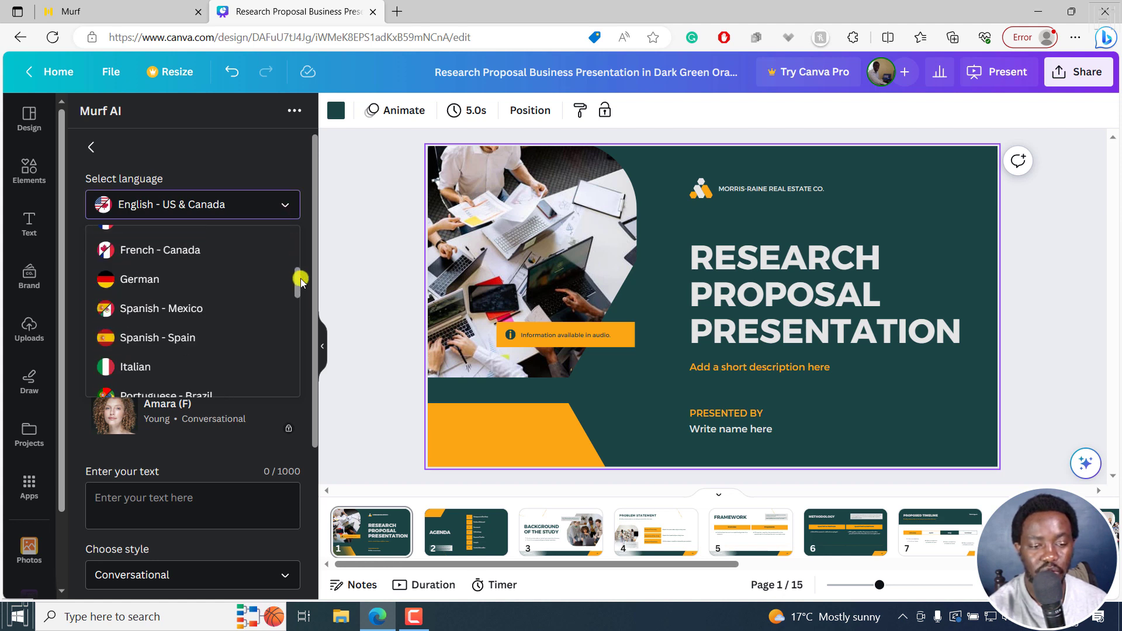
pyautogui.scroll(-3)
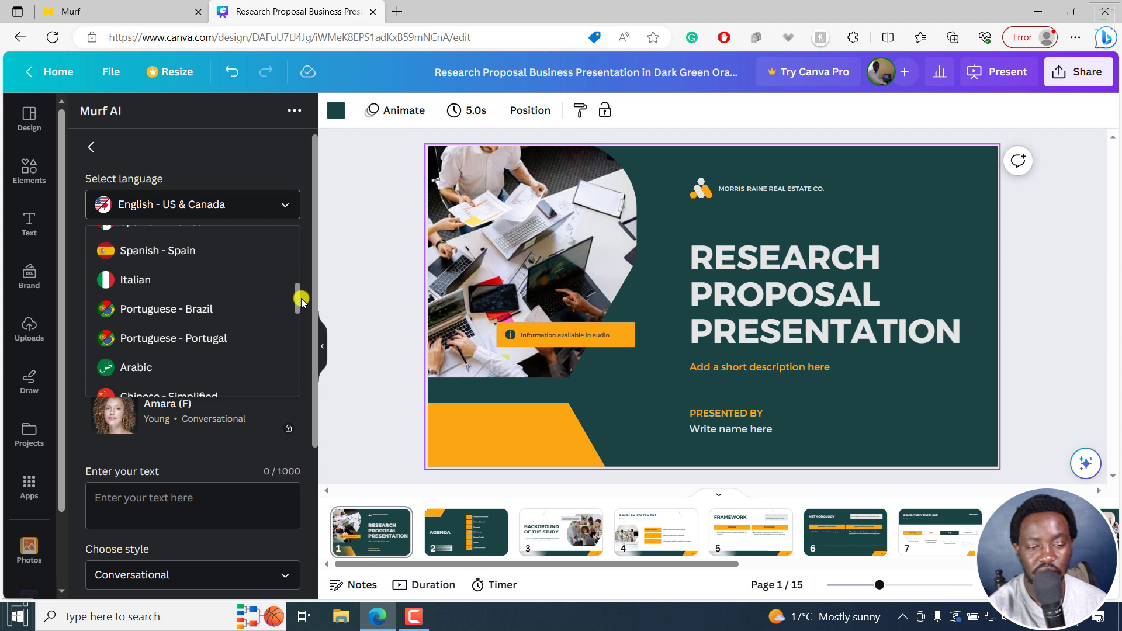
pyautogui.scroll(-3)
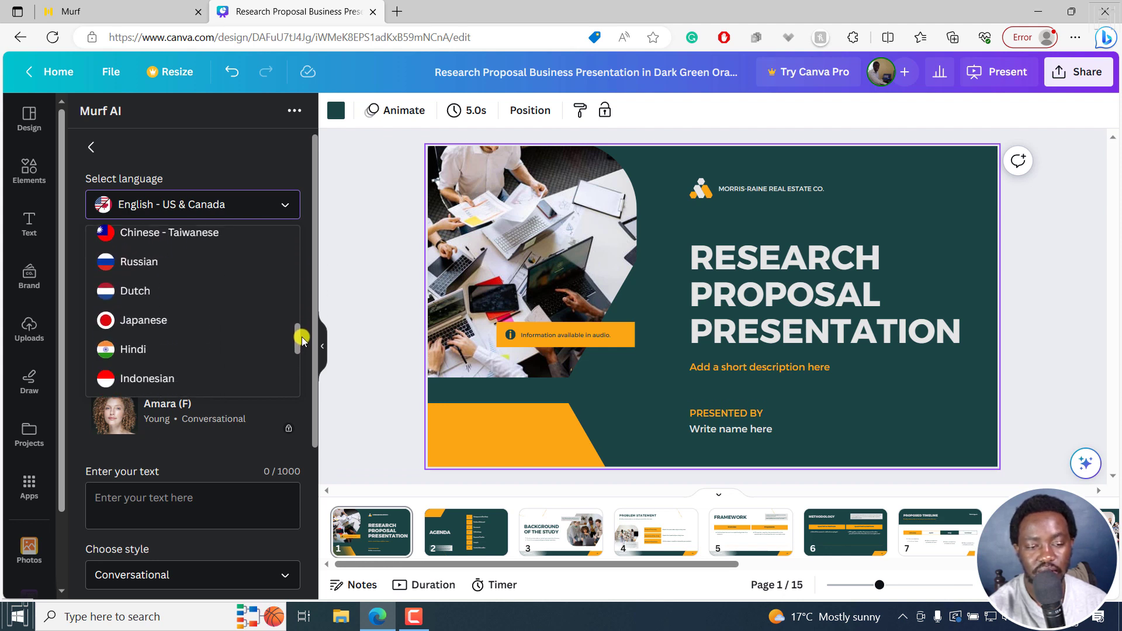
pyautogui.scroll(-3)
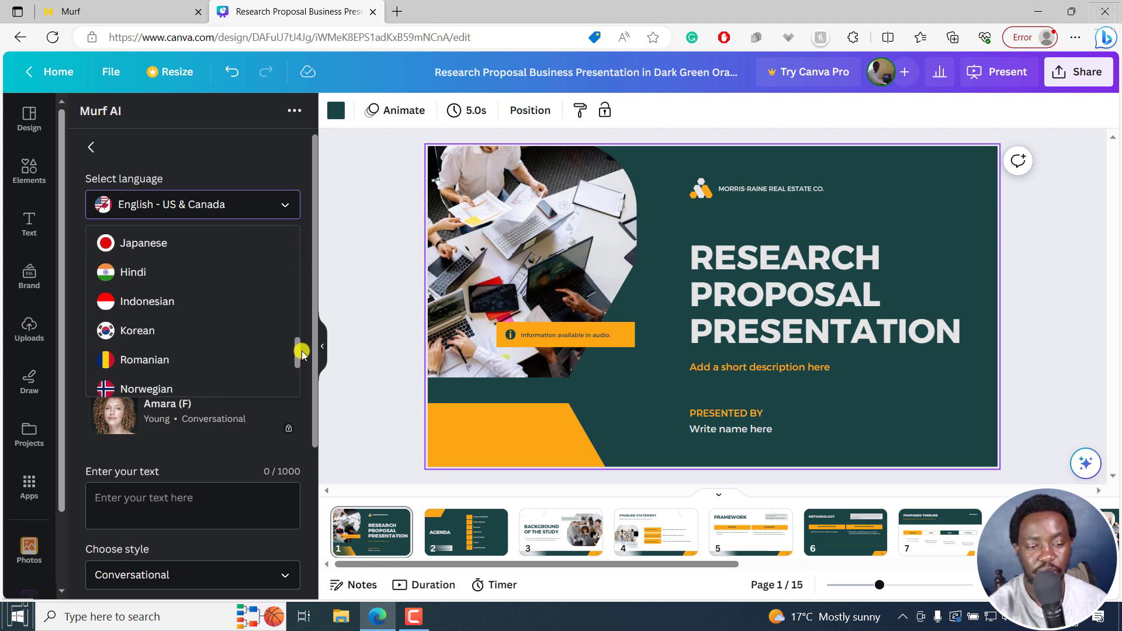
pyautogui.scroll(3)
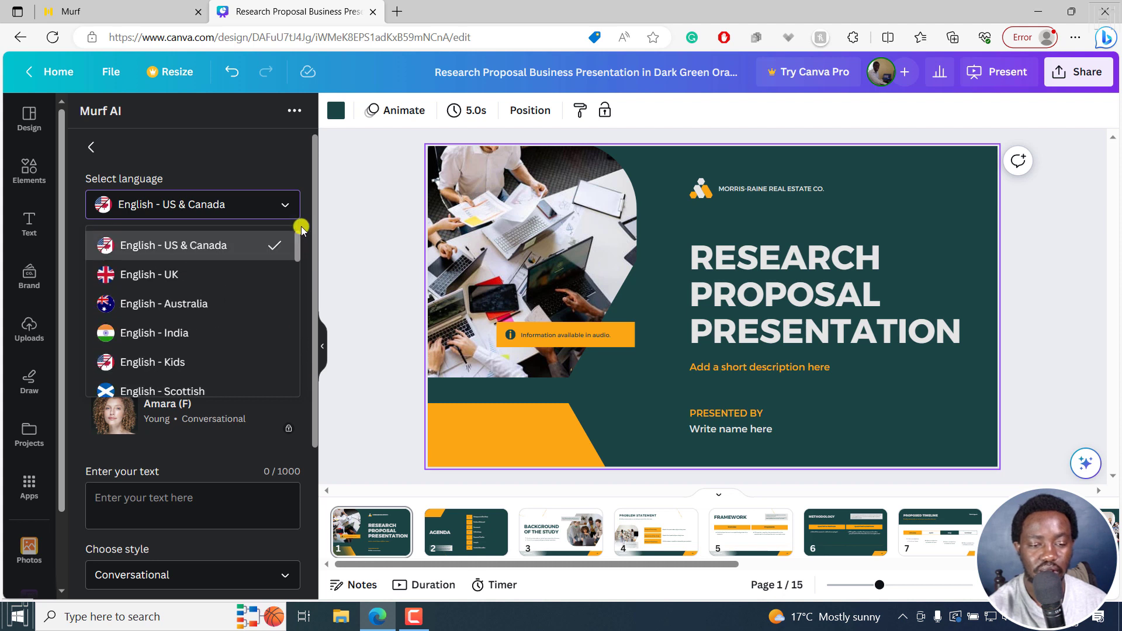
pyautogui.moveTo(158, 249)
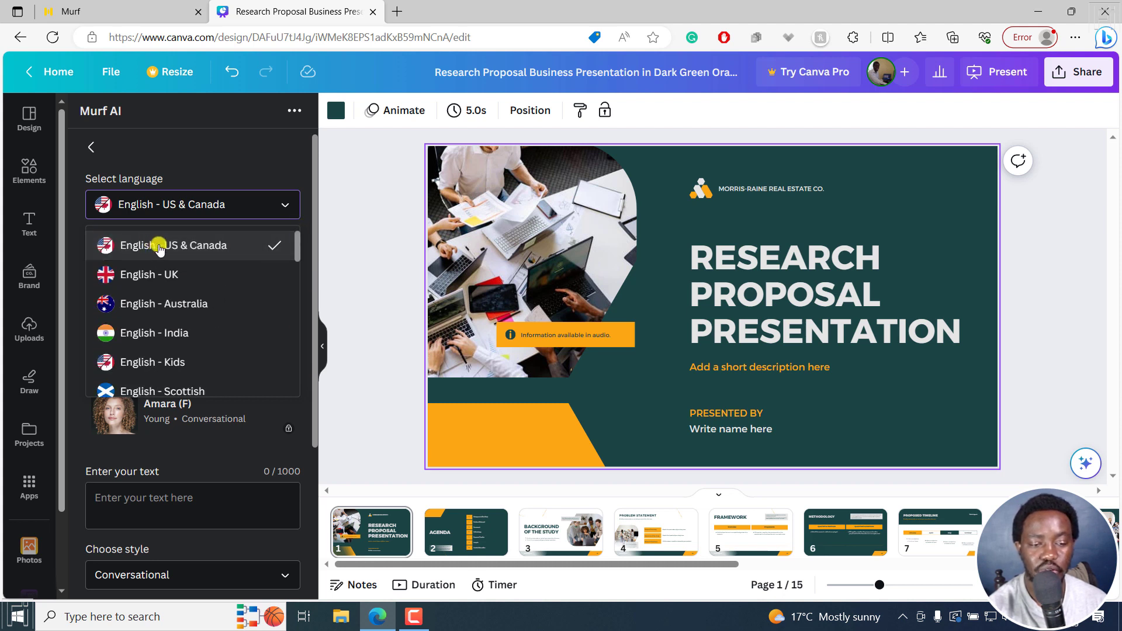
pyautogui.click(172, 245)
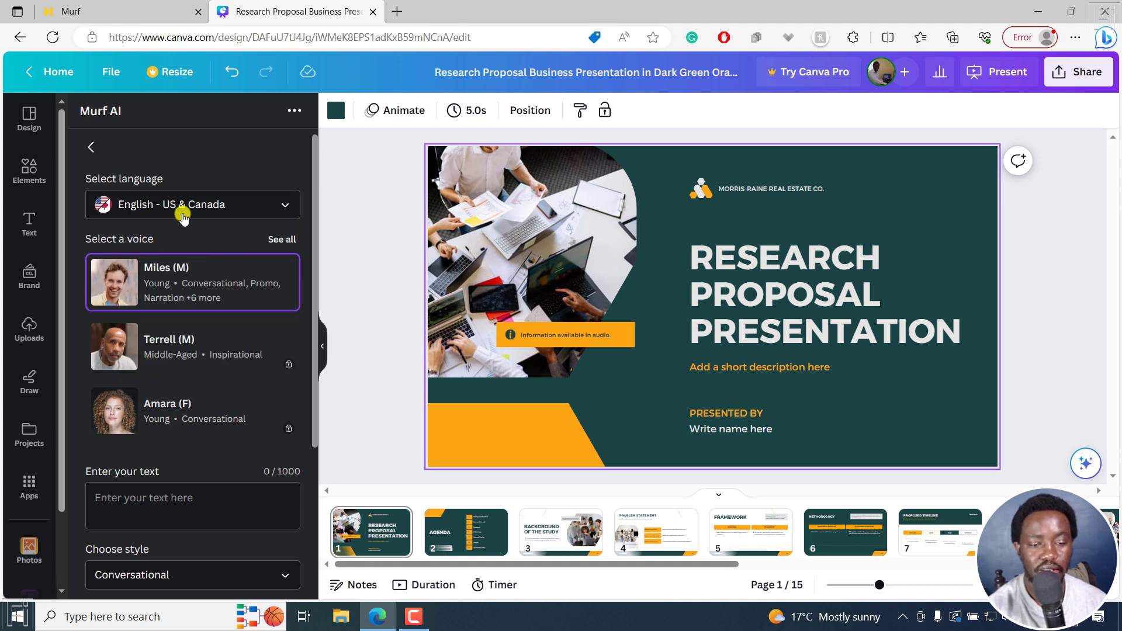
pyautogui.moveTo(281, 239)
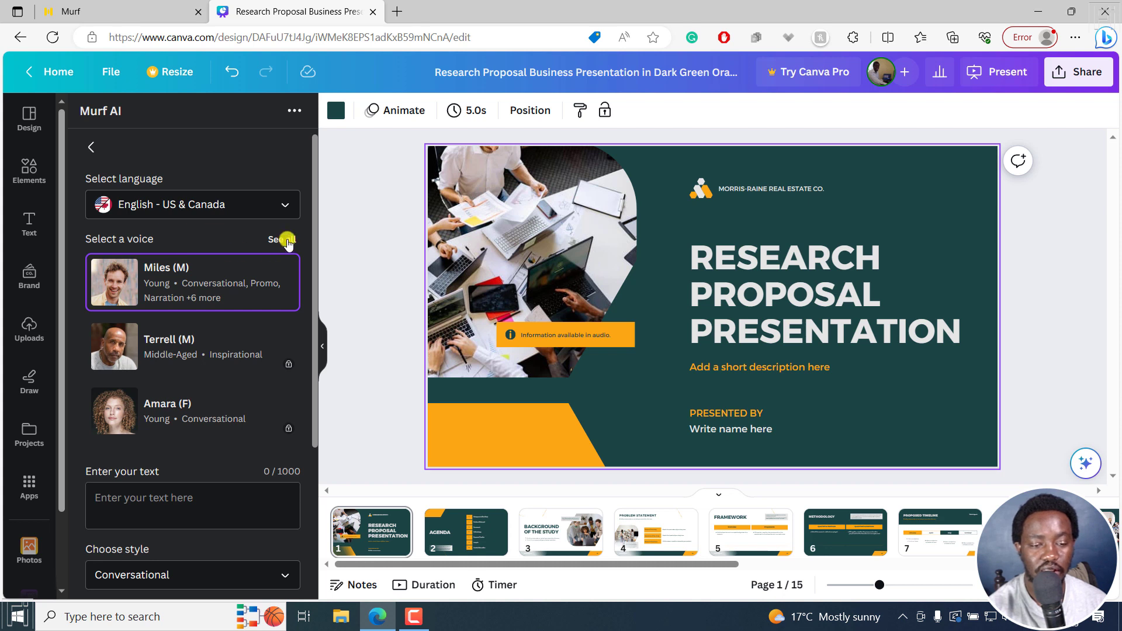
pyautogui.click(278, 239)
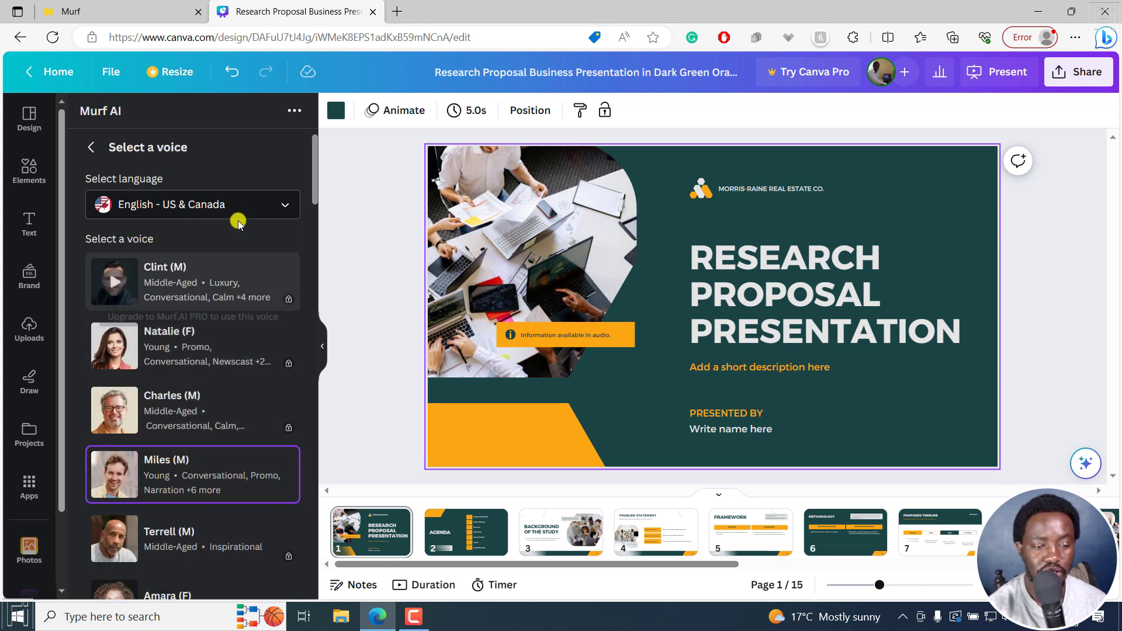
pyautogui.moveTo(306, 282)
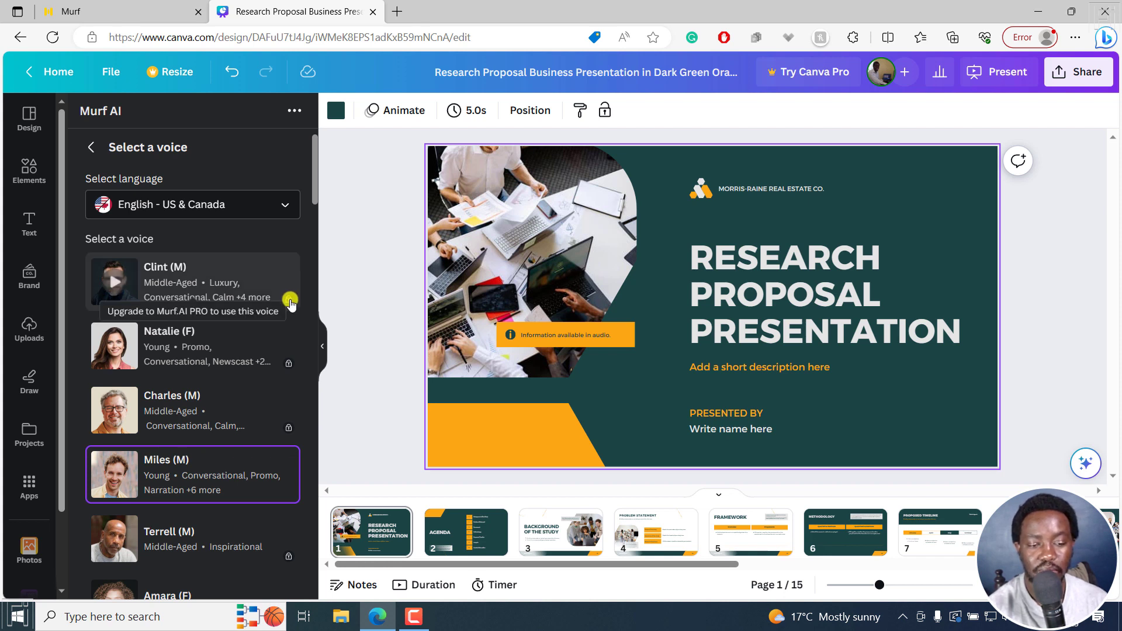
pyautogui.moveTo(246, 427)
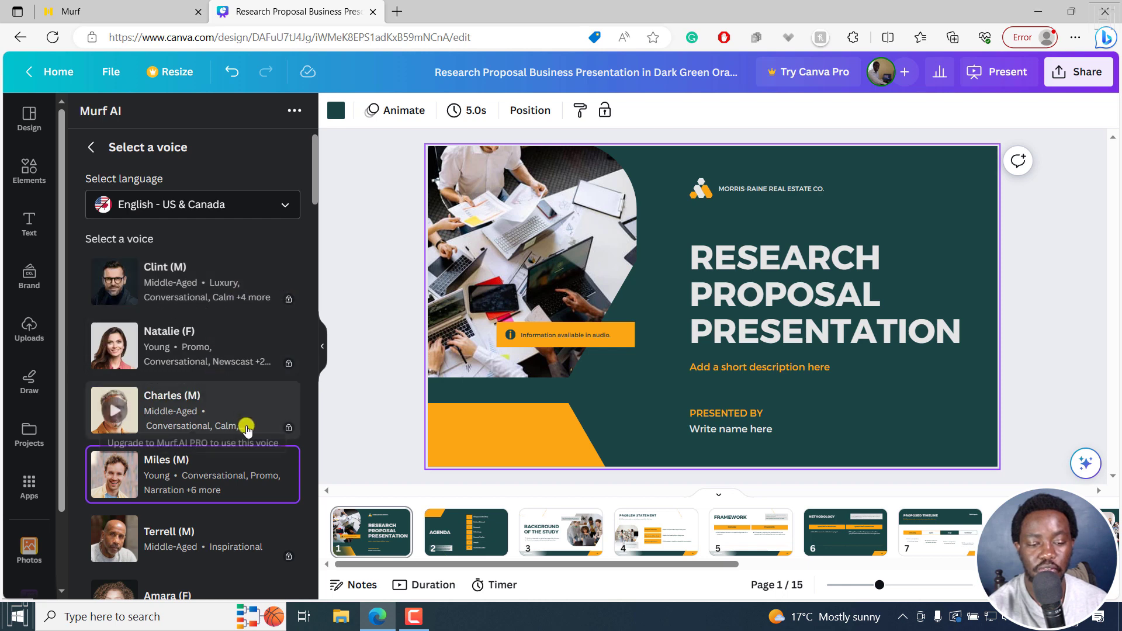
pyautogui.moveTo(315, 175)
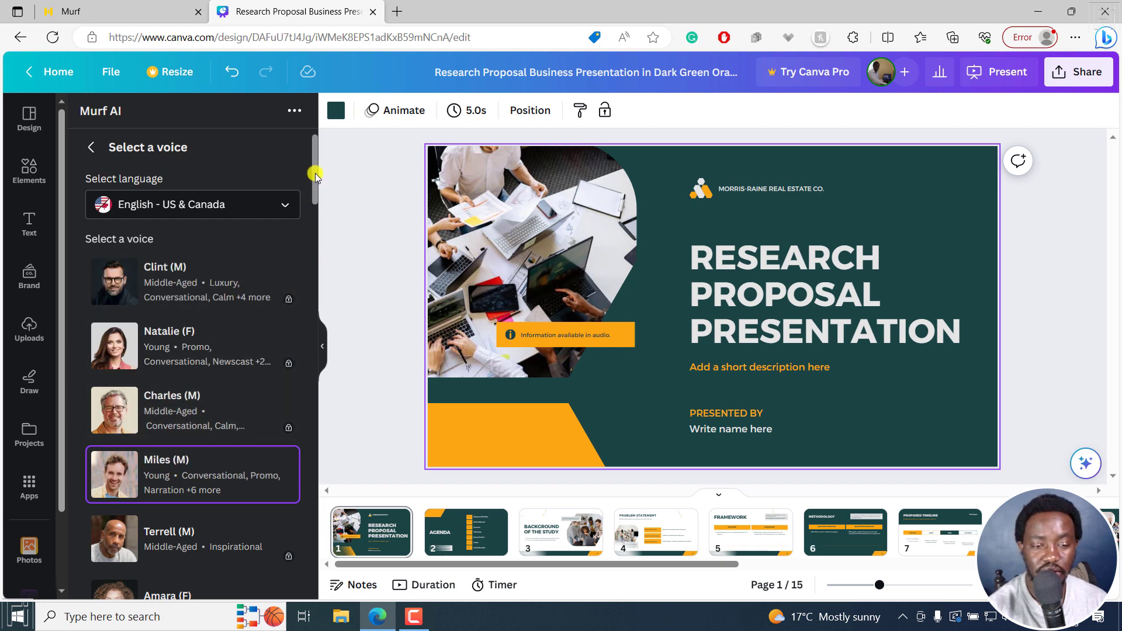
pyautogui.scroll(-3)
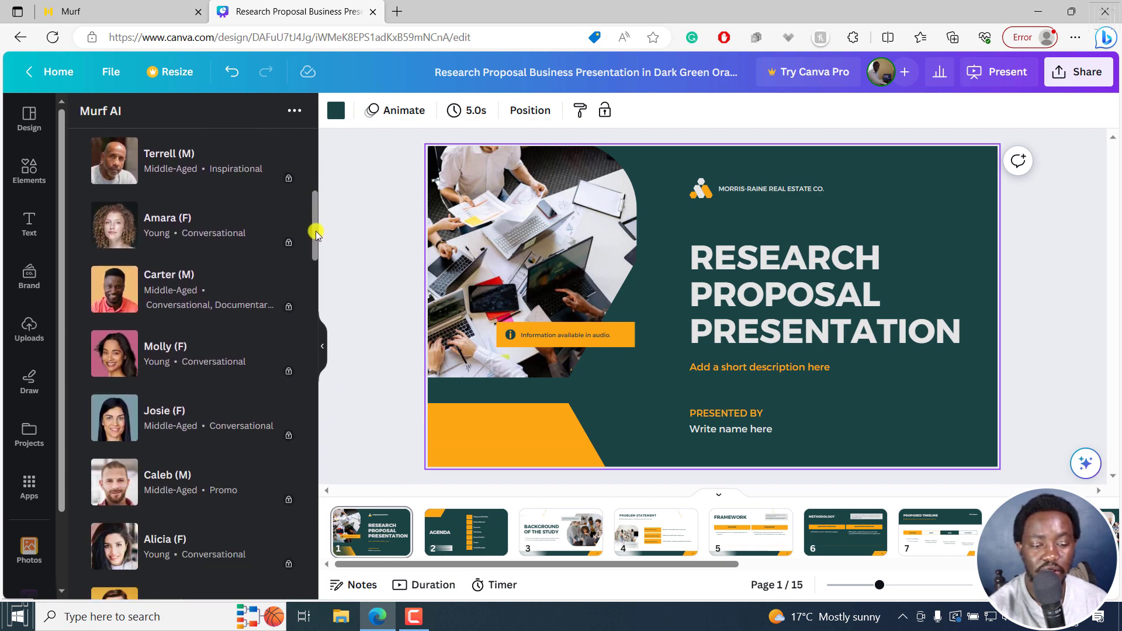
pyautogui.scroll(-3)
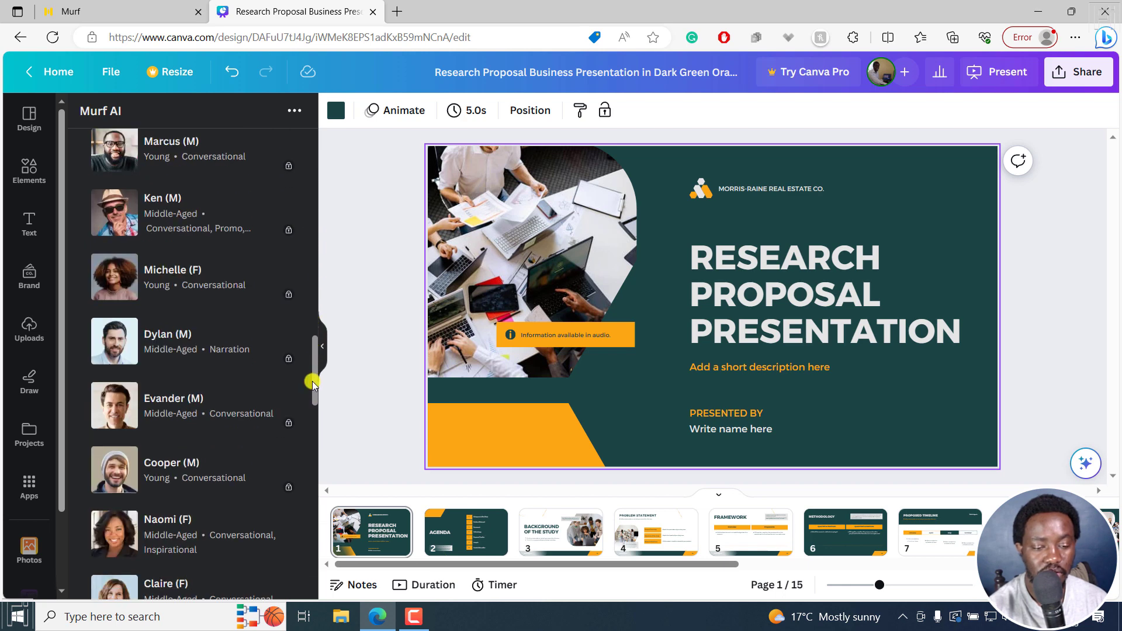
pyautogui.scroll(-3)
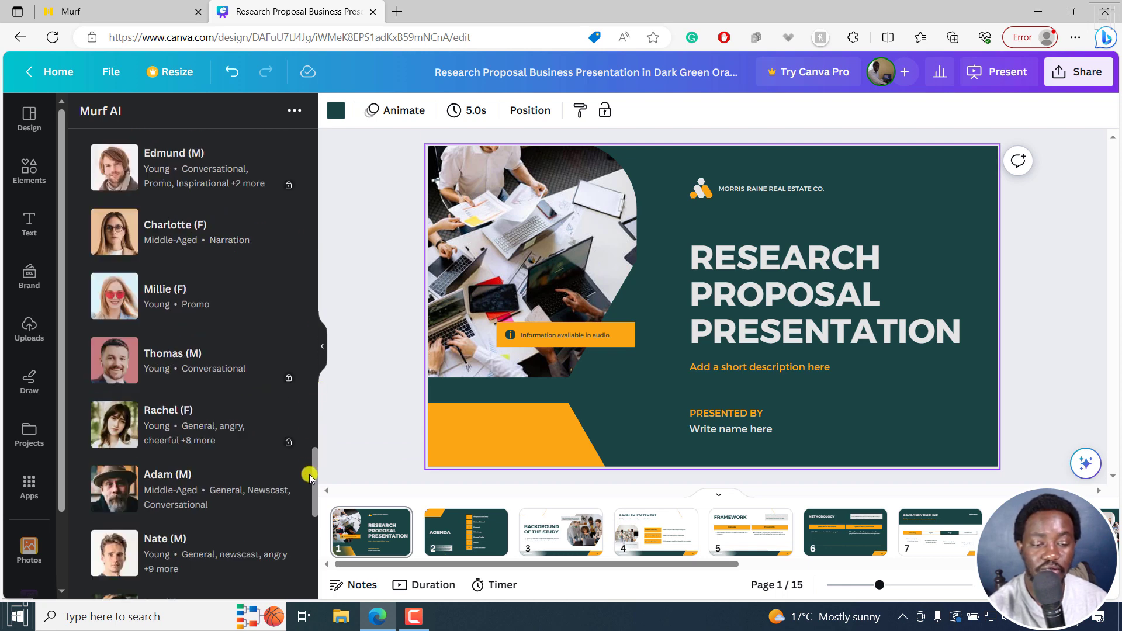
pyautogui.scroll(3)
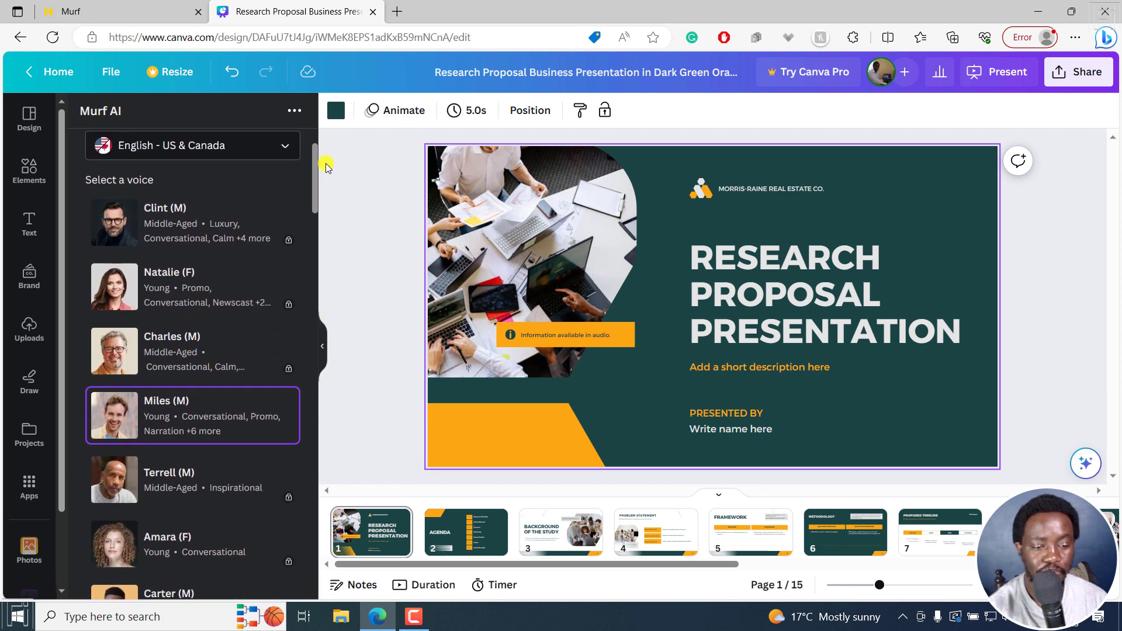
pyautogui.click(191, 415)
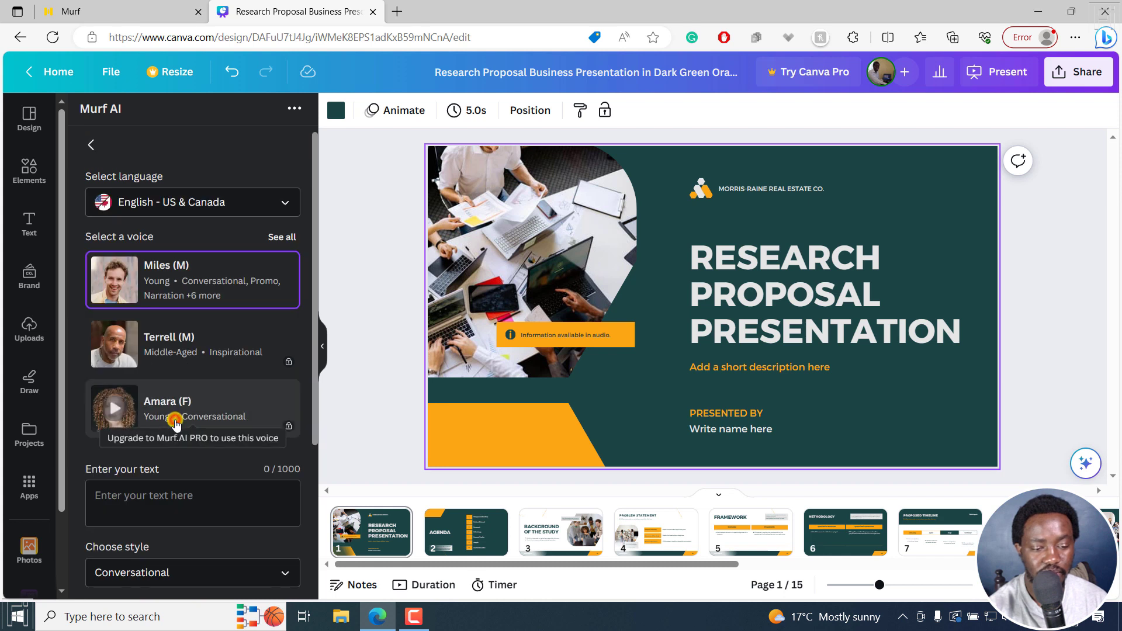
pyautogui.moveTo(112, 281)
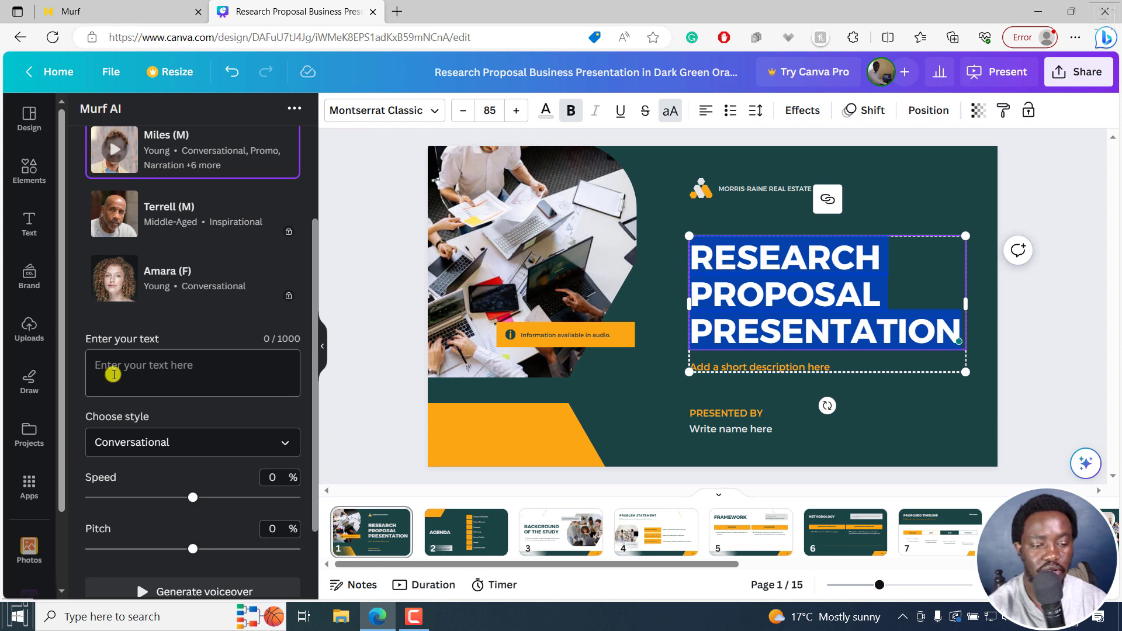
# - Enter 'Research Proposal Presentation.' as the script and browse styles, keeping Conversational
pyautogui.write('Research Proposal Presentation')
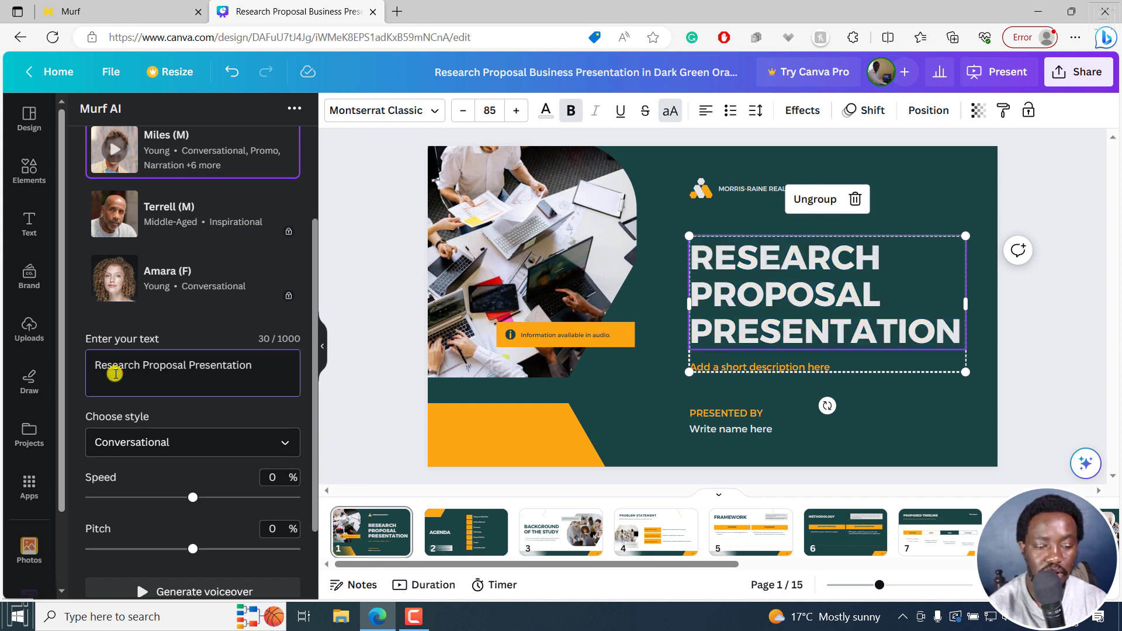
pyautogui.write('.')
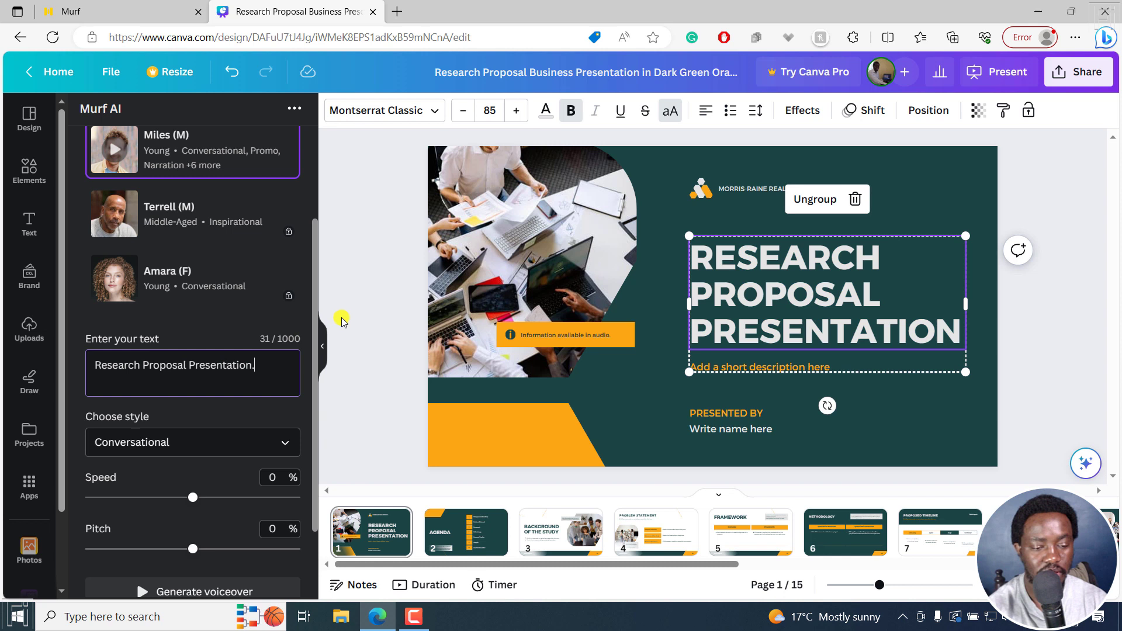
pyautogui.scroll(-3)
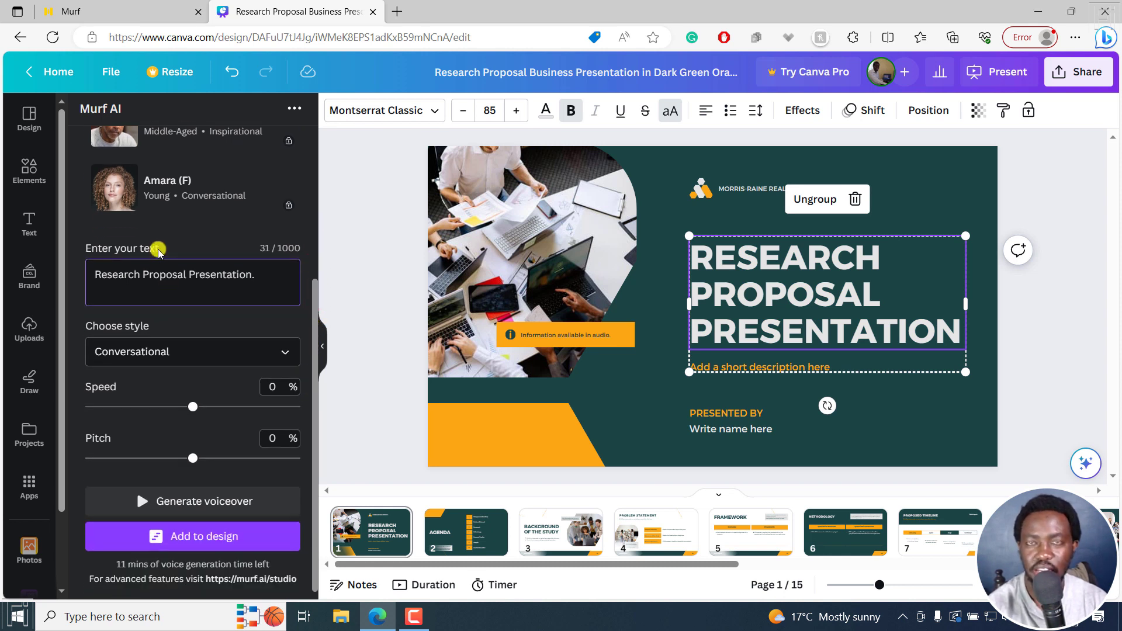
pyautogui.moveTo(207, 335)
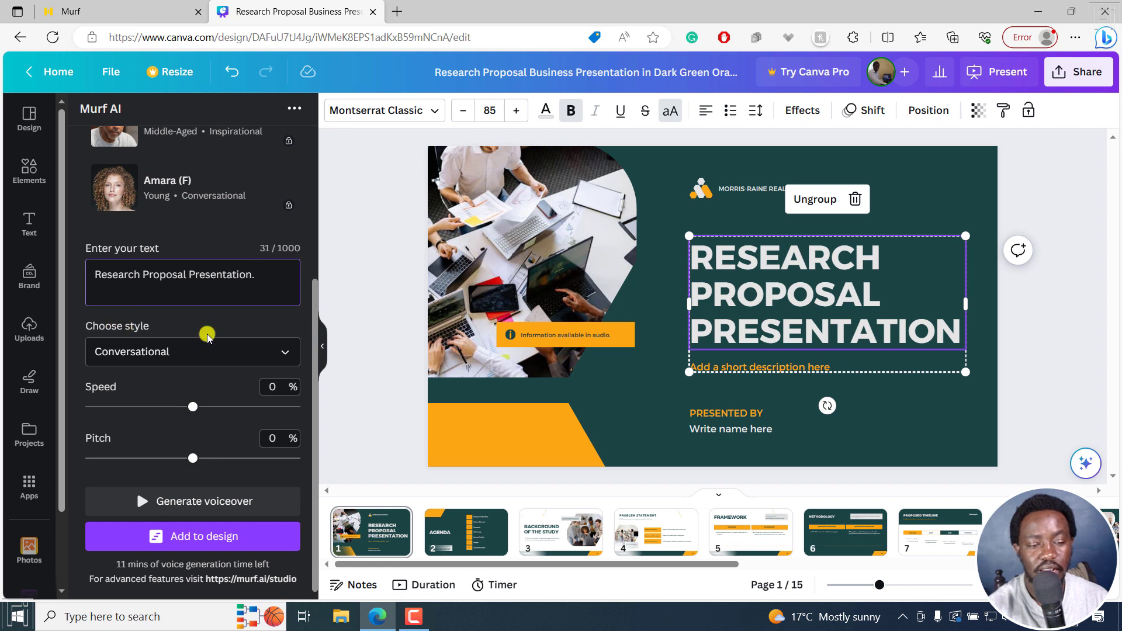
pyautogui.click(192, 351)
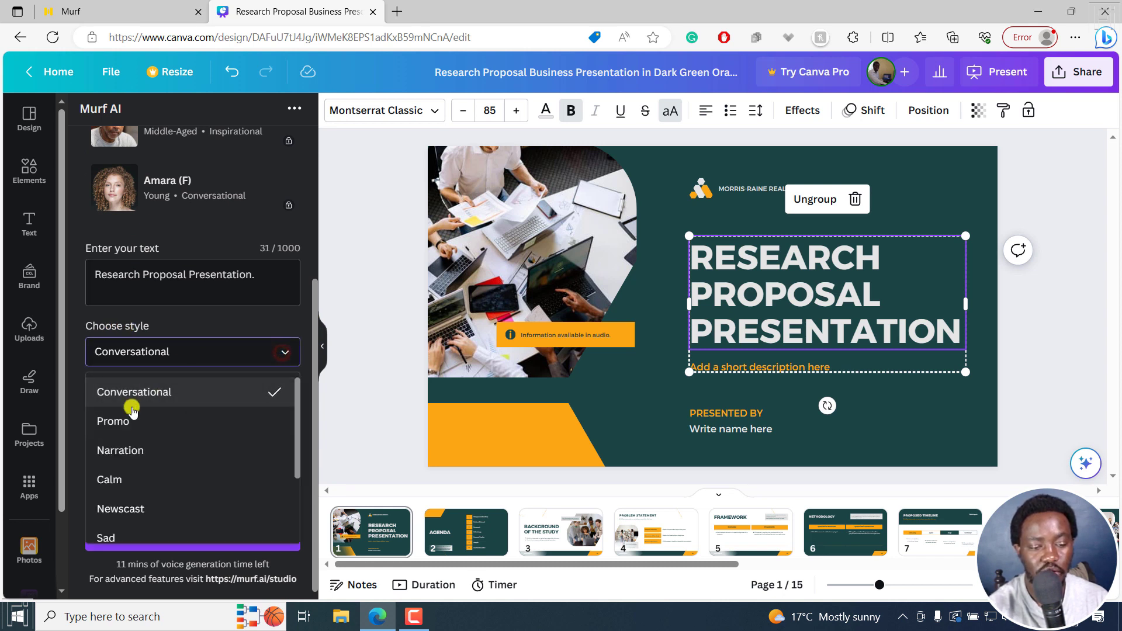
pyautogui.moveTo(121, 528)
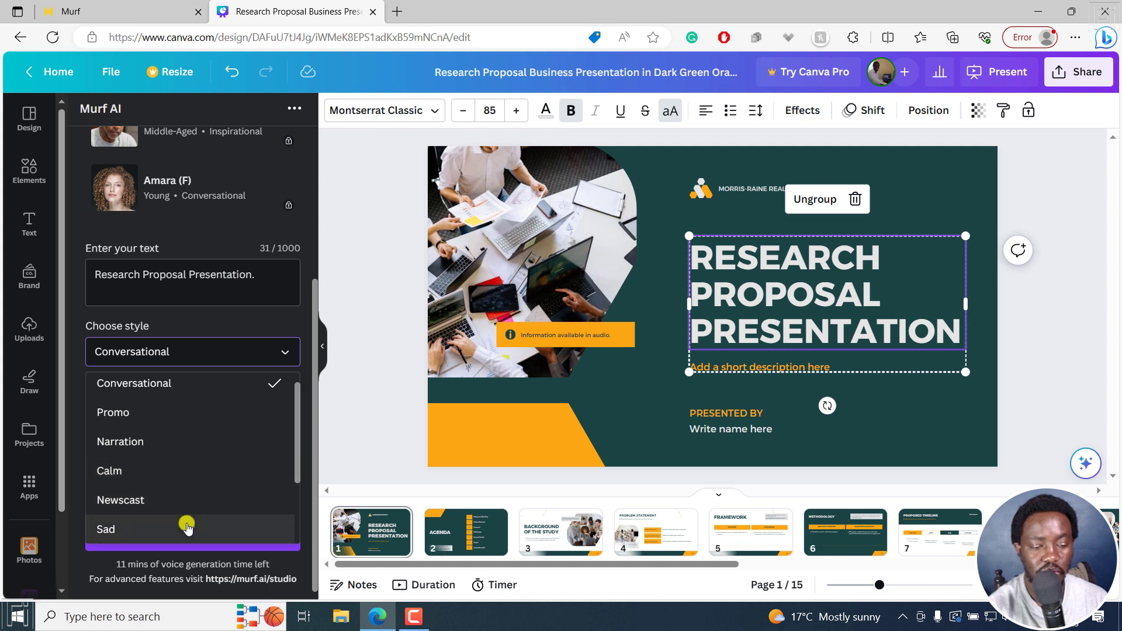
pyautogui.scroll(-3)
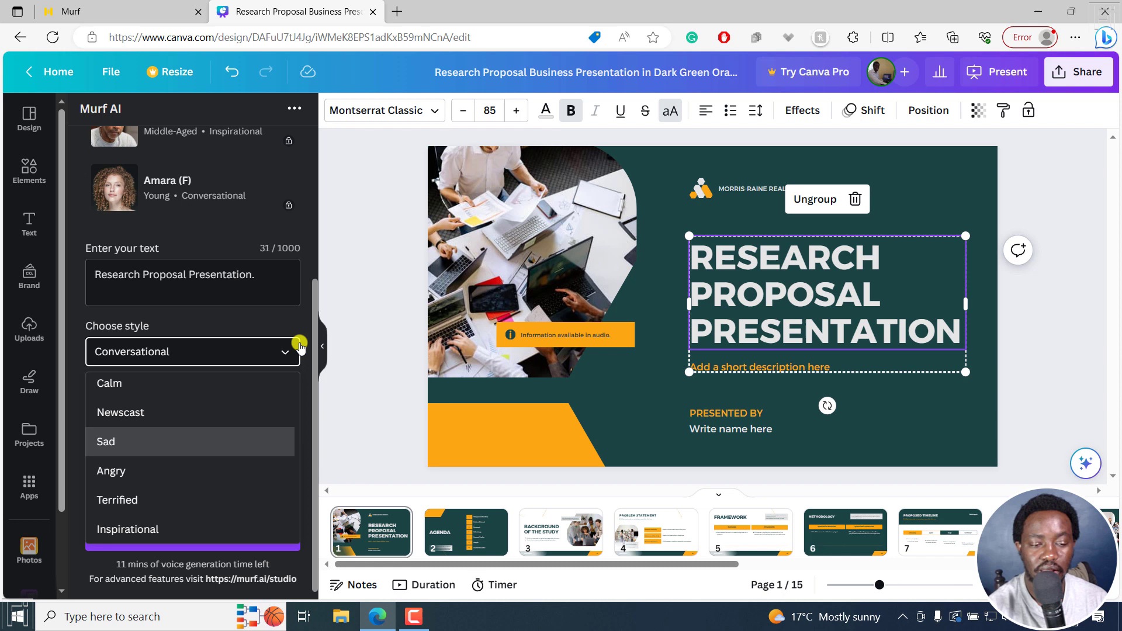
pyautogui.click(284, 351)
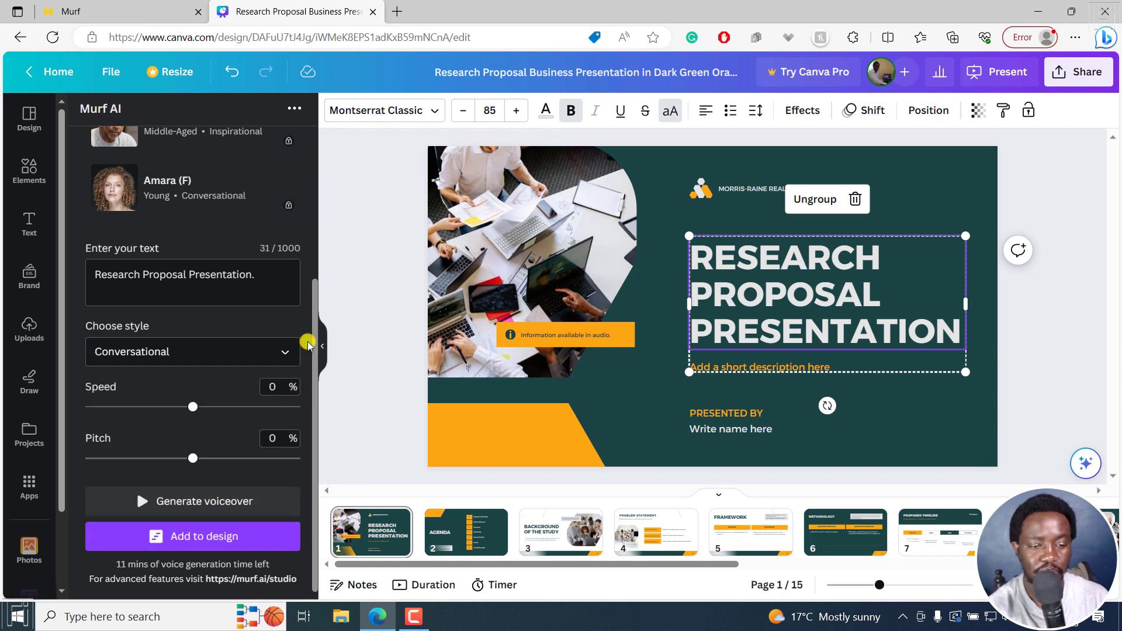
pyautogui.moveTo(242, 335)
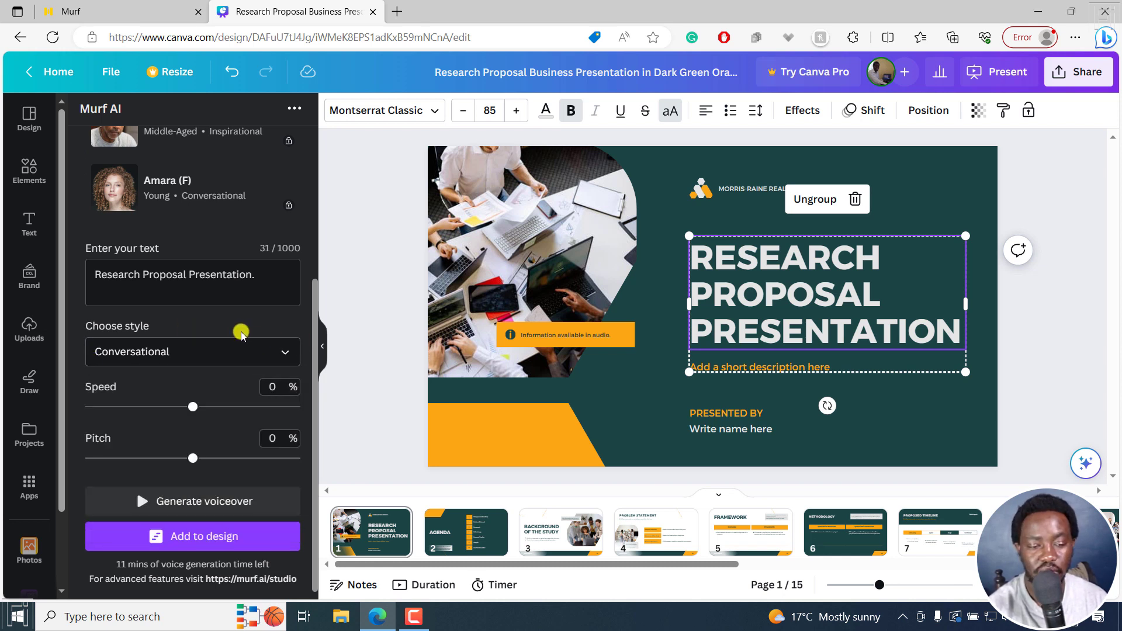
pyautogui.moveTo(194, 461)
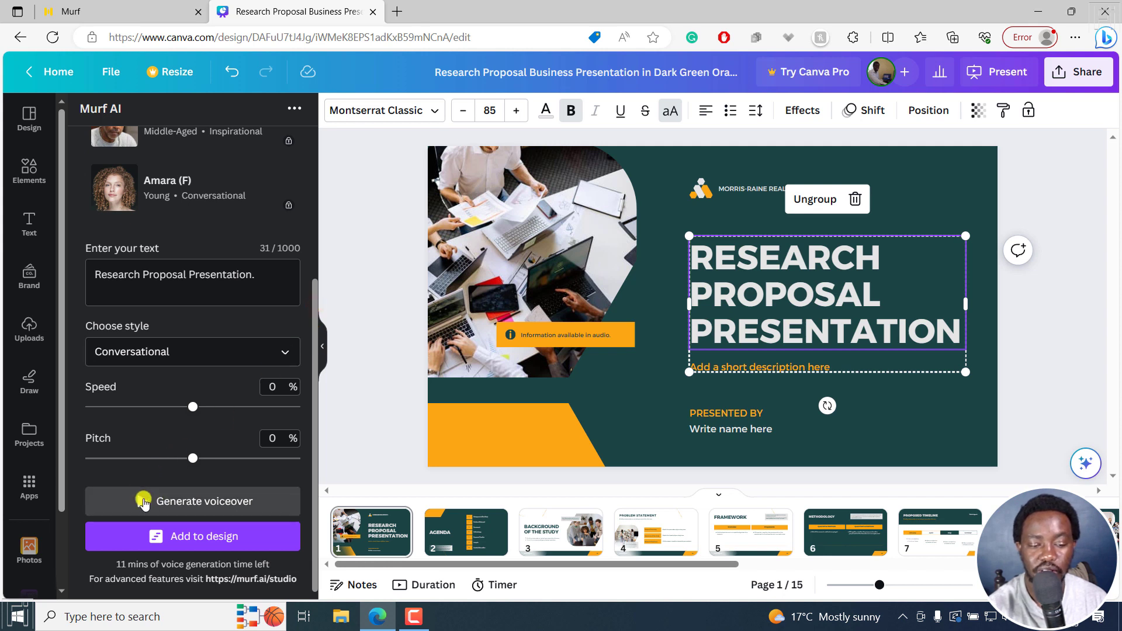
# - Generate the 3-second title voiceover and preview it with play and pause
pyautogui.click(191, 501)
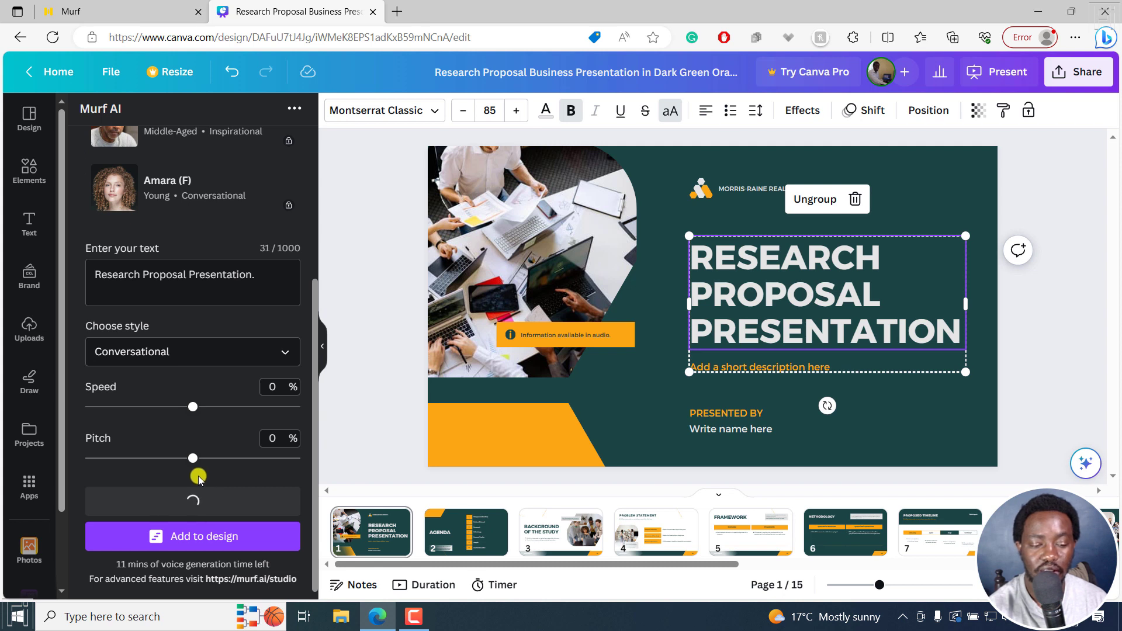
pyautogui.click(192, 501)
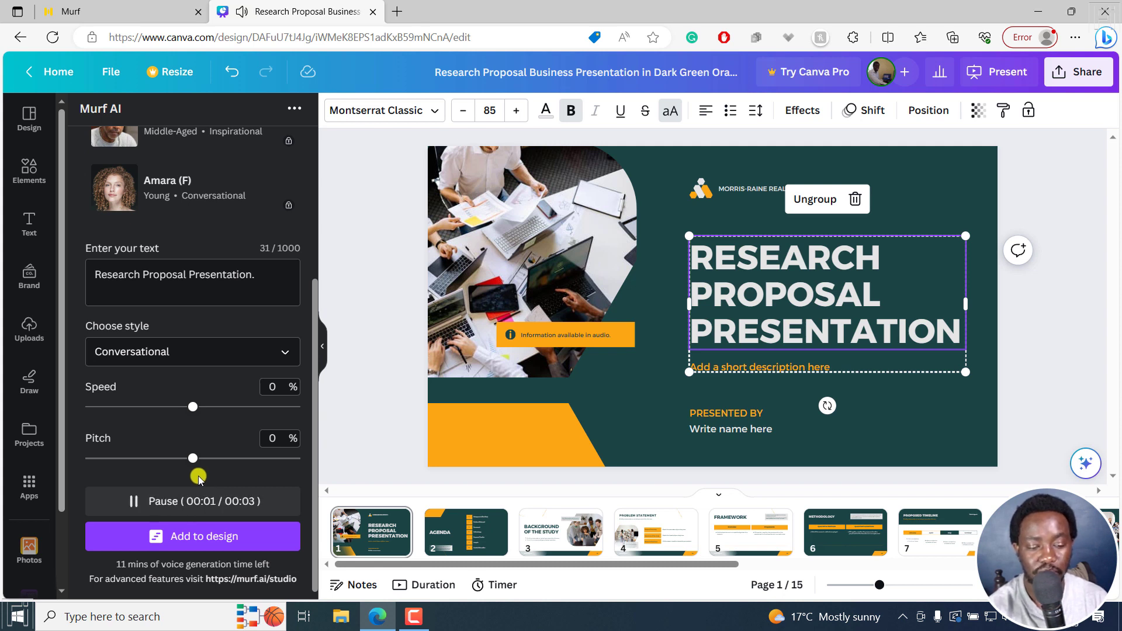
pyautogui.click(192, 501)
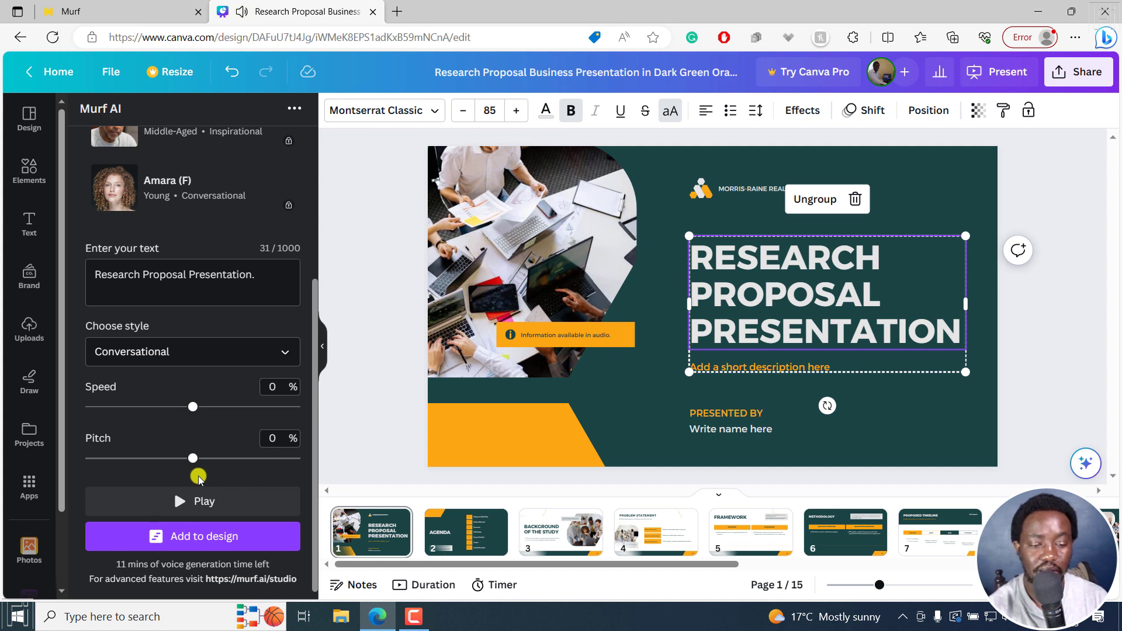
pyautogui.click(192, 500)
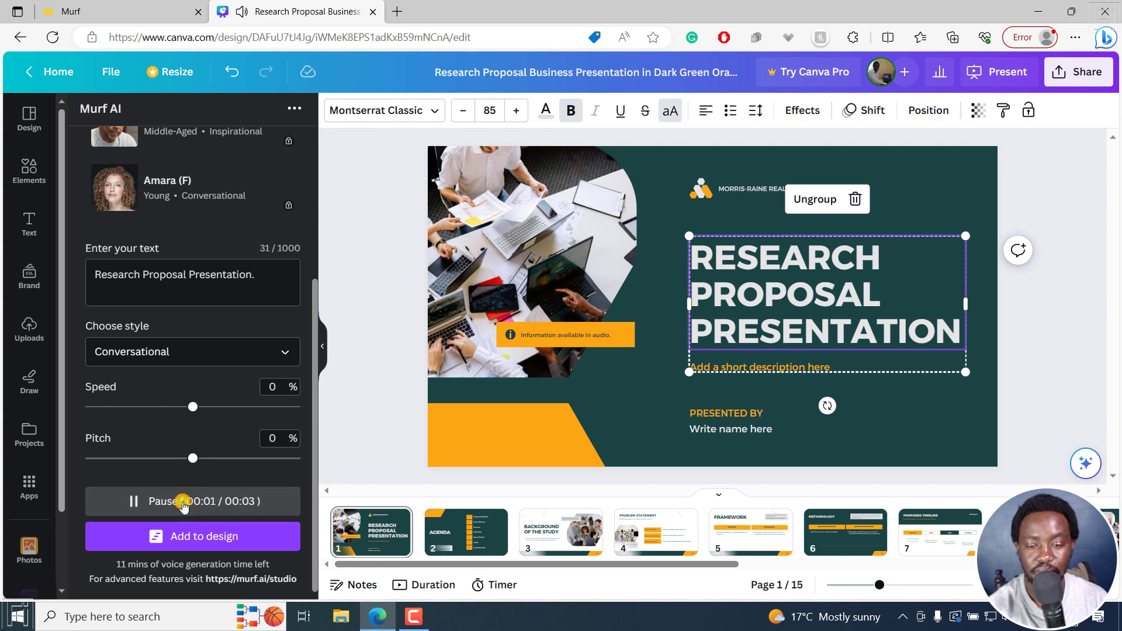
pyautogui.click(191, 501)
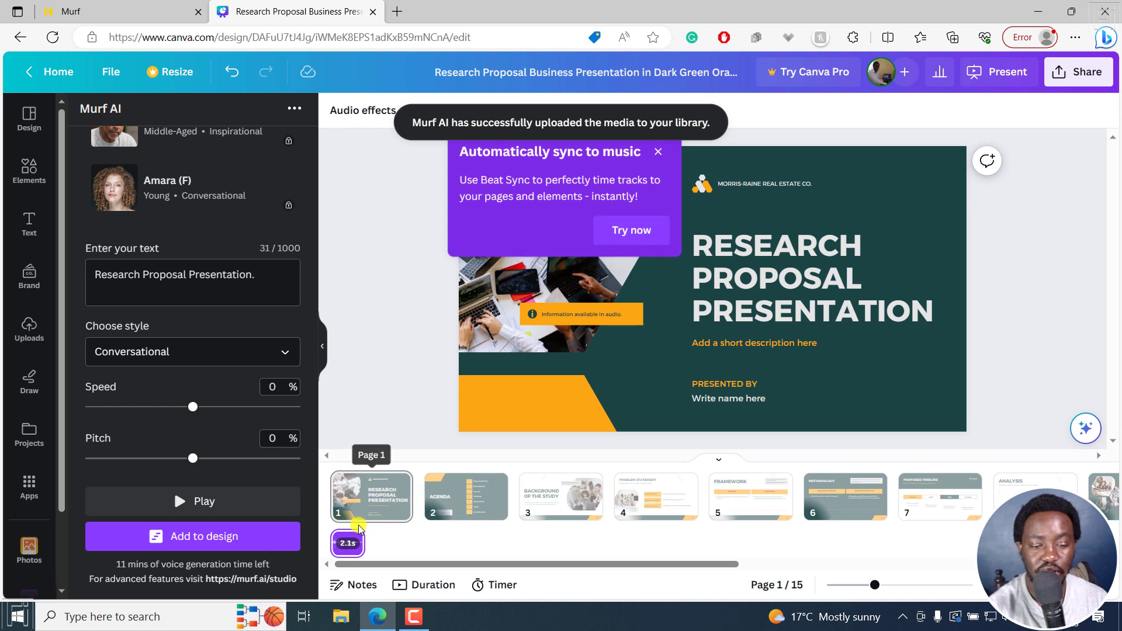
pyautogui.moveTo(572, 172)
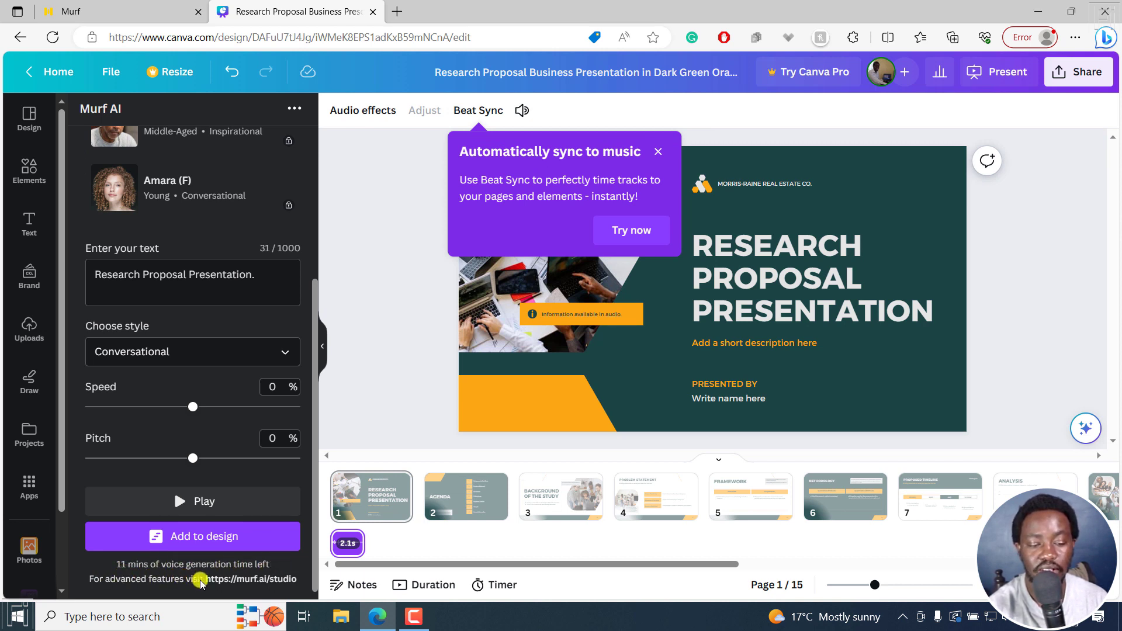
pyautogui.moveTo(331, 472)
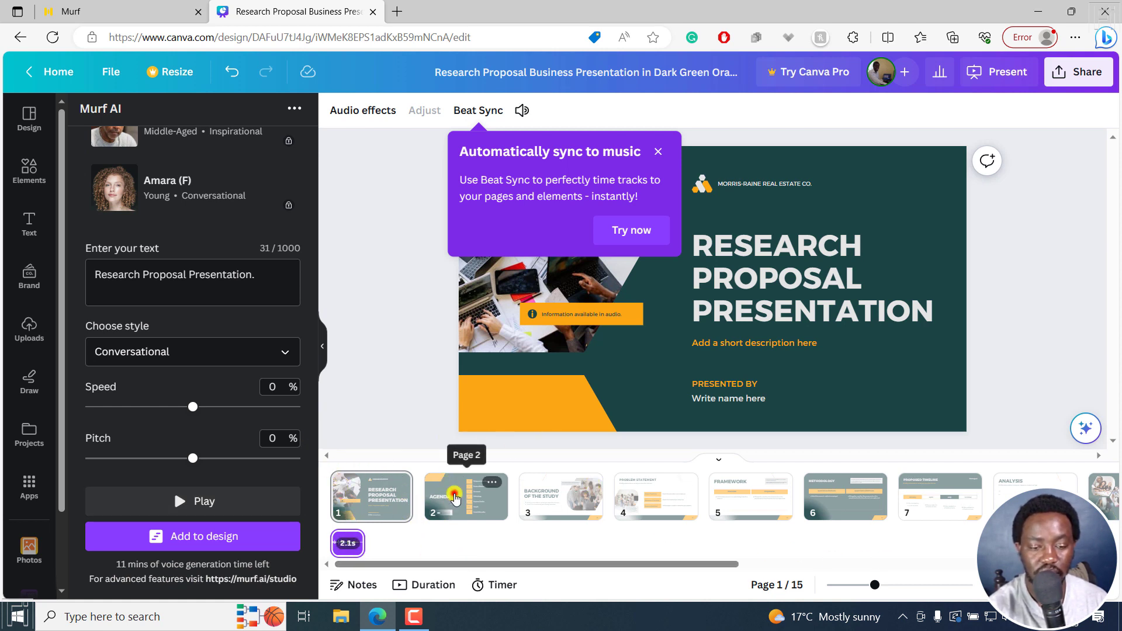
# - Select the Agenda slide 2 and enter 'Background of the Study' as voiceover text
pyautogui.click(465, 496)
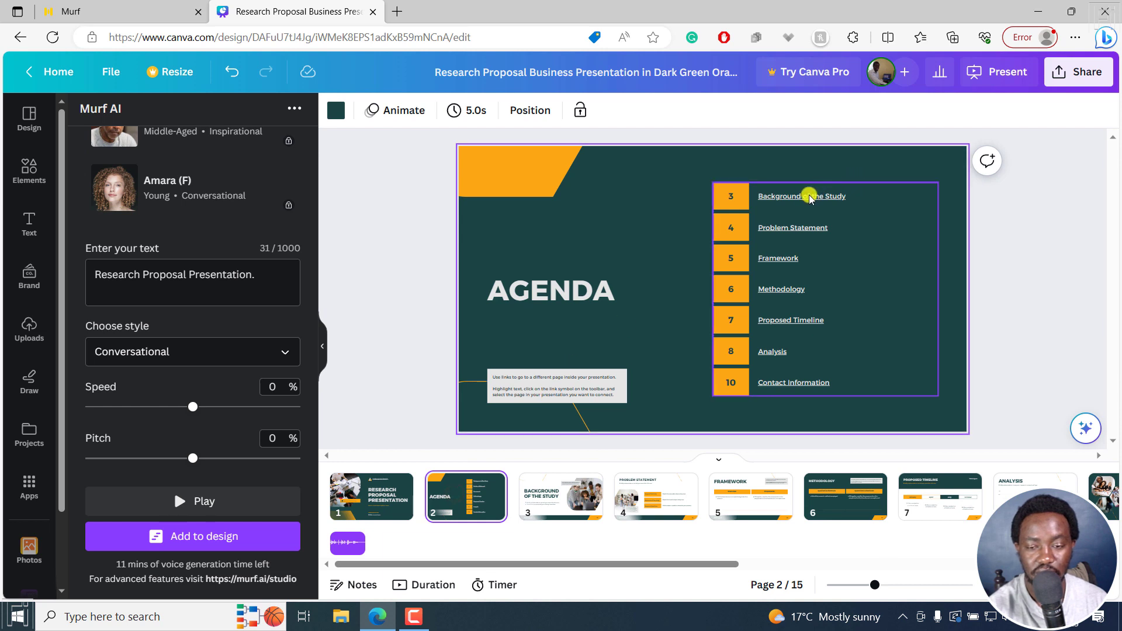
pyautogui.click(801, 196)
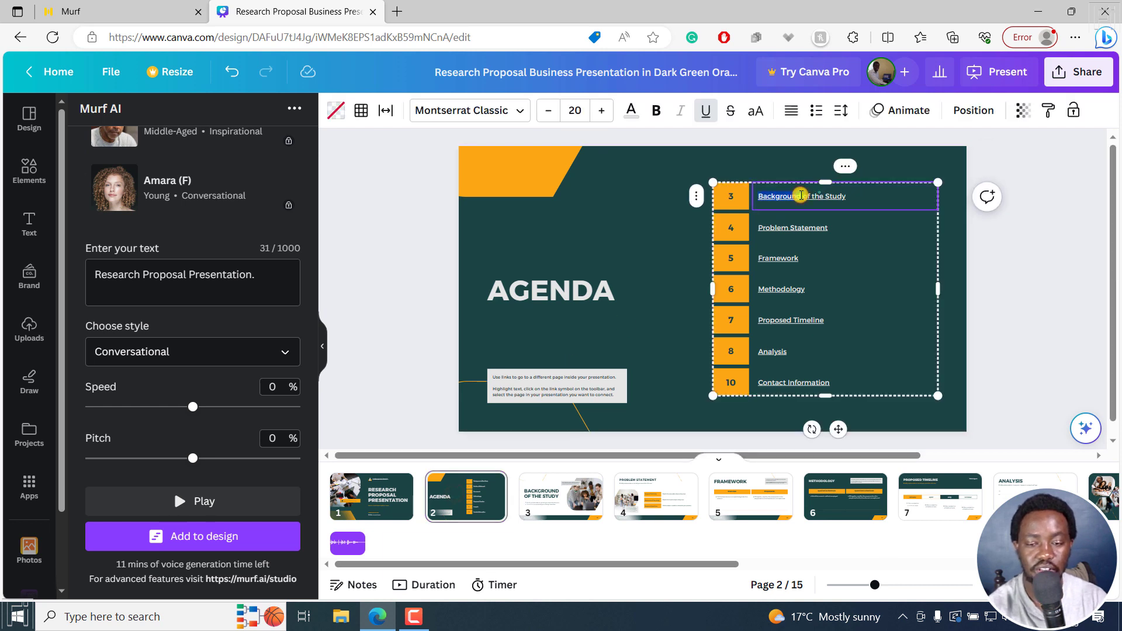
pyautogui.click(550, 290)
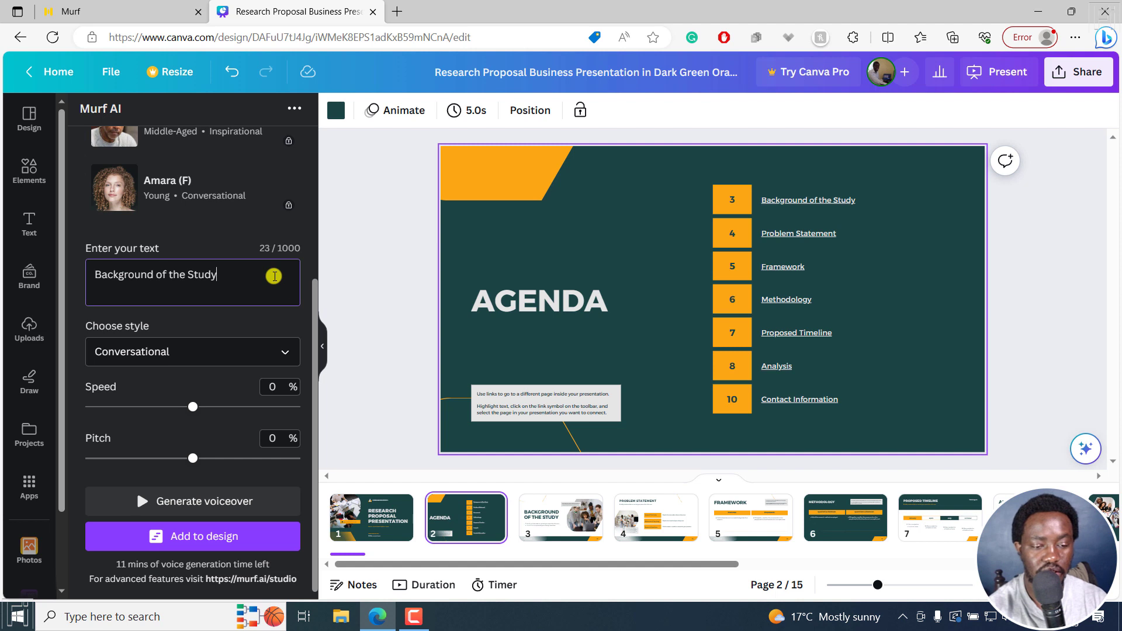
# - Generate the Murf AI voiceover, preview it, and add the clip to slide 2
pyautogui.click(192, 501)
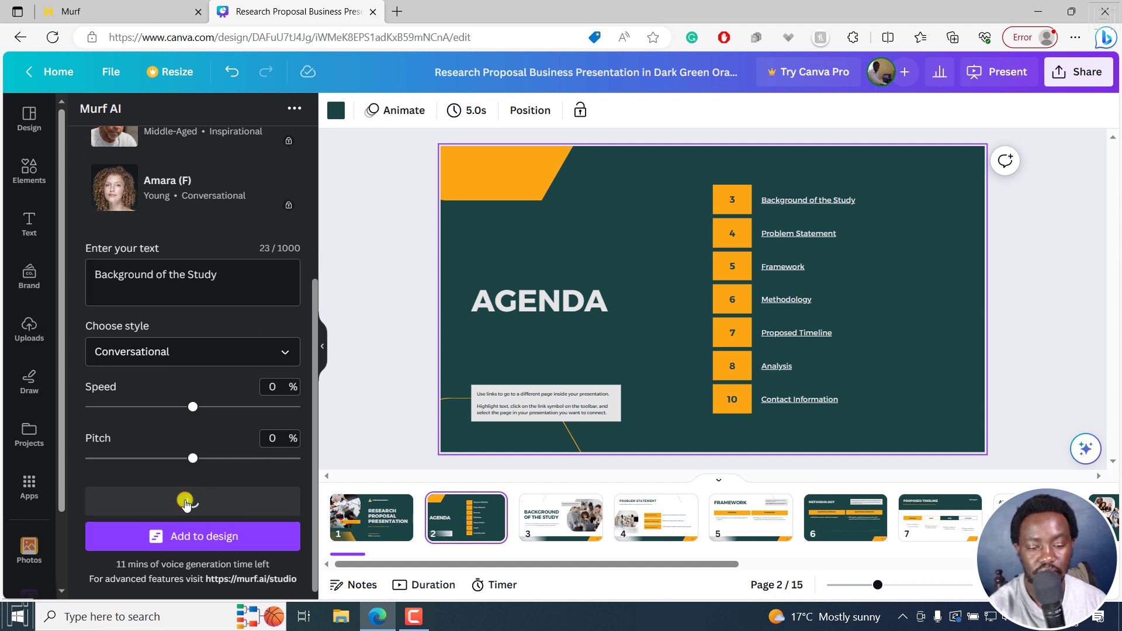
pyautogui.click(185, 501)
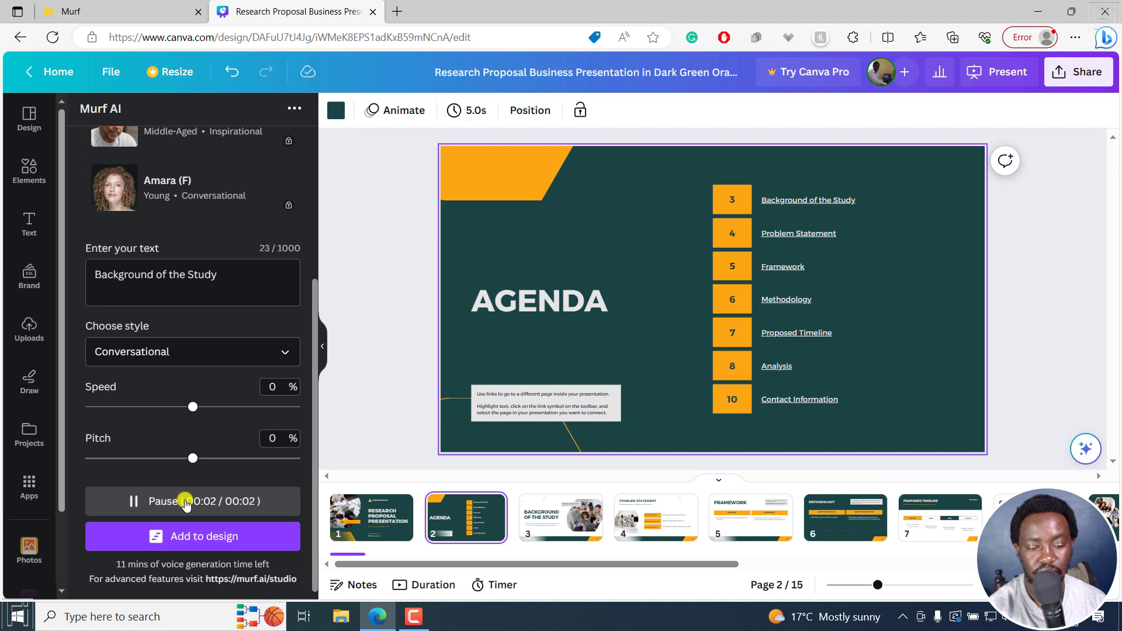
pyautogui.click(185, 500)
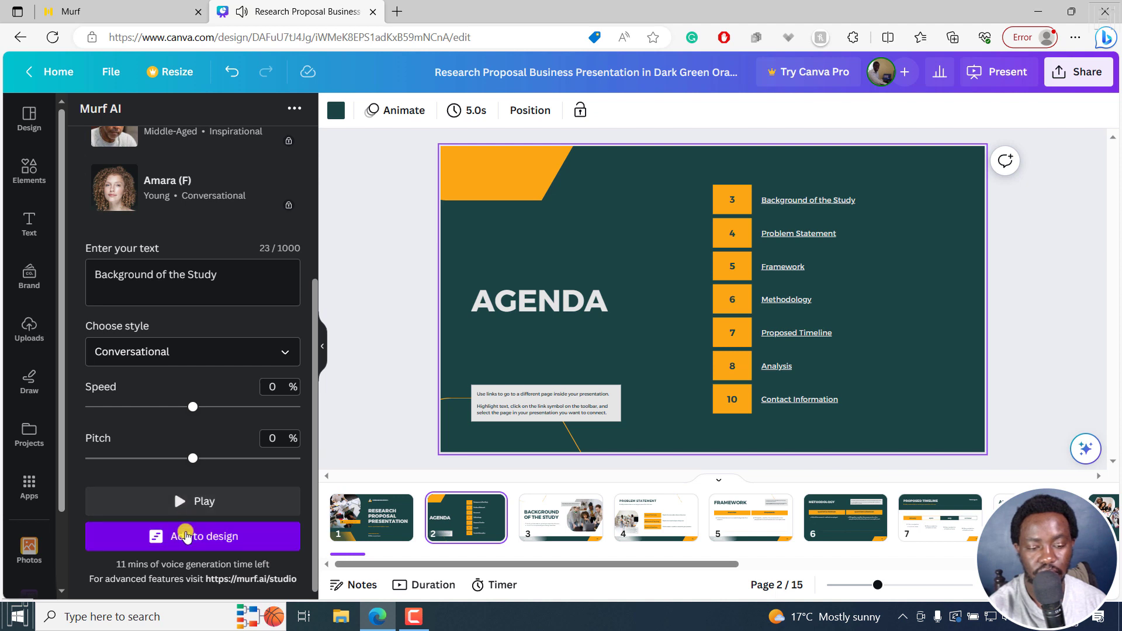
pyautogui.click(191, 536)
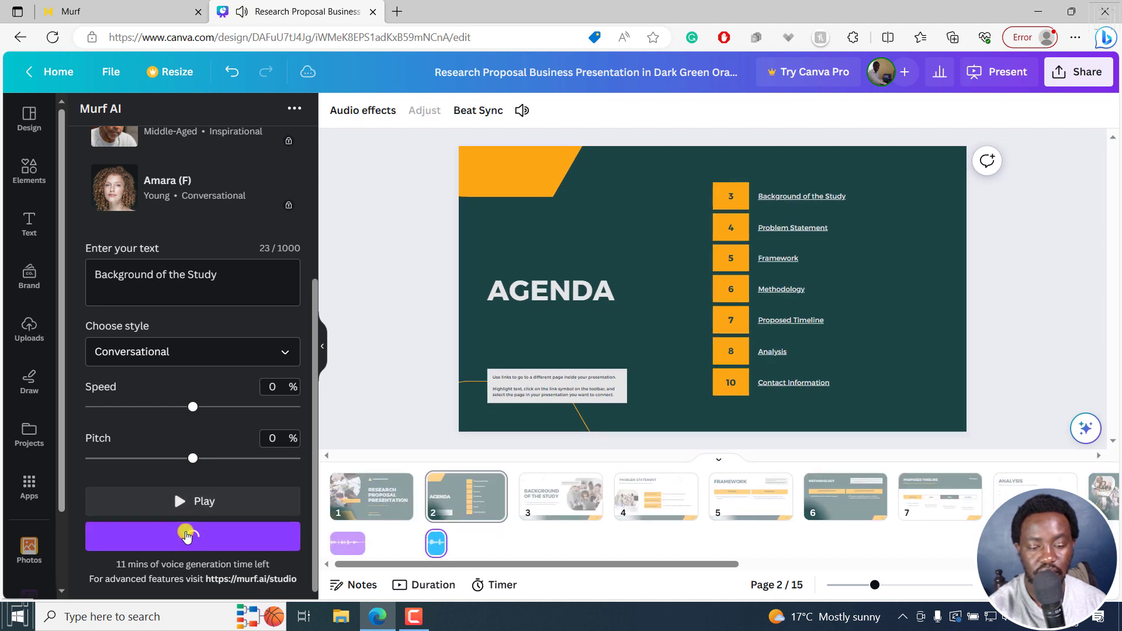
pyautogui.click(186, 536)
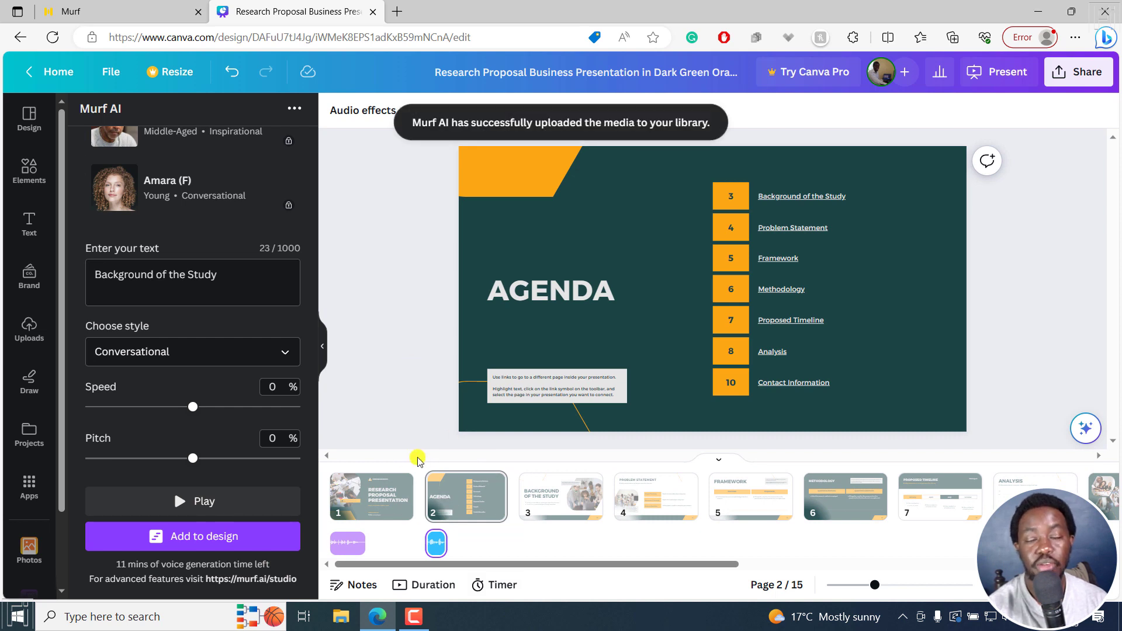
pyautogui.moveTo(466, 458)
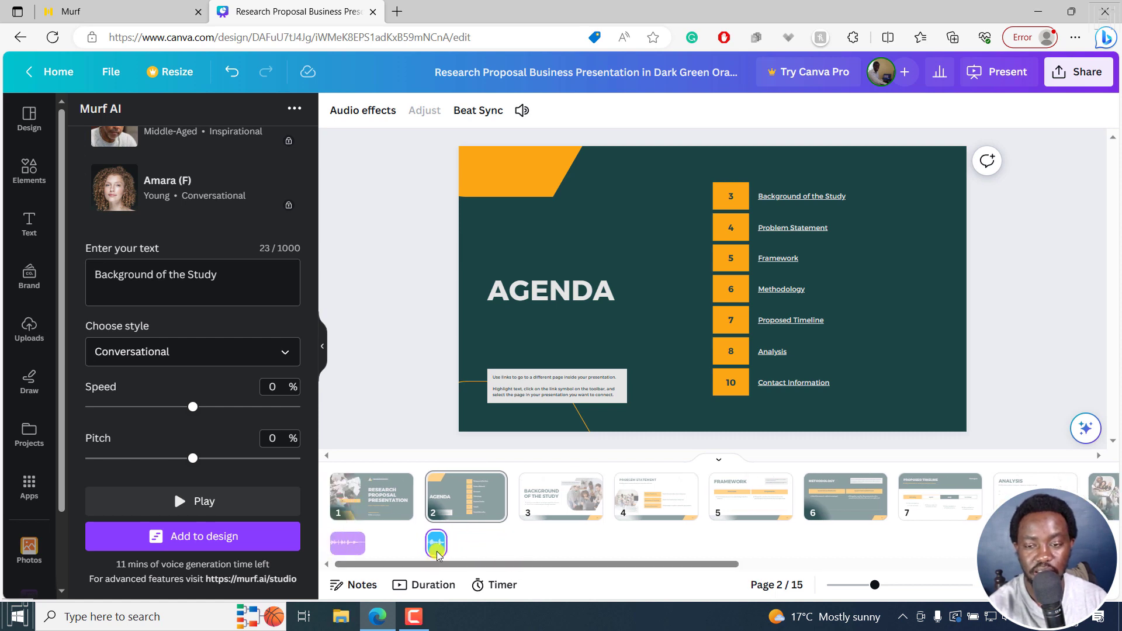
pyautogui.click(998, 71)
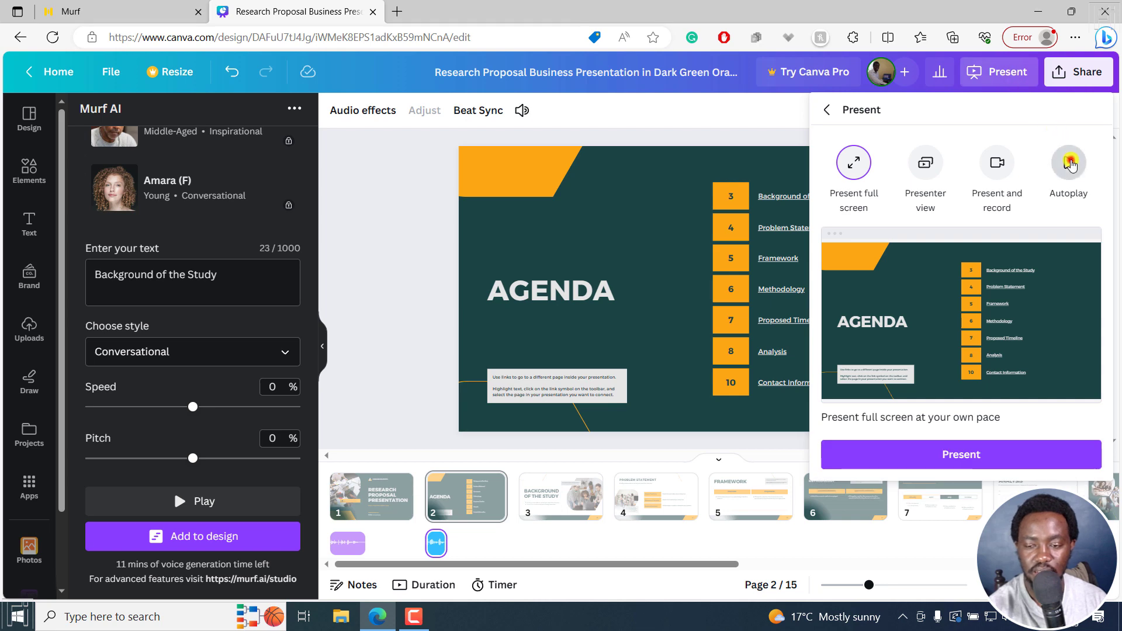
pyautogui.click(1067, 162)
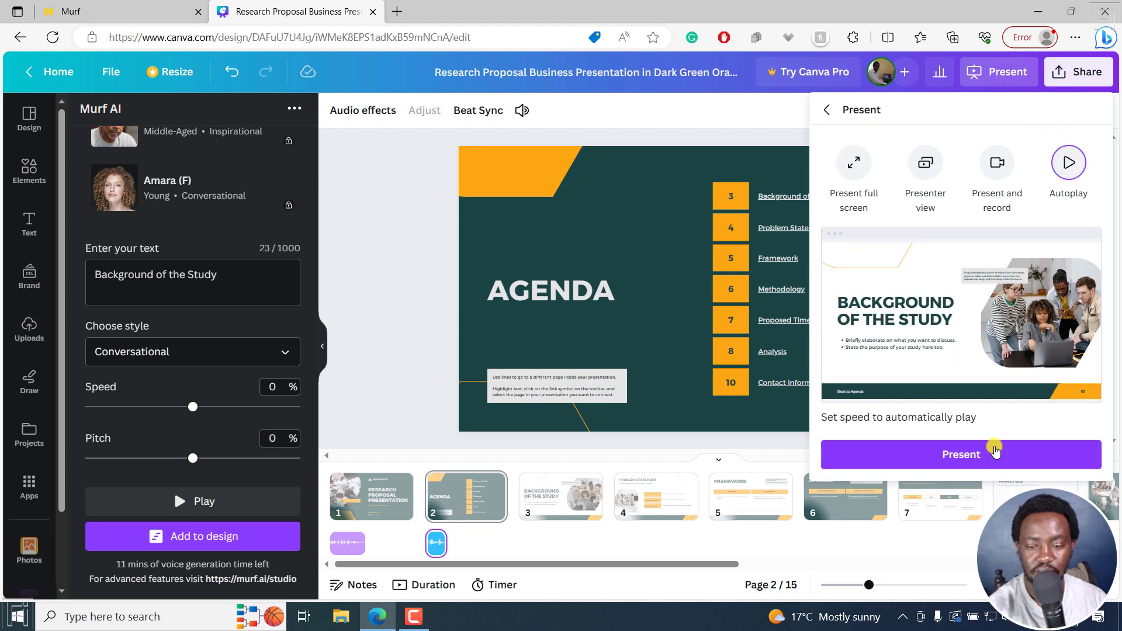
pyautogui.click(961, 453)
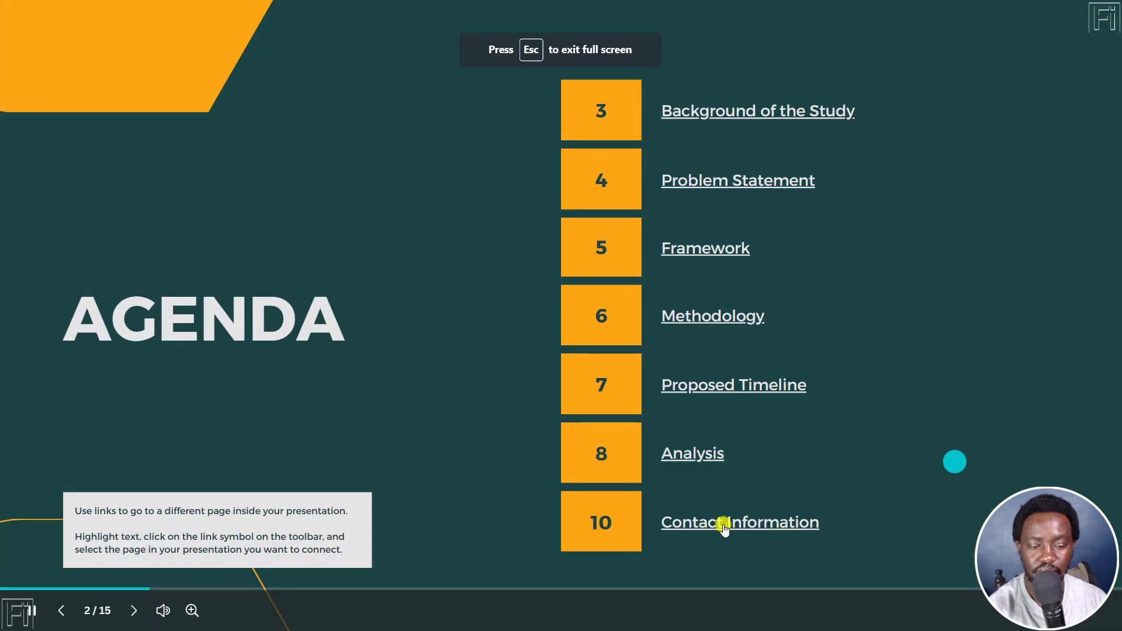
pyautogui.click(61, 610)
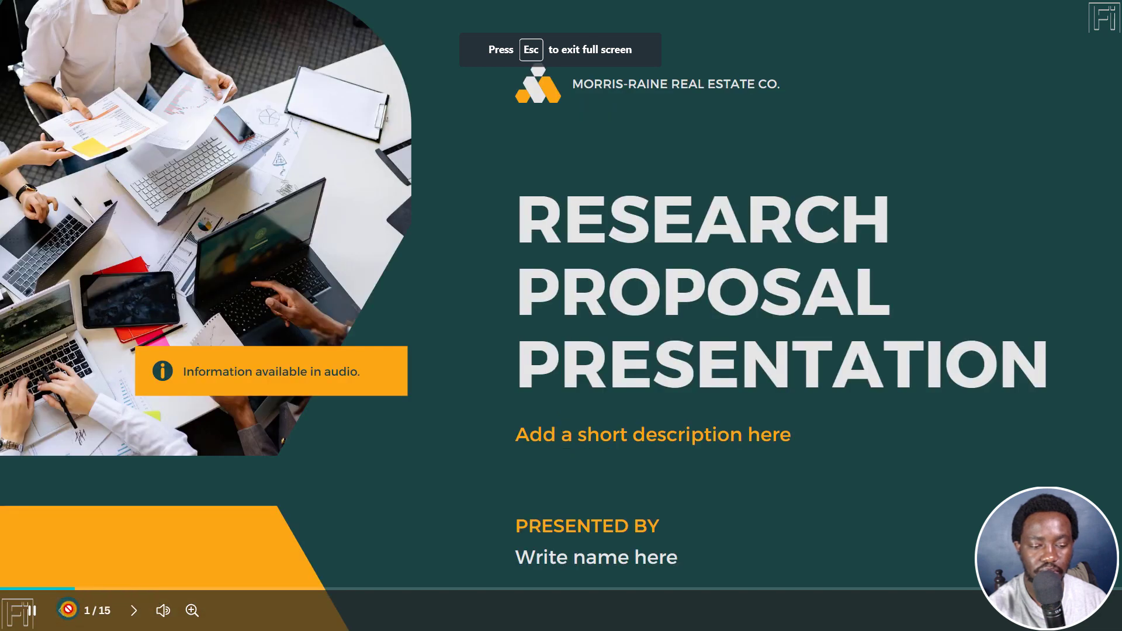
pyautogui.click(134, 610)
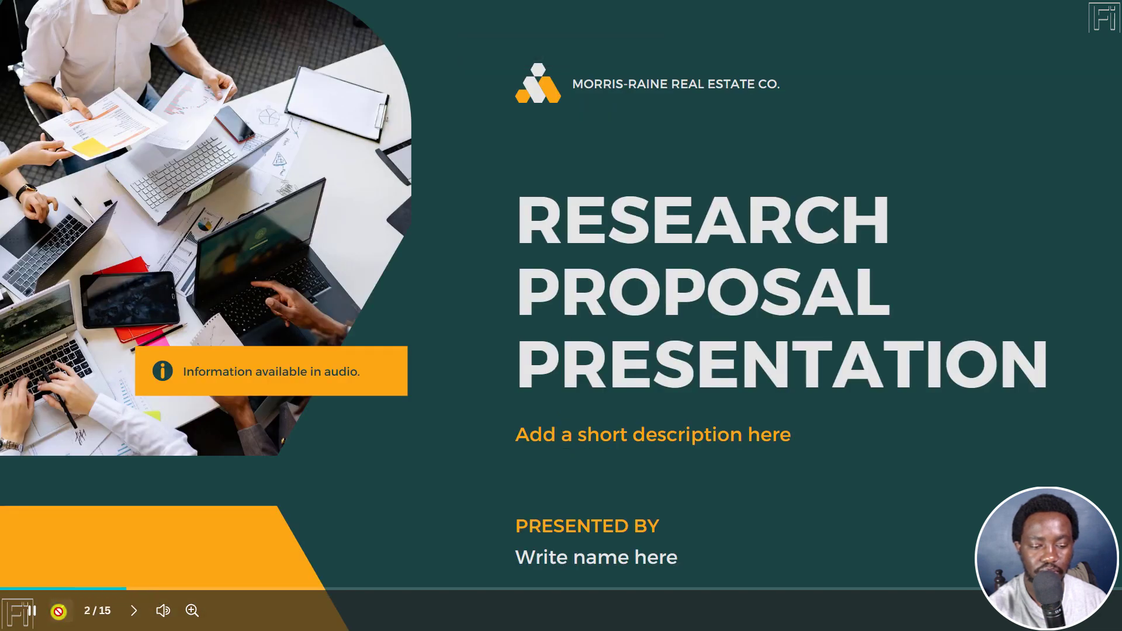
pyautogui.click(59, 610)
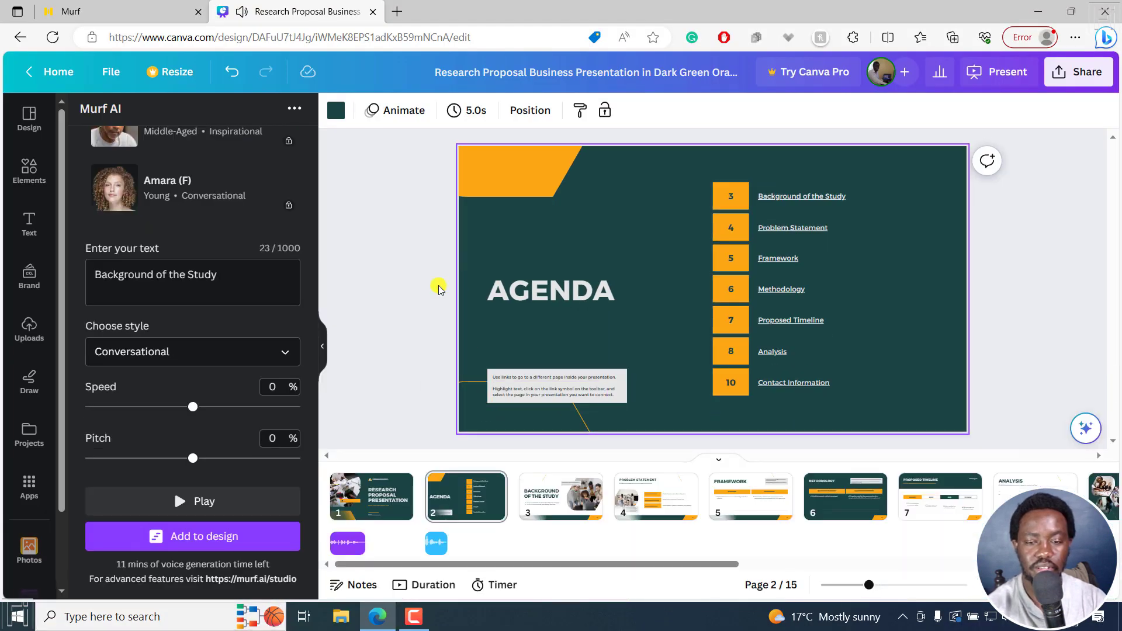
pyautogui.moveTo(394, 309)
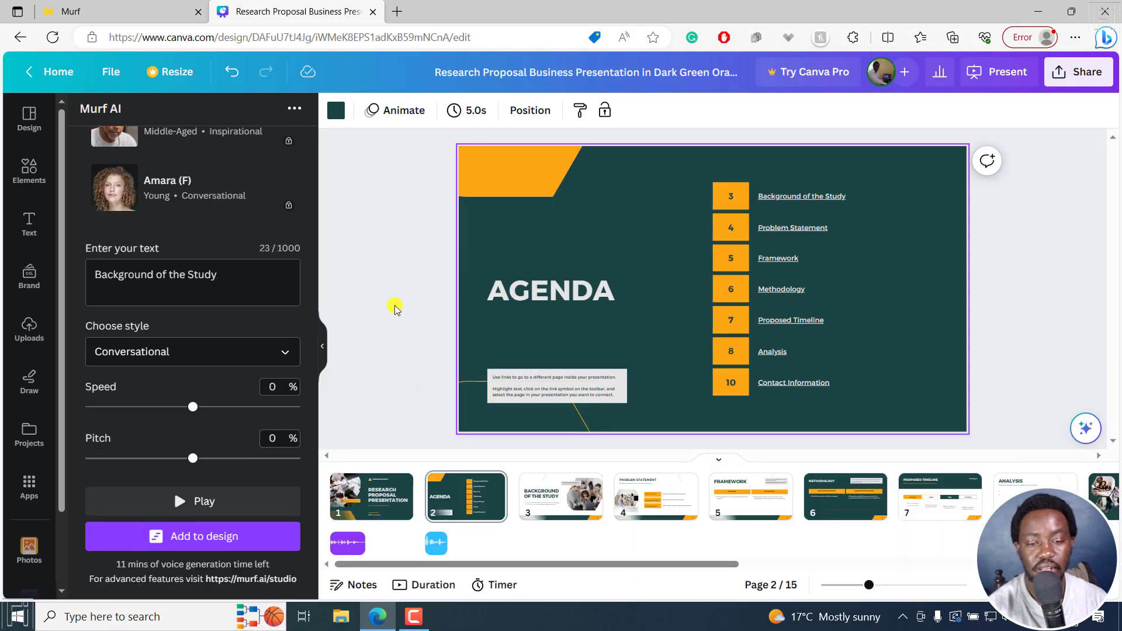